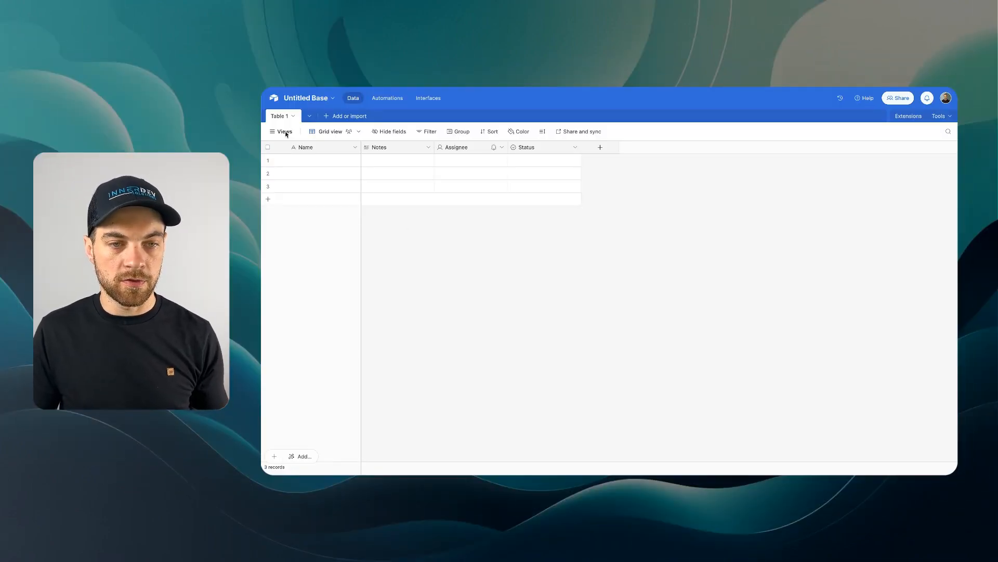
Step: Name the base Contact Management (DEMO), rename Table 1 to Clients, and delete Notes, Assignee and Status
left_click(306, 97)
type("Contact Management (DEMO)")
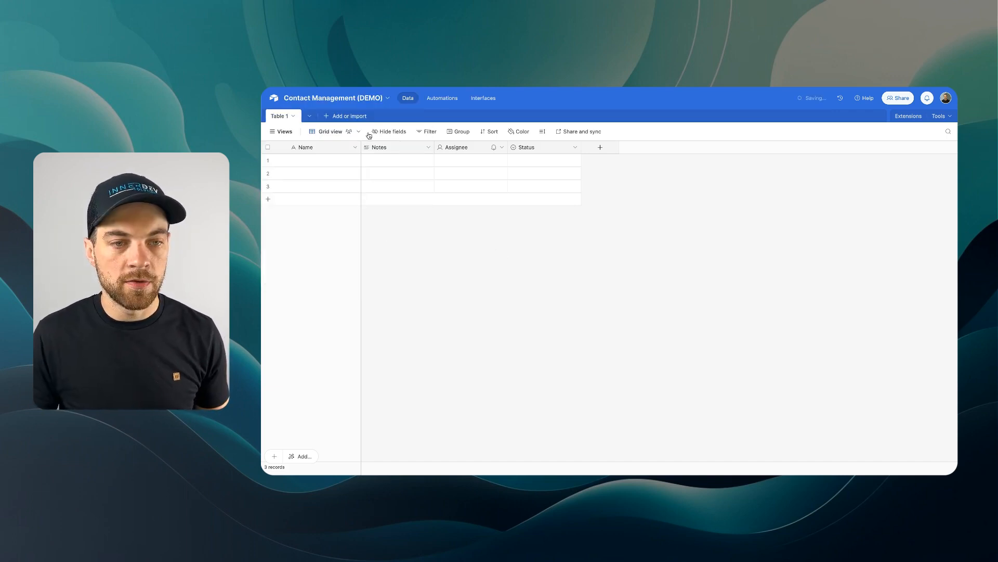
left_click(292, 116)
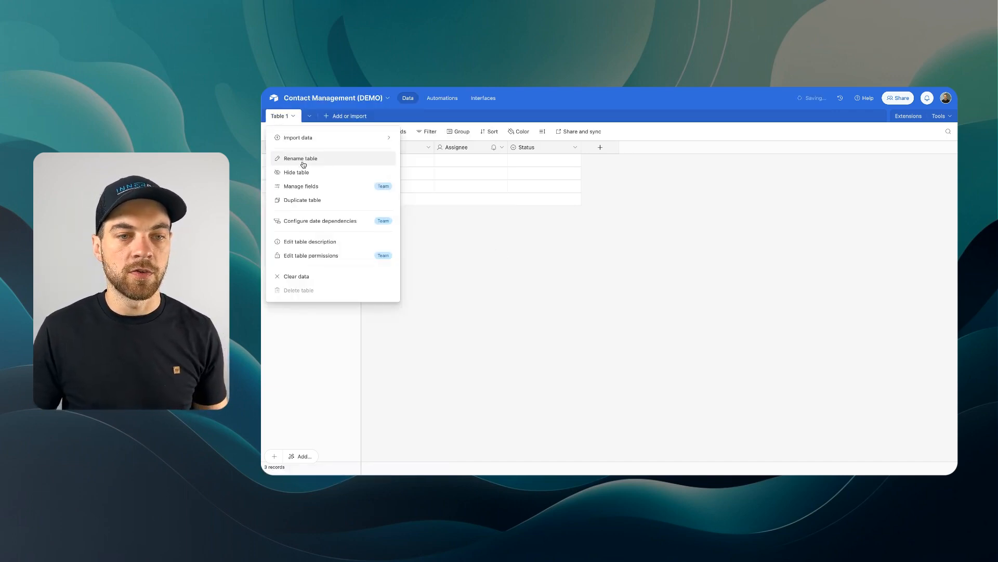
left_click(300, 158)
type("Cl")
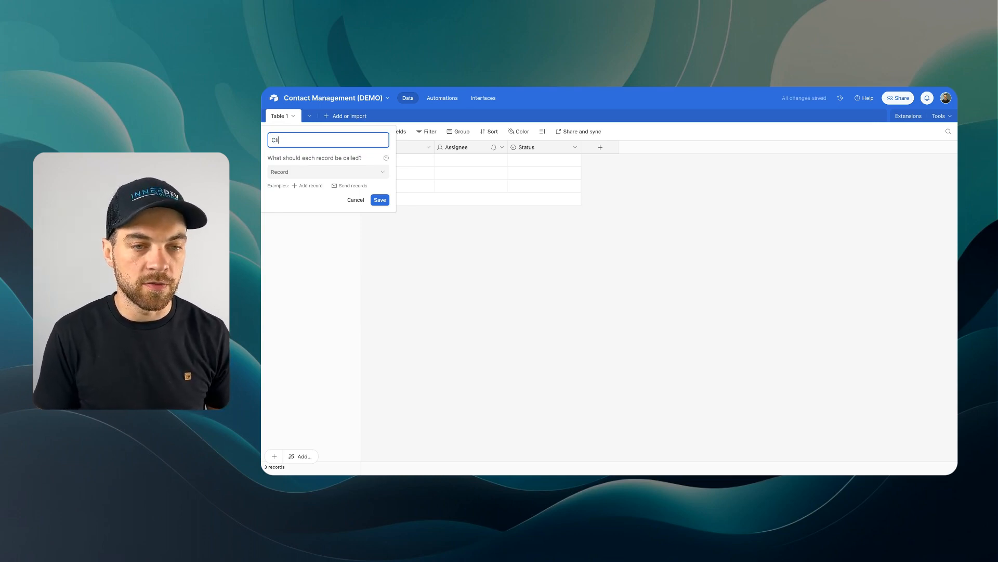
type("ents")
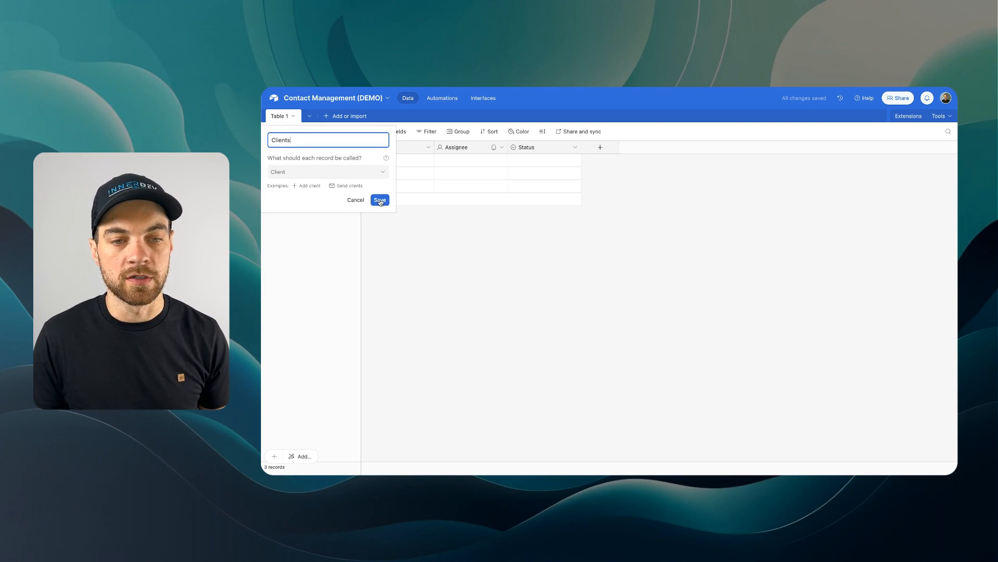
left_click(379, 199)
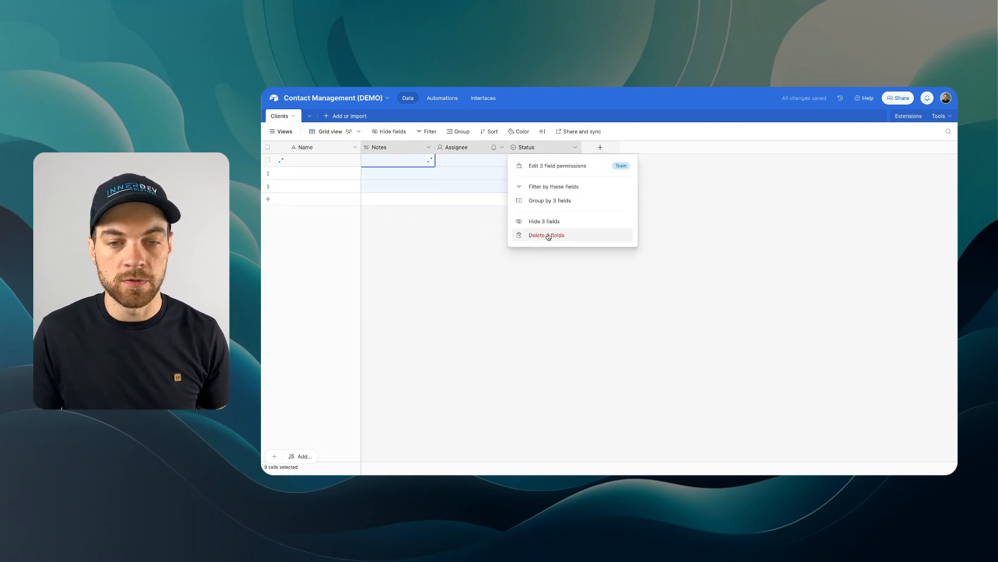
left_click(545, 235)
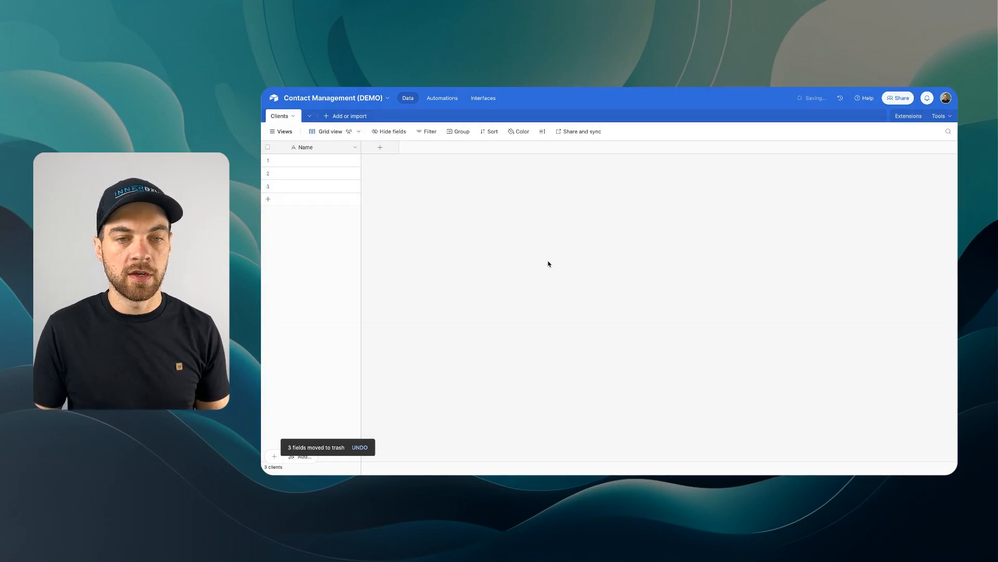
Step: Rename the duplicated Clients table to Contacts, then duplicate Contacts without records and rename the copy
left_click(312, 116)
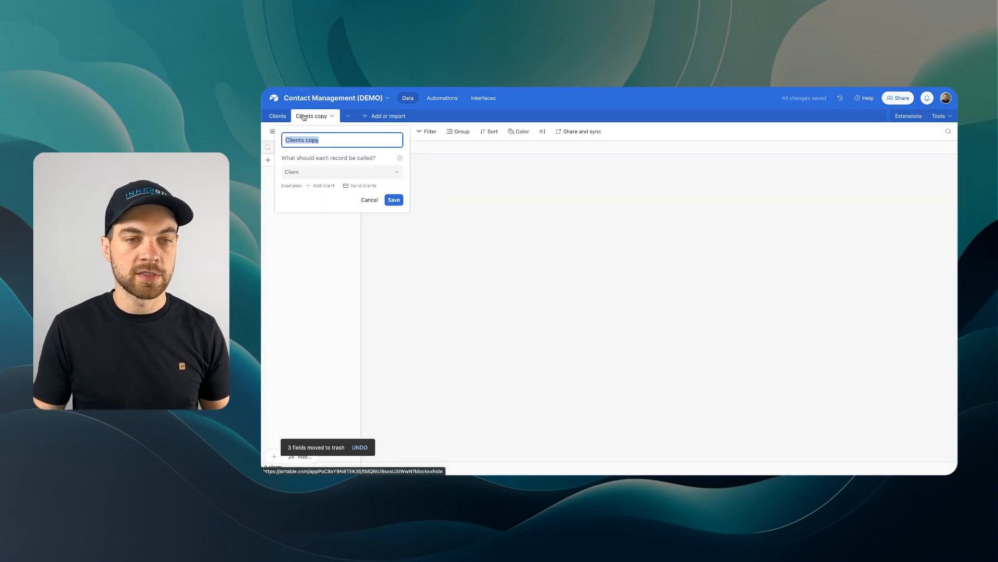
type("Contacts")
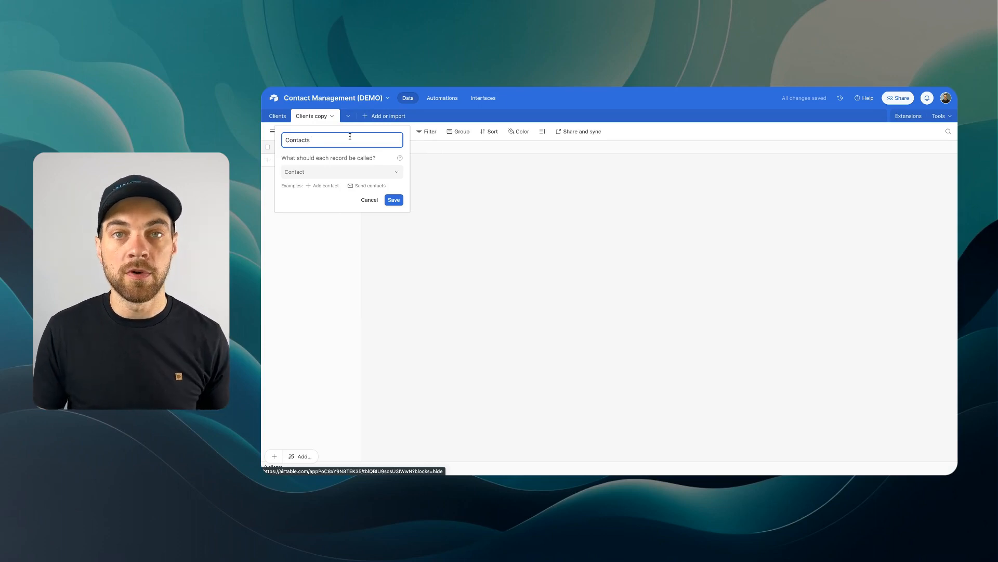
left_click(394, 200)
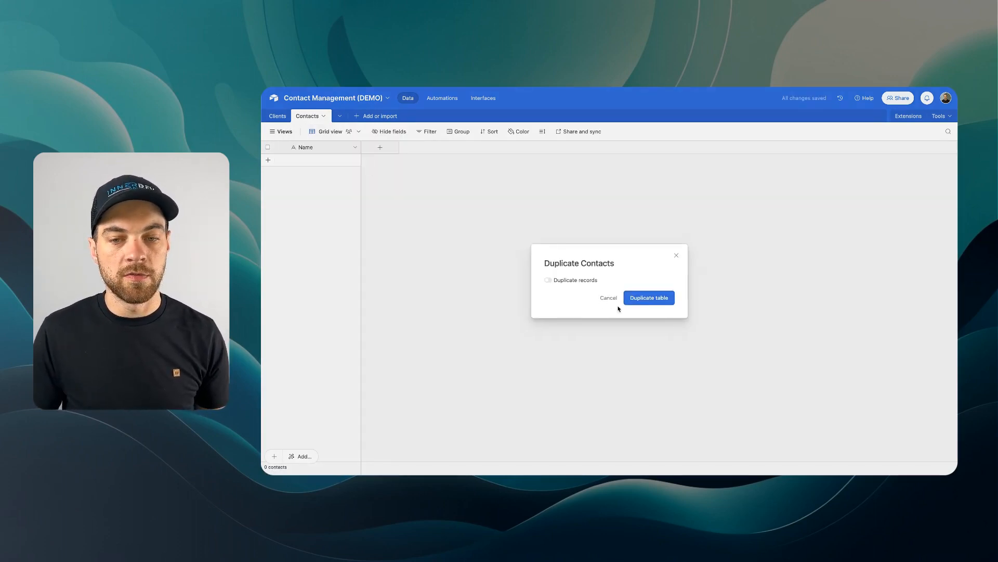
left_click(649, 297)
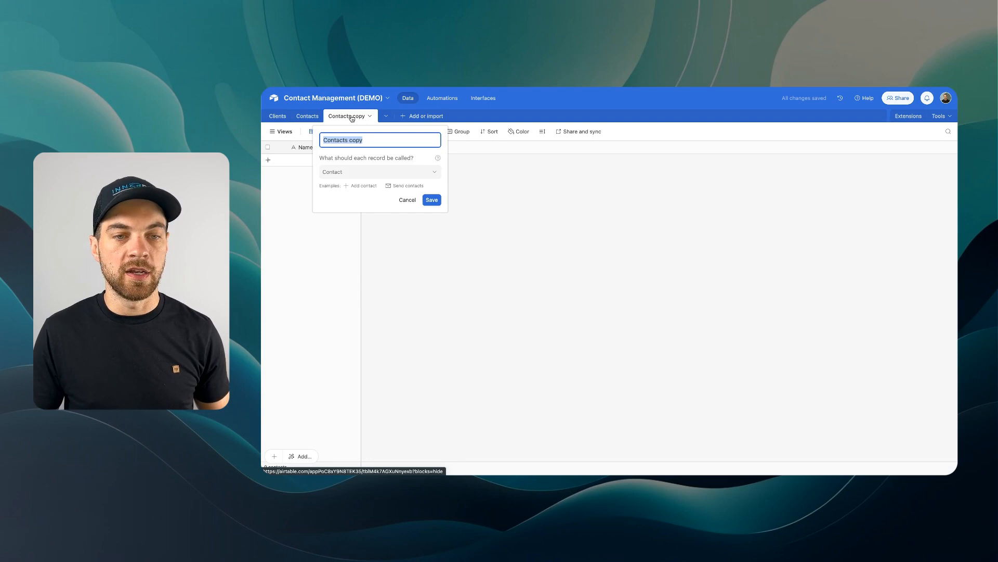
left_click(432, 199)
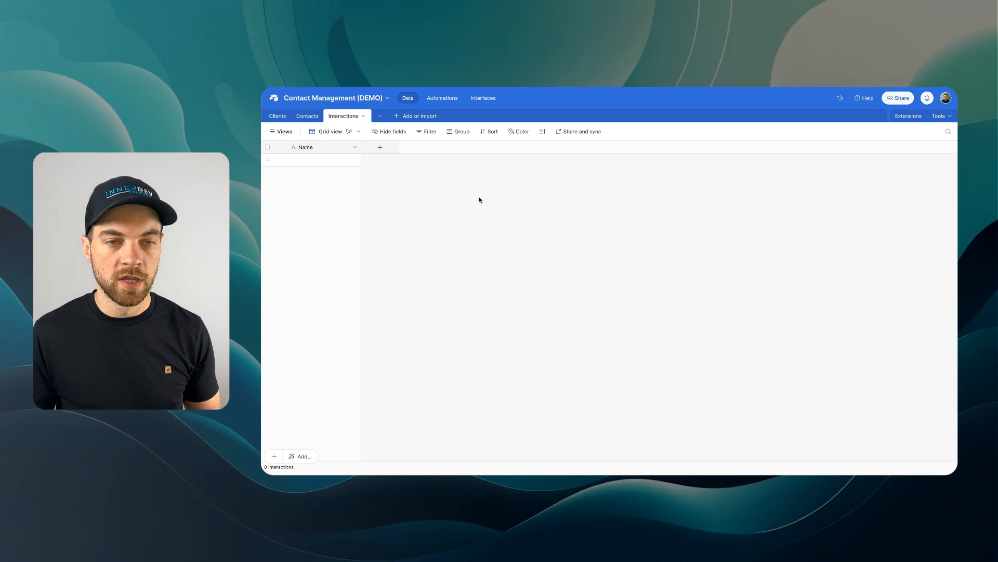
mouse_move(476, 273)
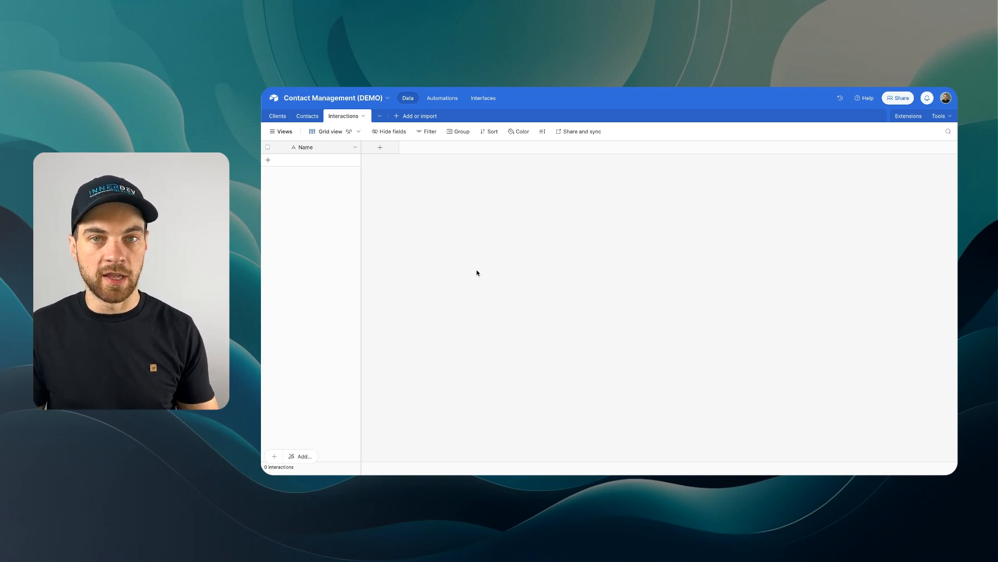
mouse_move(420, 236)
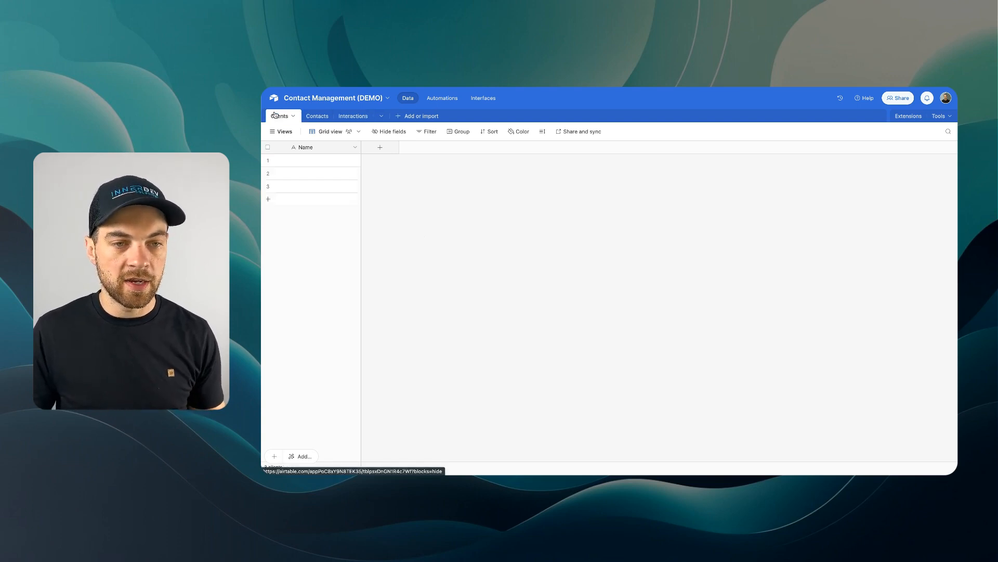
Step: Rename the Clients table's Name field to Client Name
left_click(279, 116)
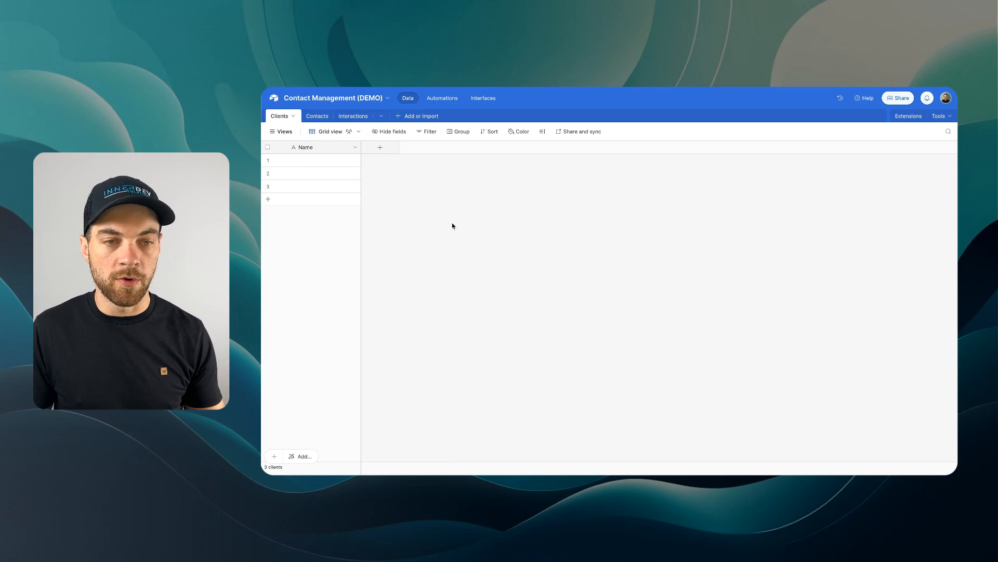
left_click(305, 147)
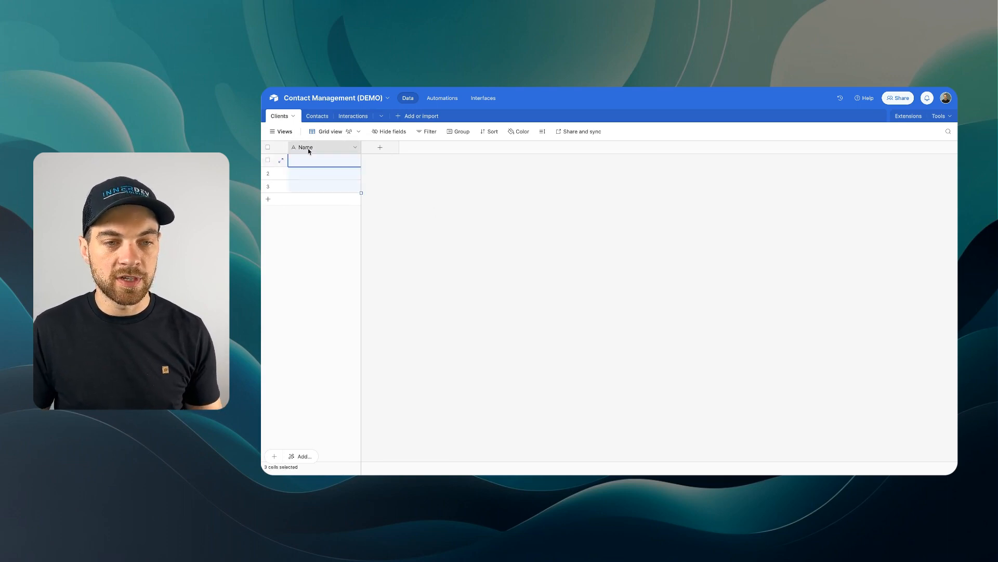
left_click(305, 147)
type("Client Name")
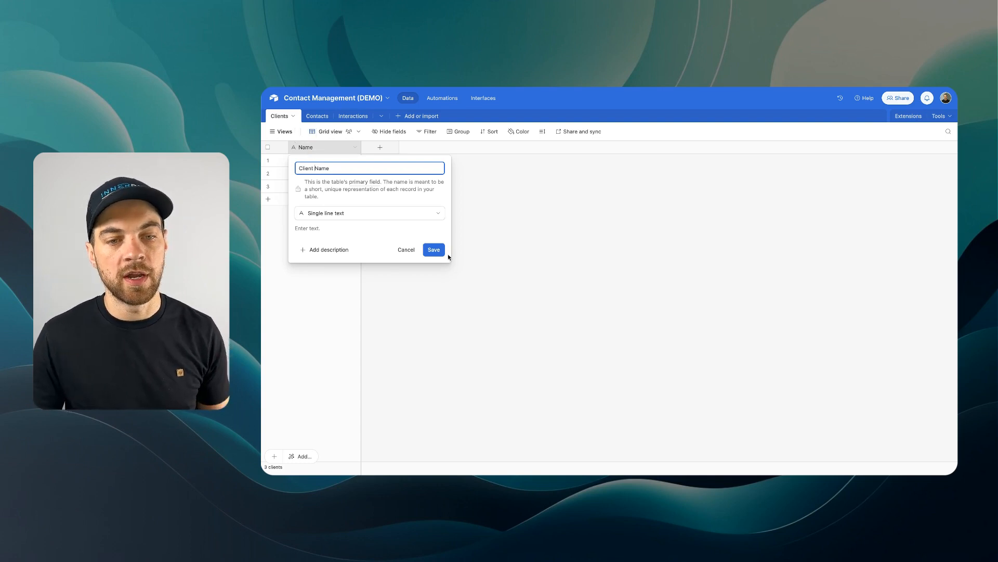
left_click(433, 250)
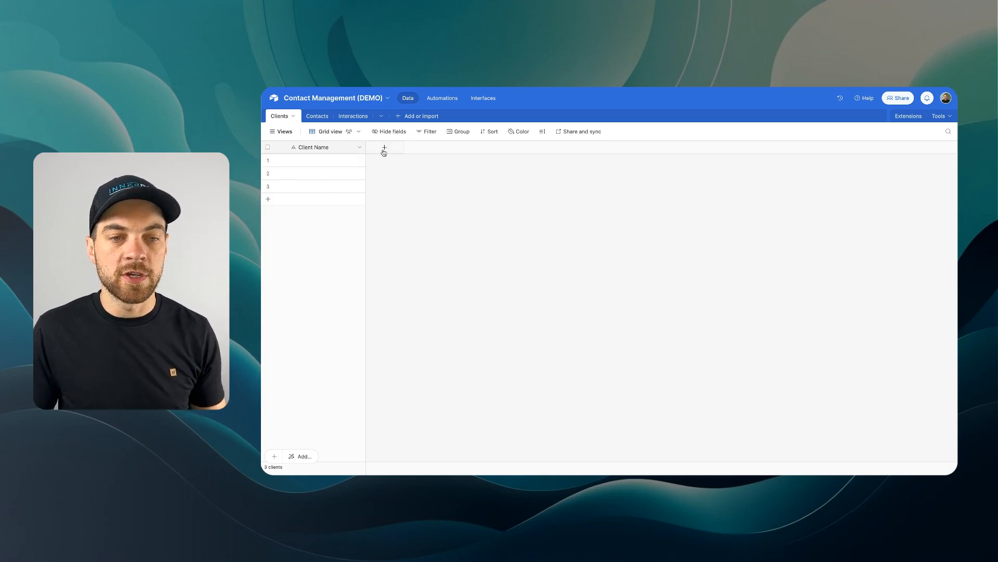
Step: Add a single-select Industry field to Clients
left_click(383, 147)
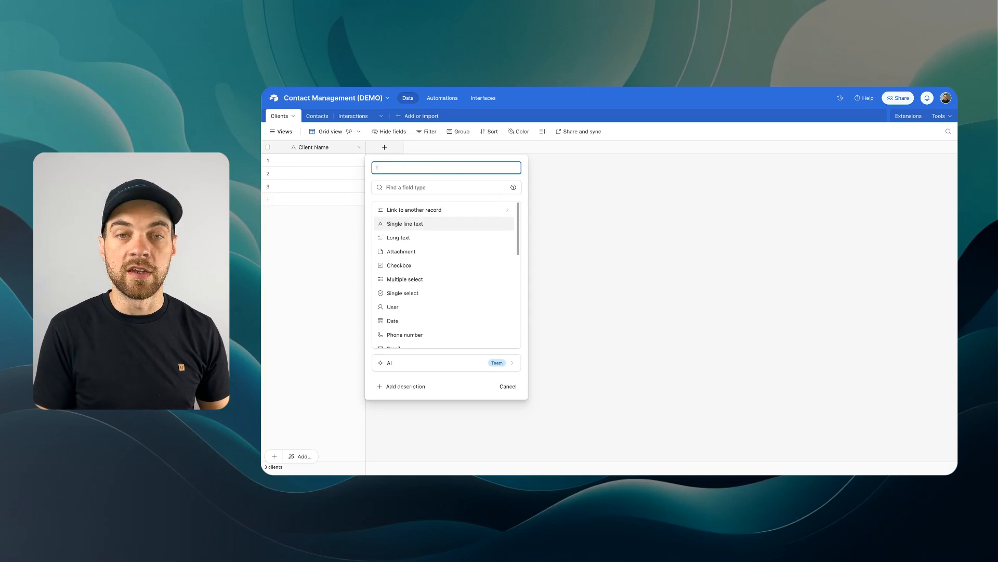
type("Industry")
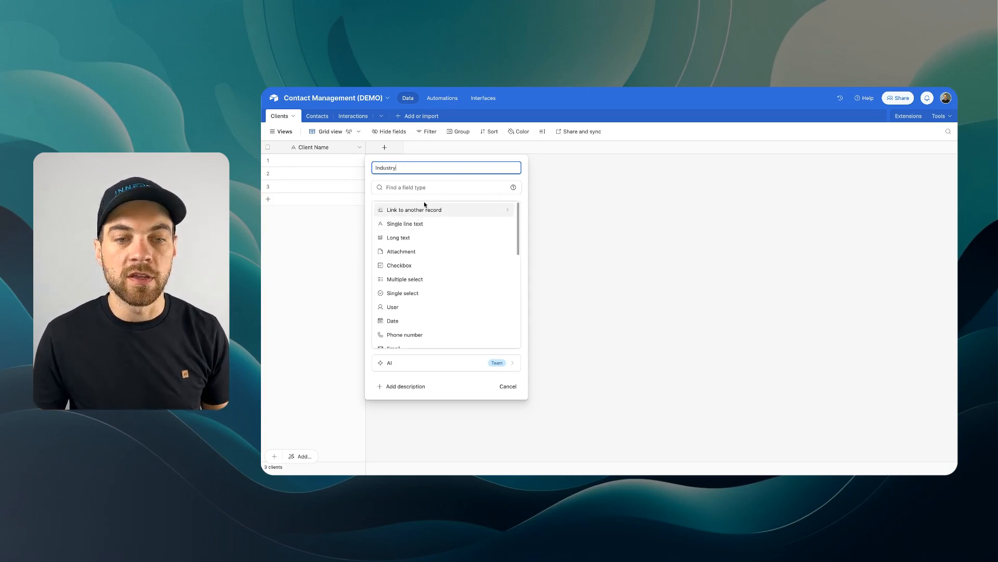
type("s")
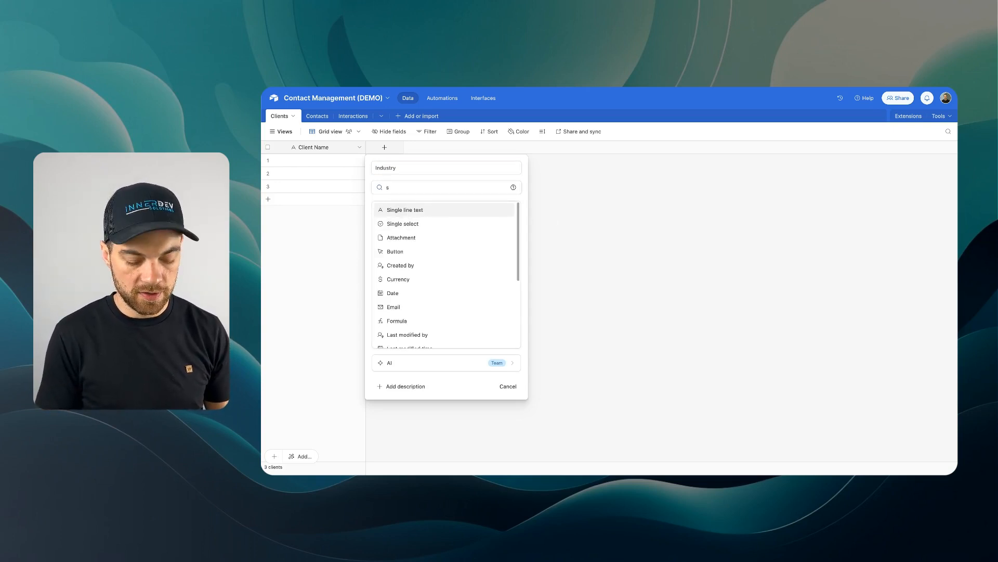
left_click(402, 224)
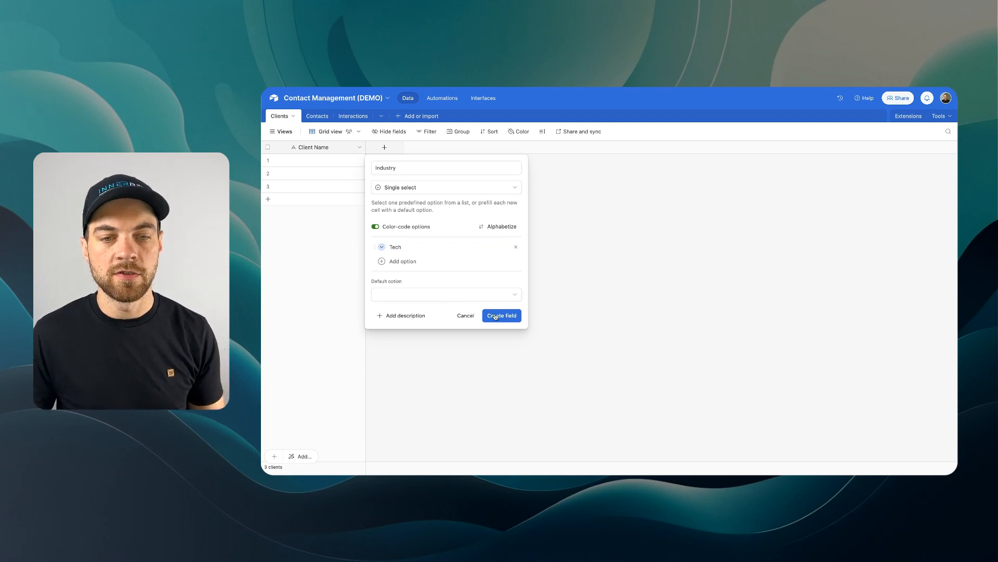
left_click(501, 315)
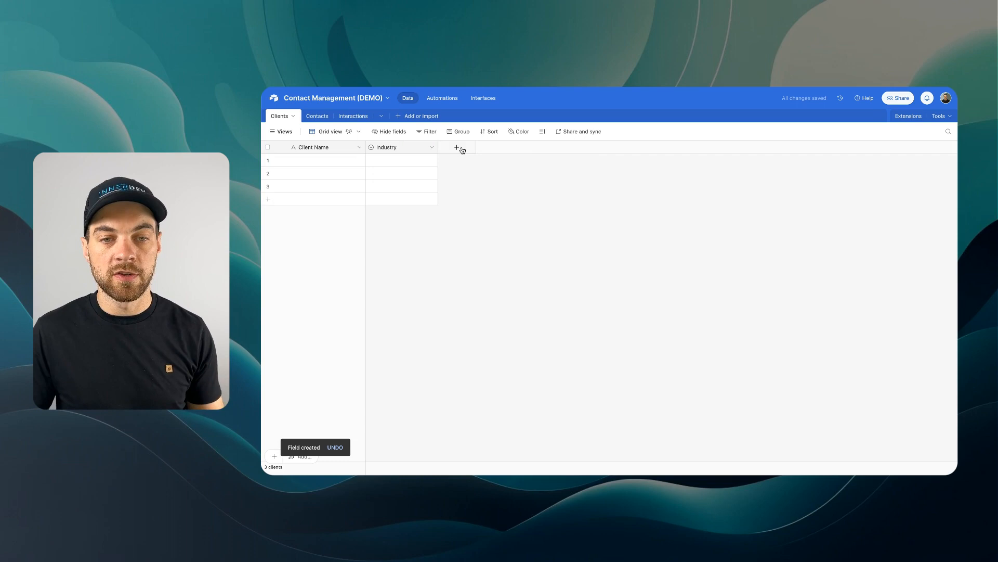
Step: Add a single-select Size field
left_click(456, 147)
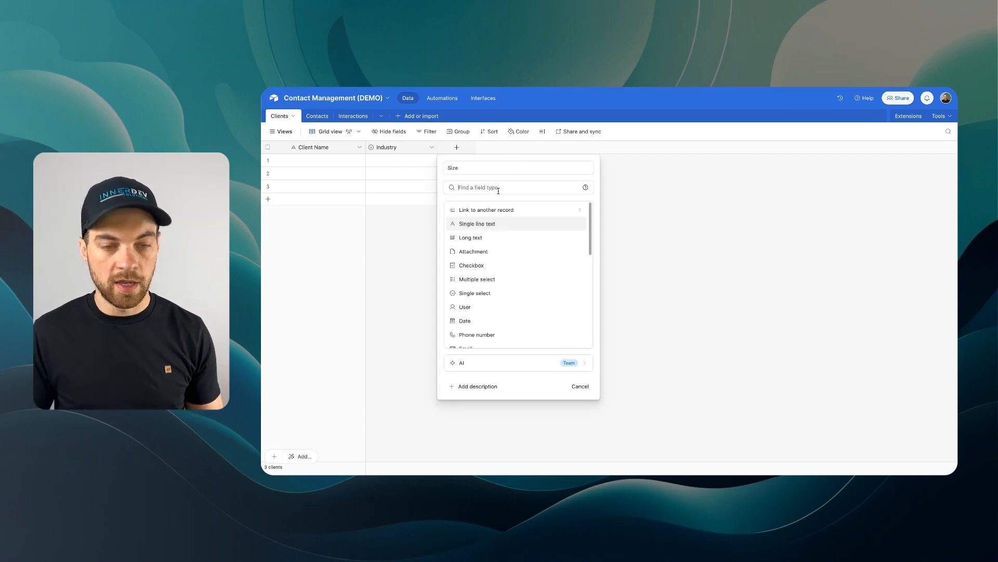
type("single")
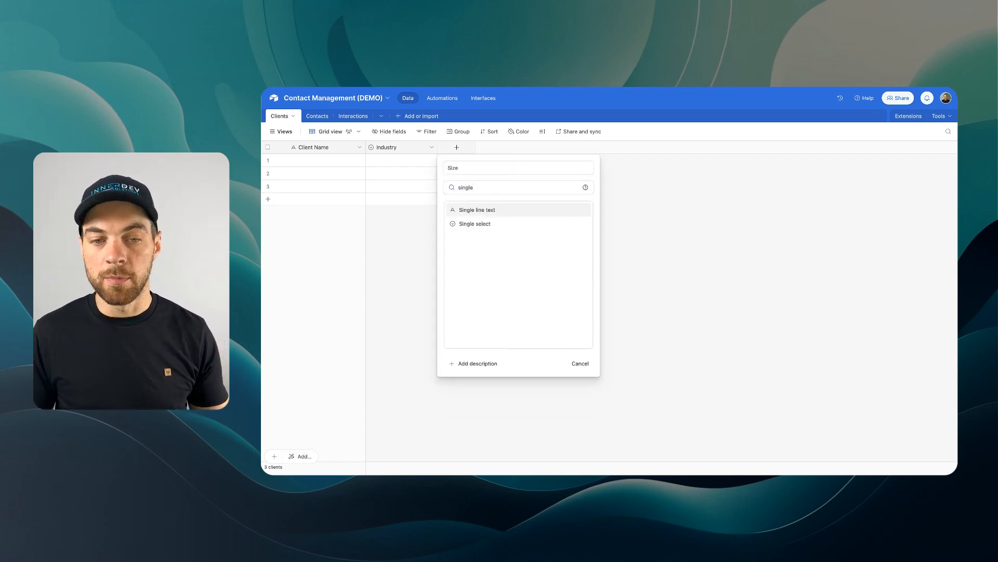
left_click(474, 224)
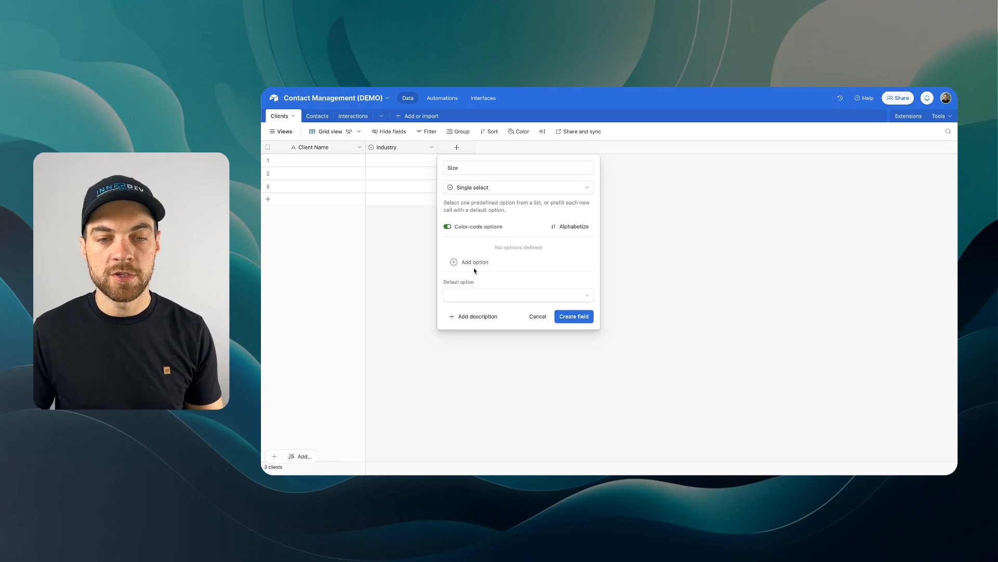
left_click(573, 317)
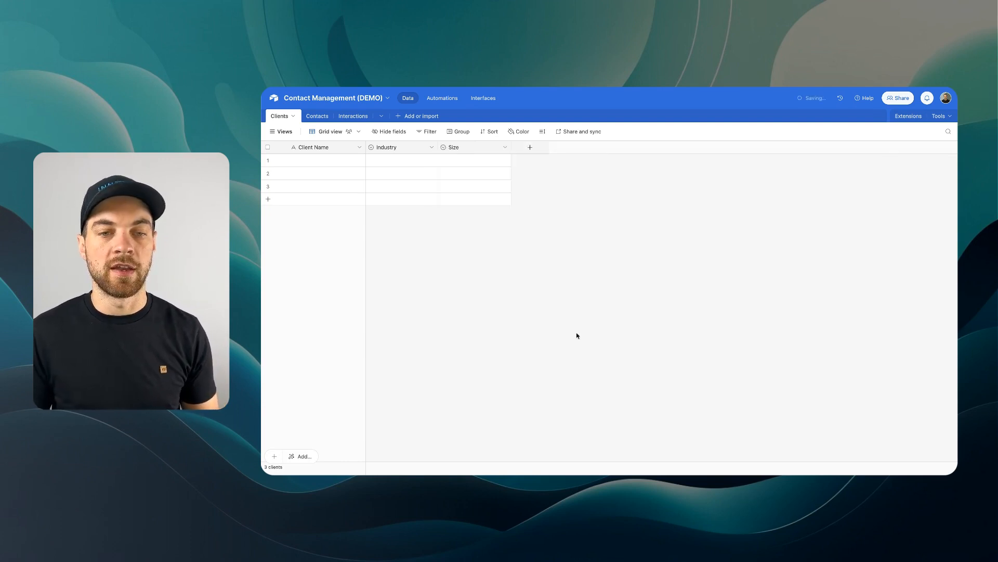
Step: Start a third new field named Location
left_click(530, 147)
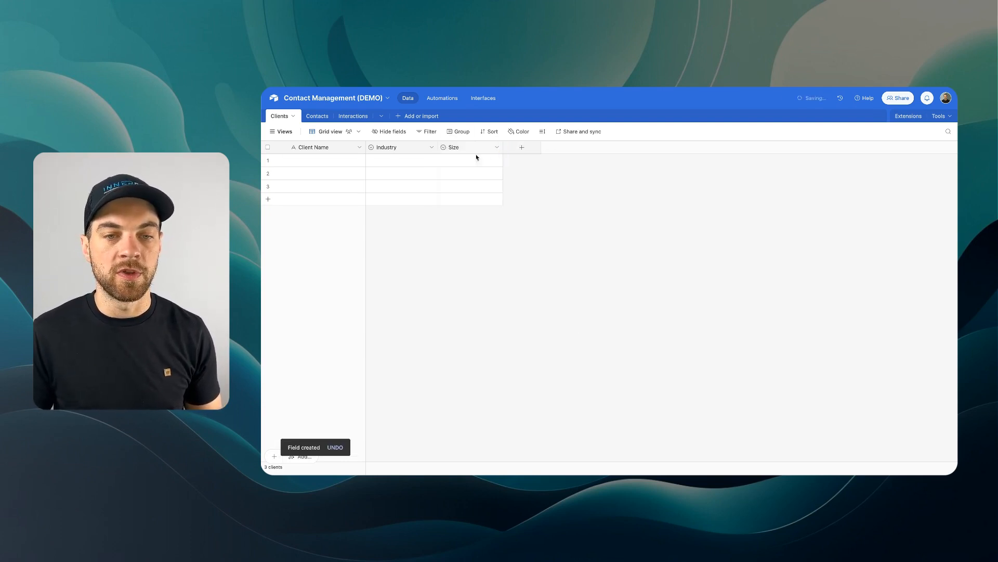
left_click(521, 147)
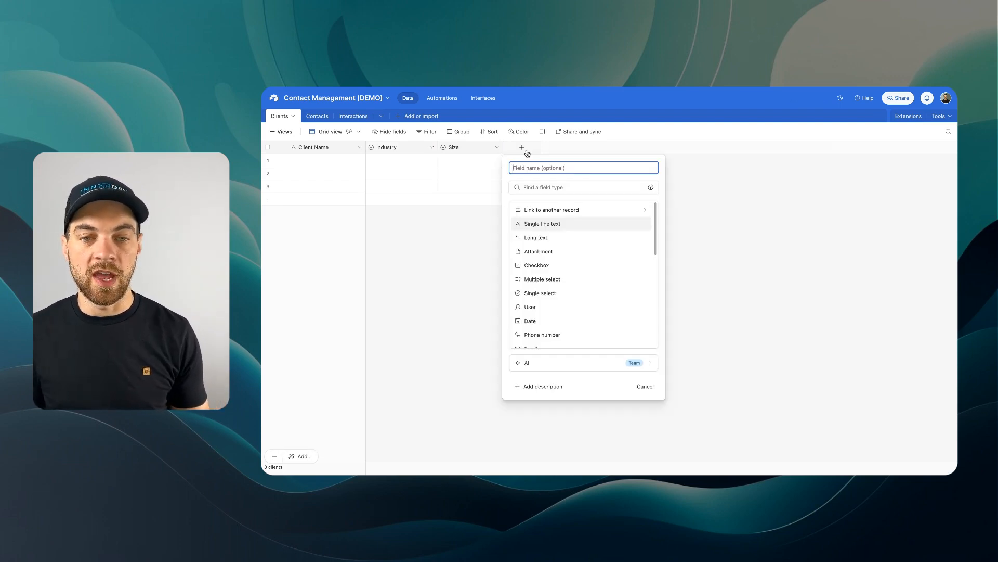
type("Location")
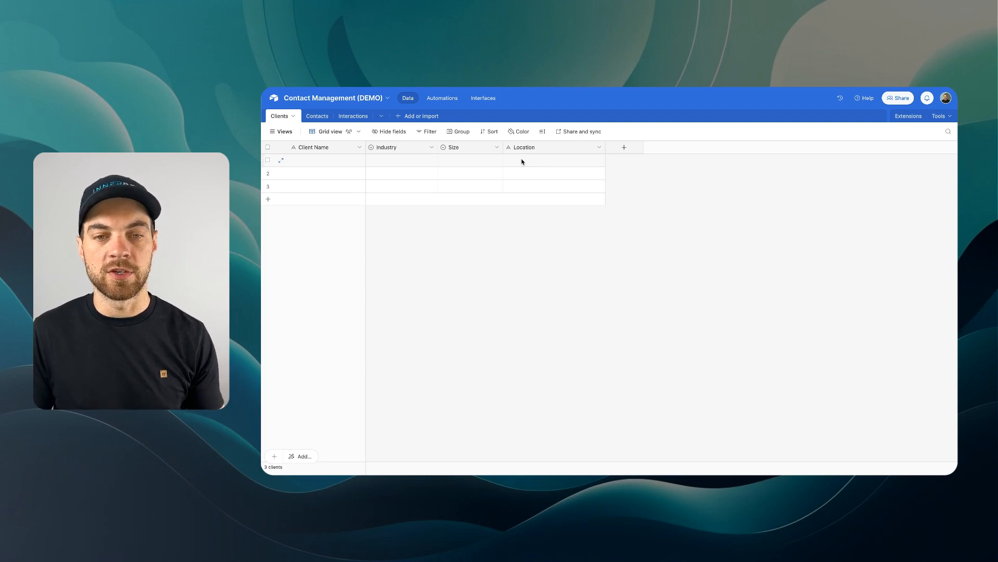
mouse_move(536, 223)
type("Status")
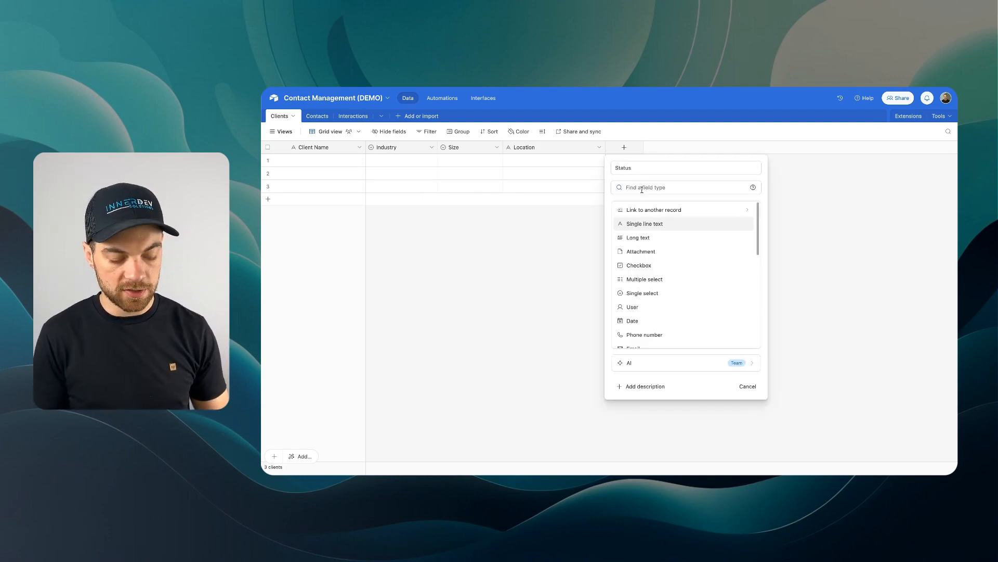
Step: Make Status a single select with Active, Lead and another choice, defaulting to Lead
left_click(641, 292)
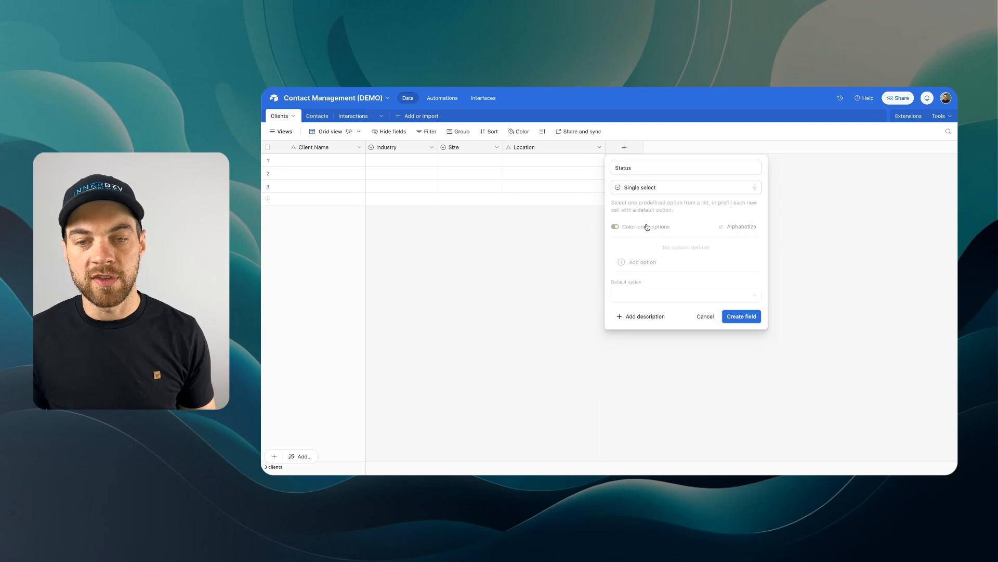
left_click(636, 262)
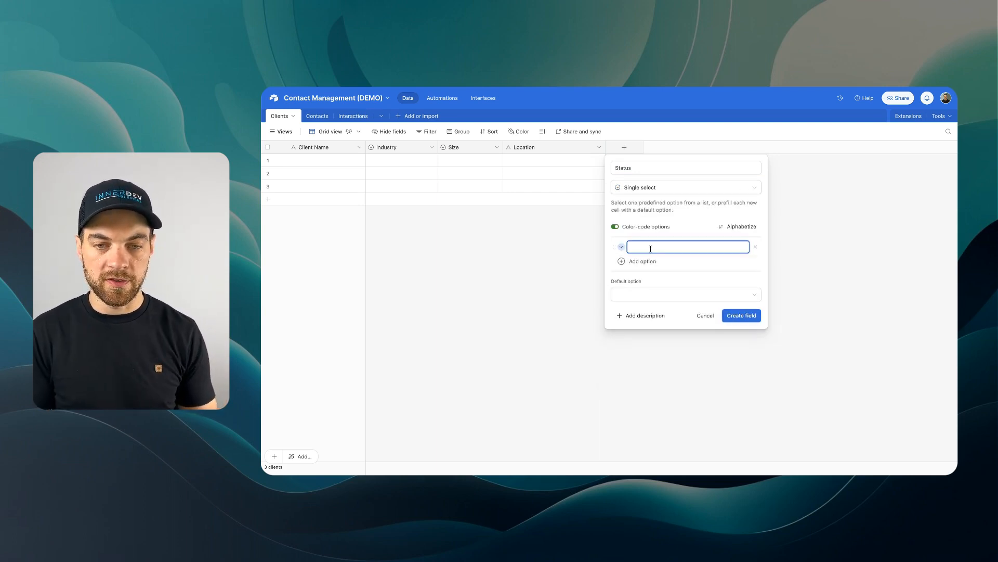
type("Active")
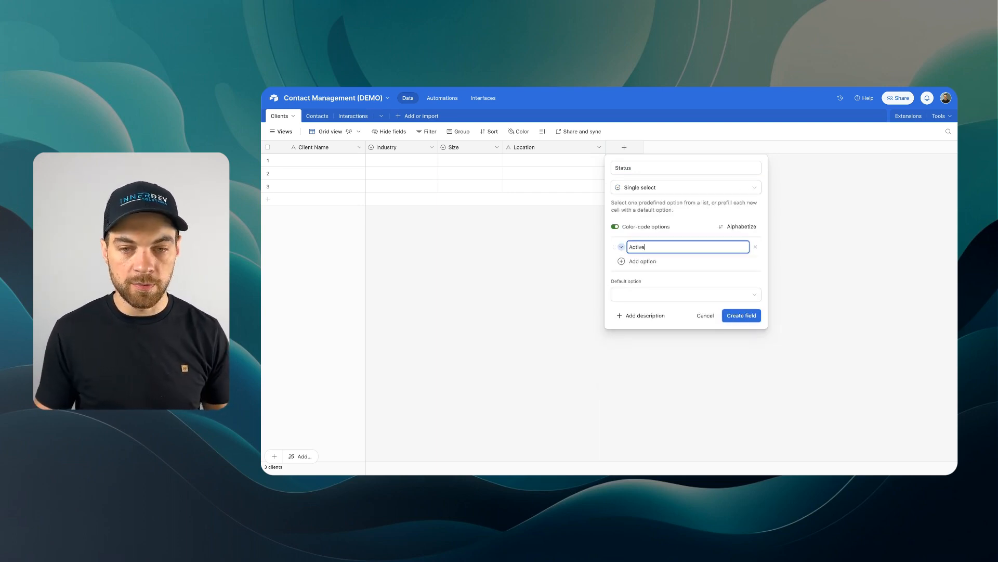
left_click(621, 247)
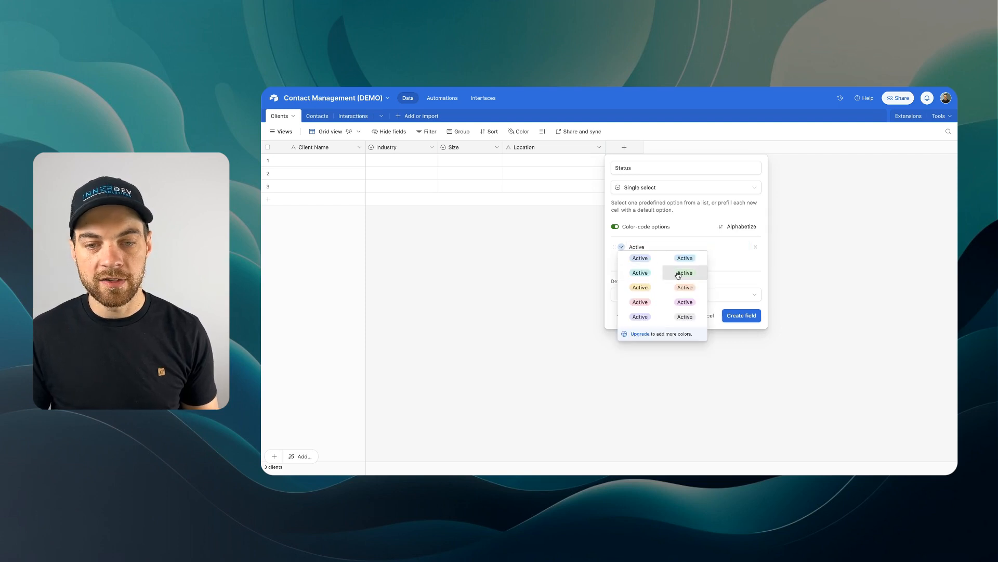
type("Lead")
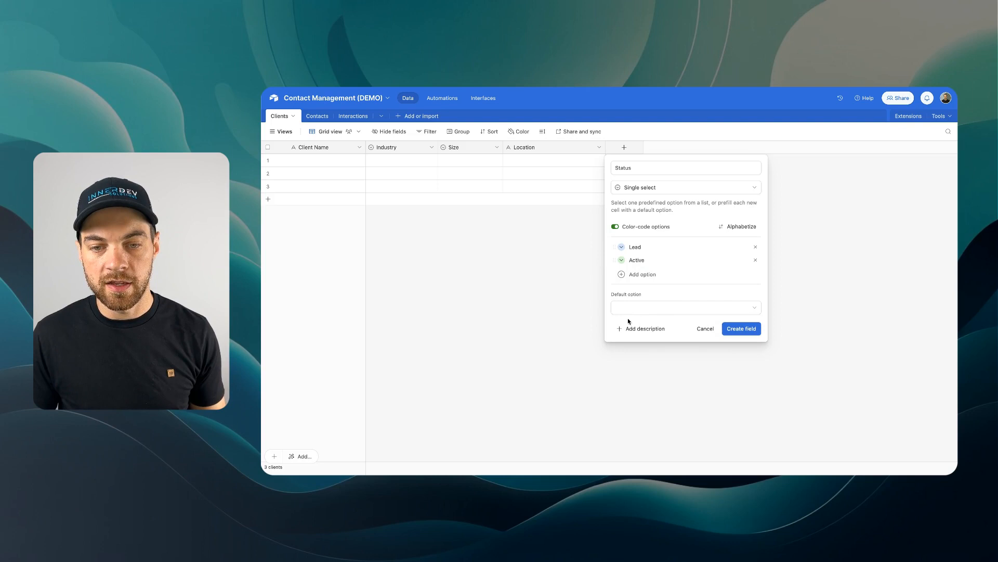
left_click(686, 307)
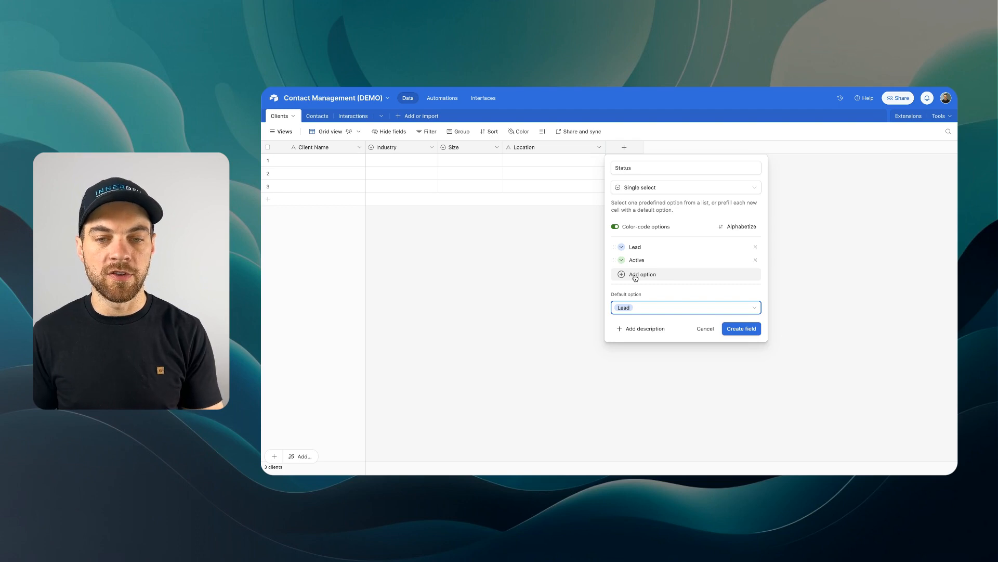
left_click(621, 273)
type("Inac")
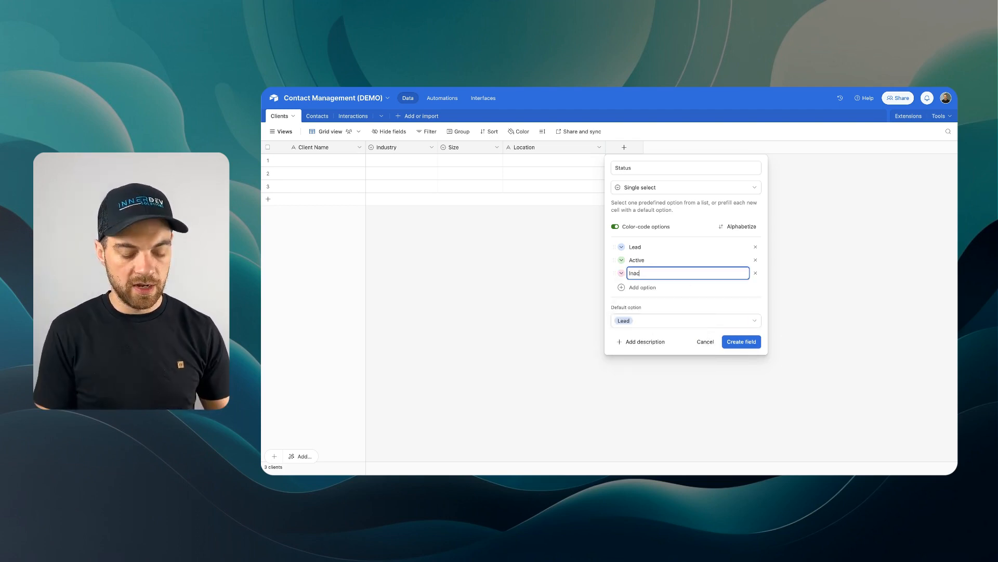
left_click(740, 341)
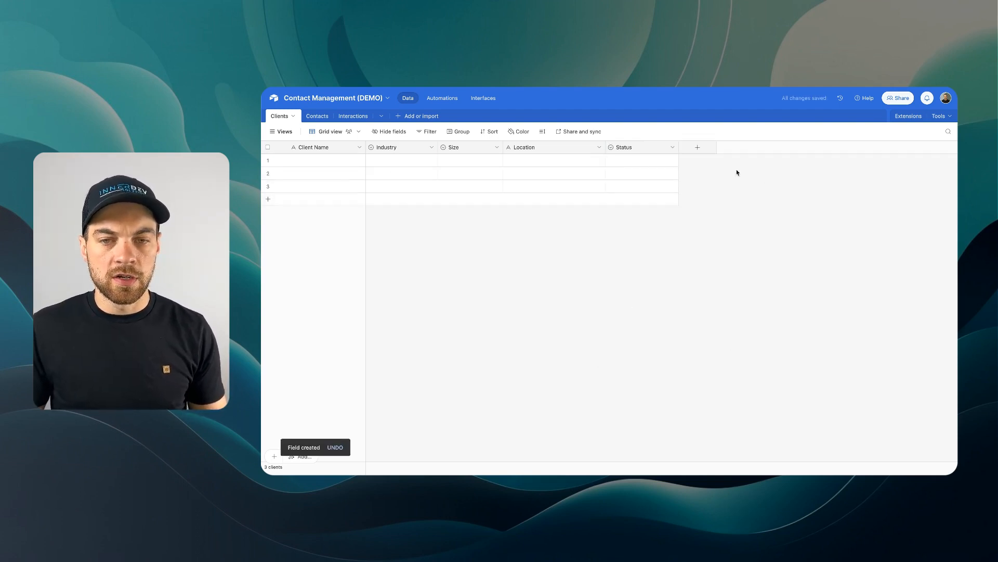
Step: Add a Contacts field in Clients that links to the Contacts table
left_click(696, 147)
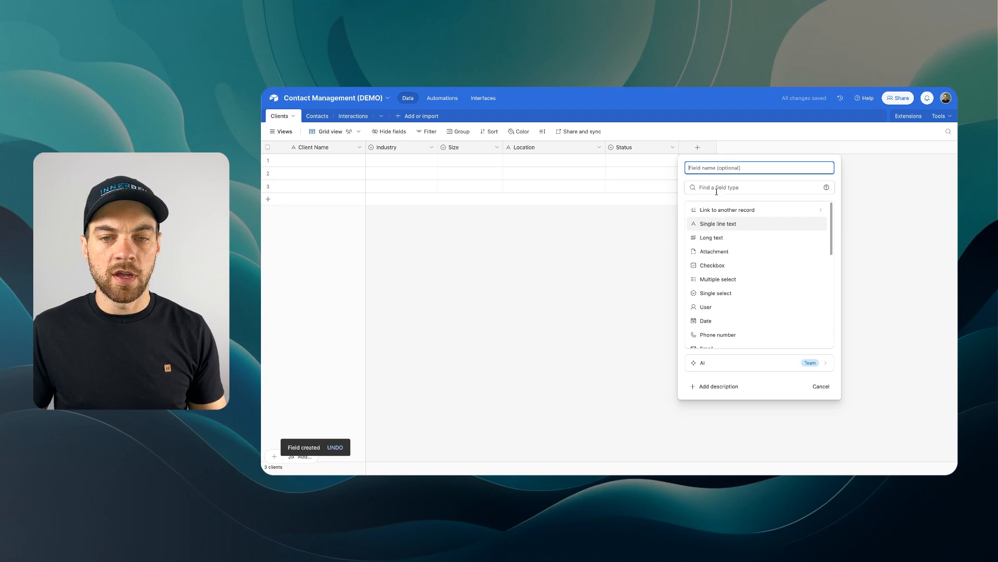
type("cont")
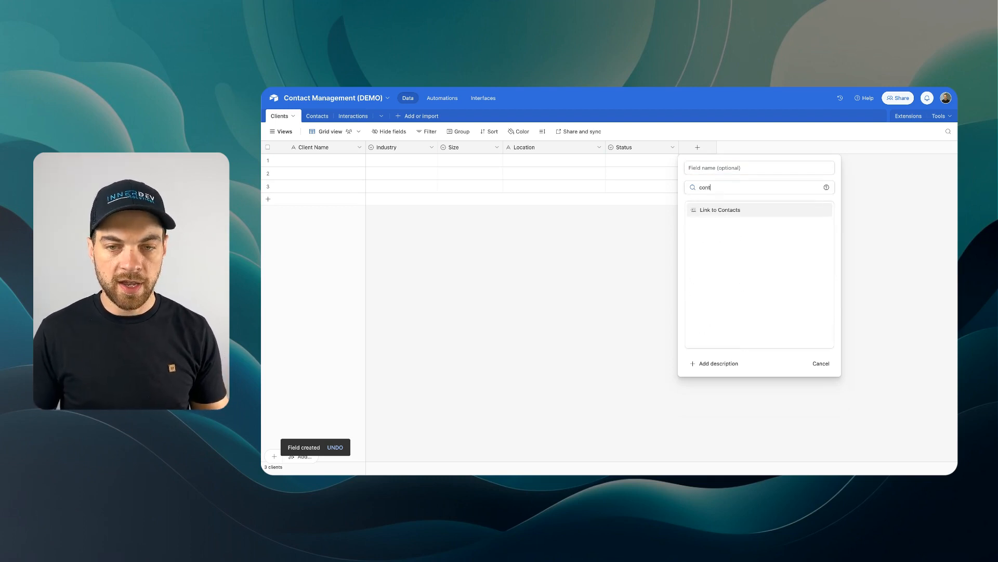
left_click(720, 210)
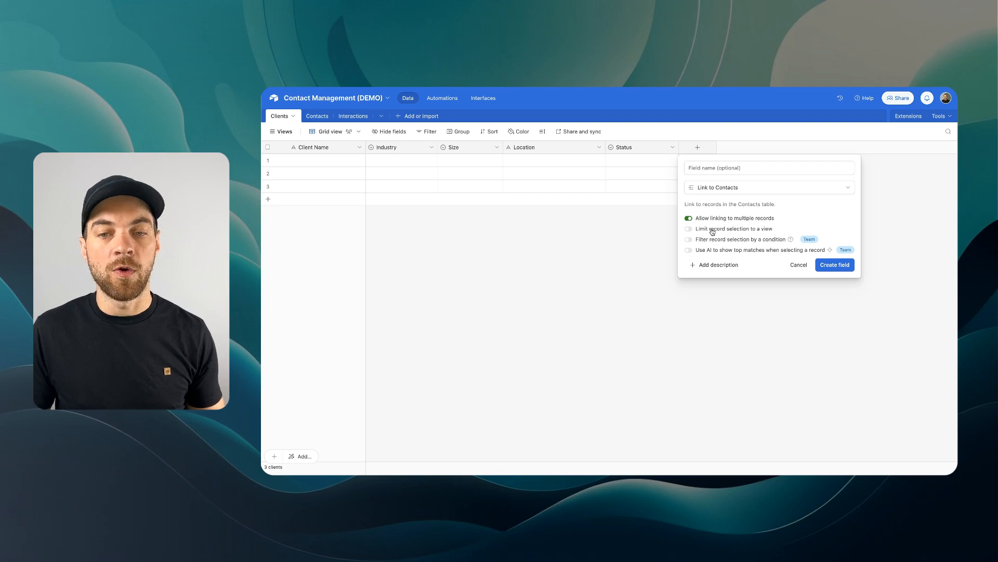
mouse_move(773, 239)
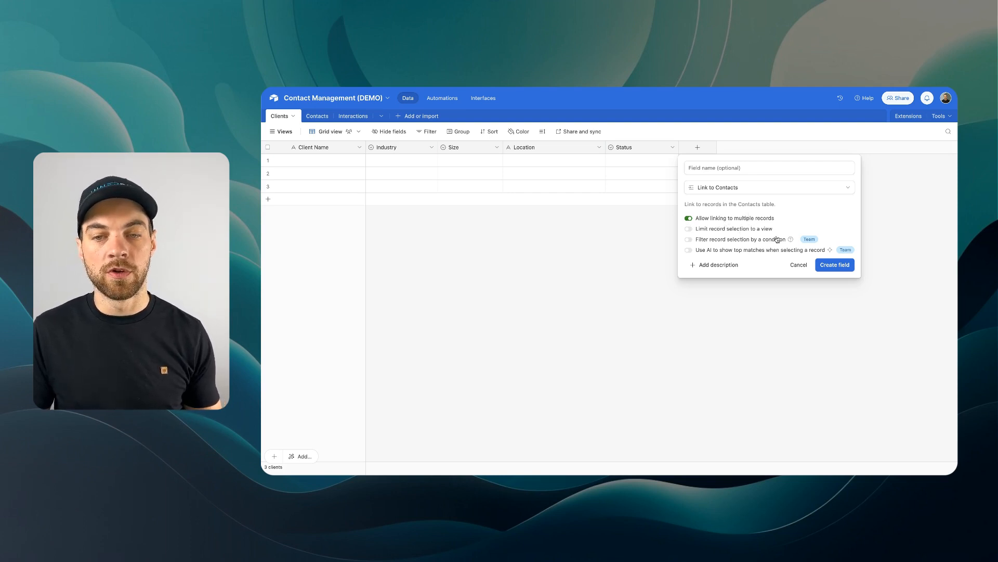
left_click(834, 264)
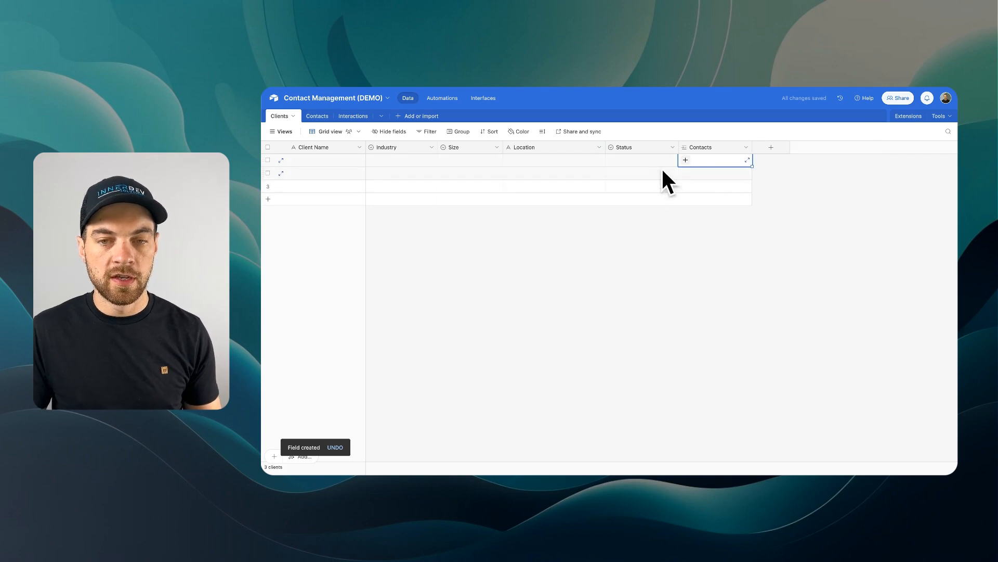
Step: Check the first client's contact choices, then view the matching Clients link in Contacts
left_click(686, 159)
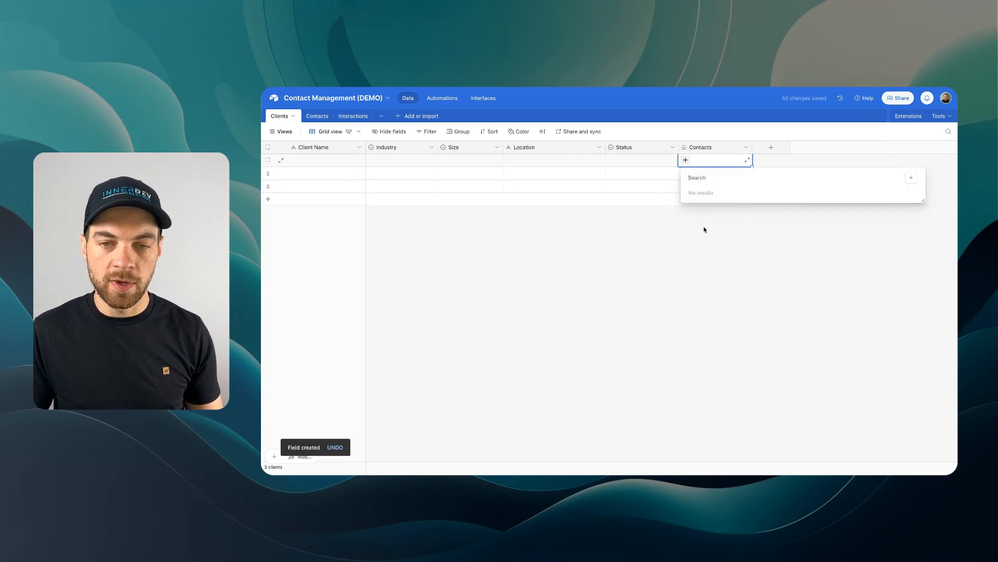
left_click(307, 116)
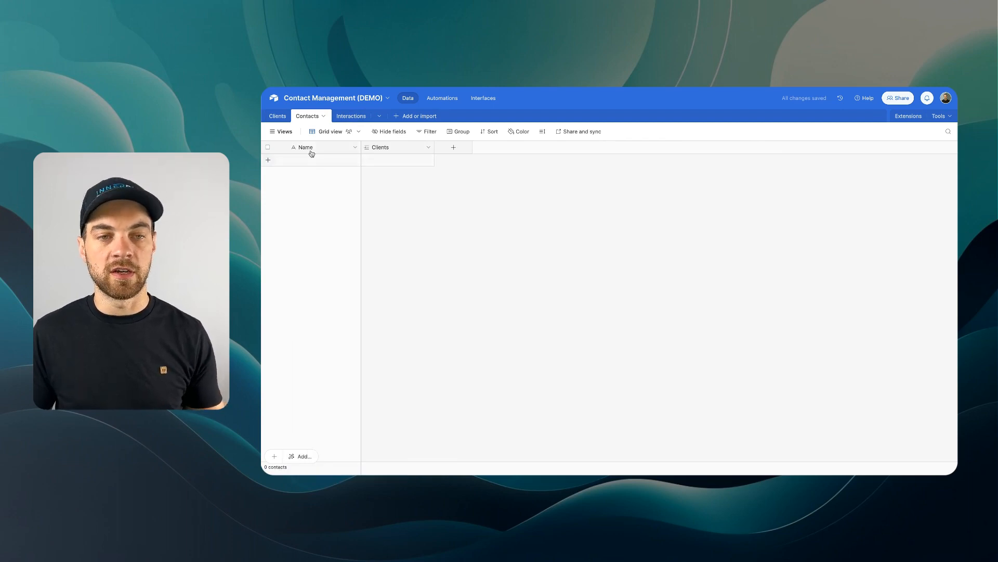
left_click(277, 115)
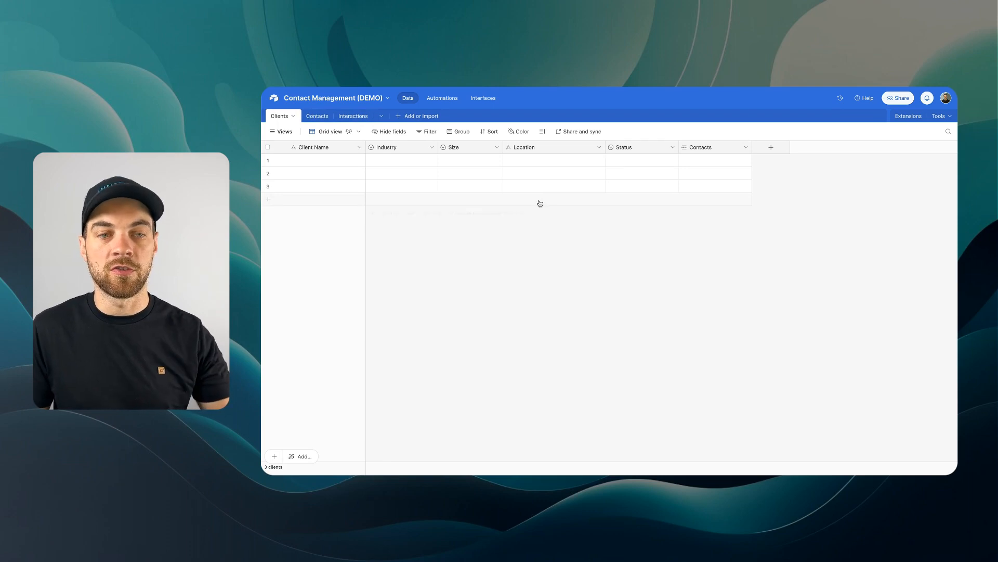
left_click(306, 115)
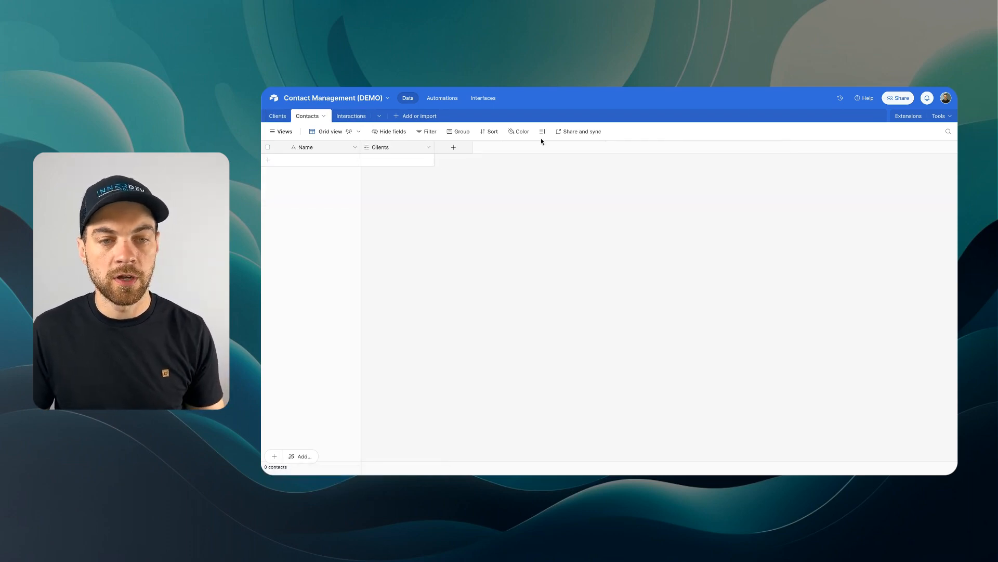
Step: Add a Full Name single line text field and a phone number field to Contacts
left_click(454, 147)
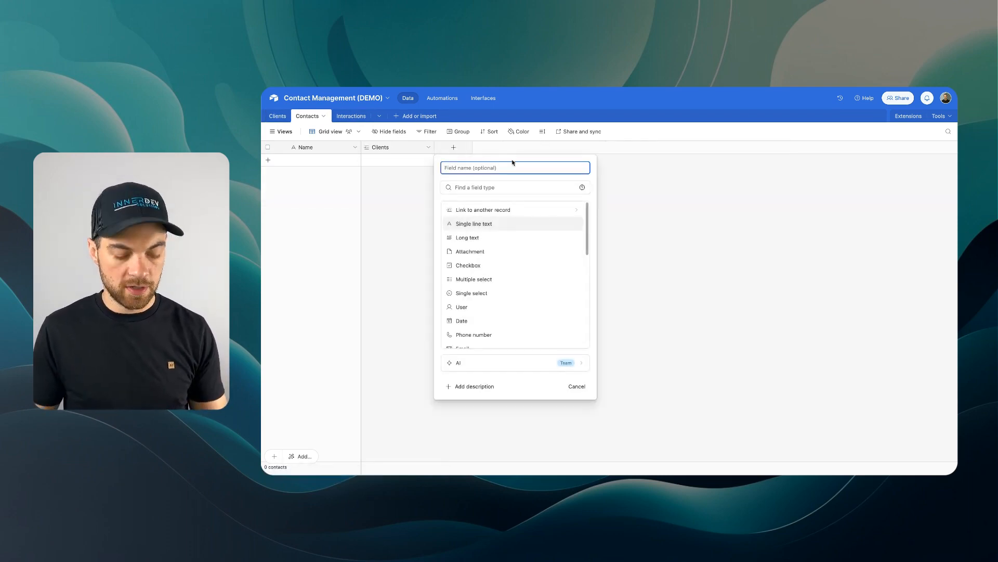
type("Full Name")
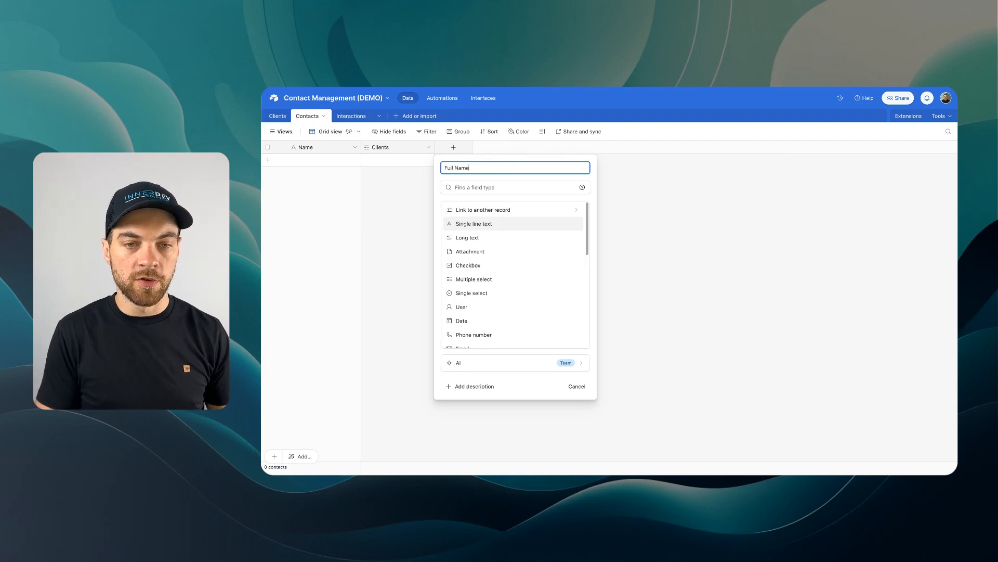
type("singl")
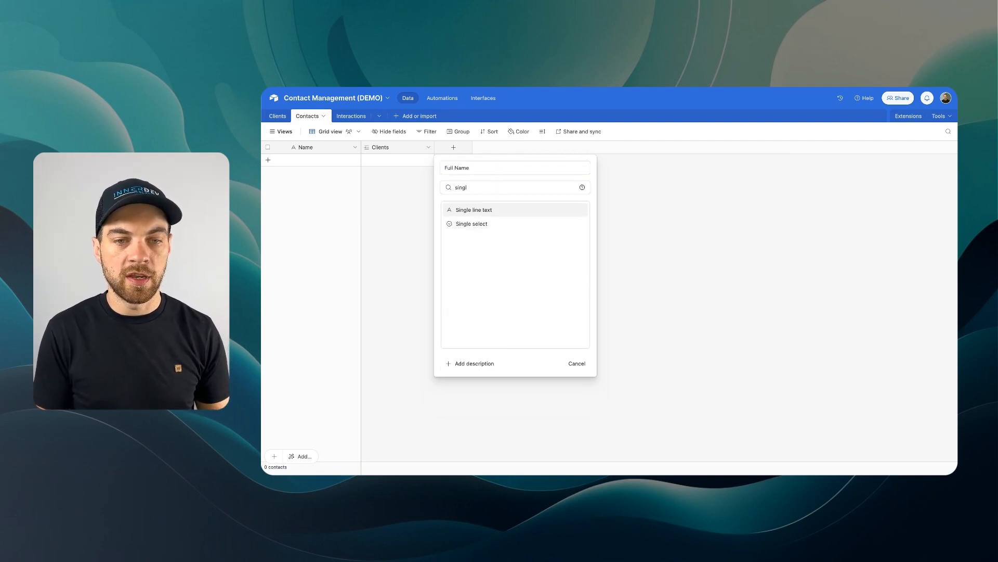
left_click(527, 147)
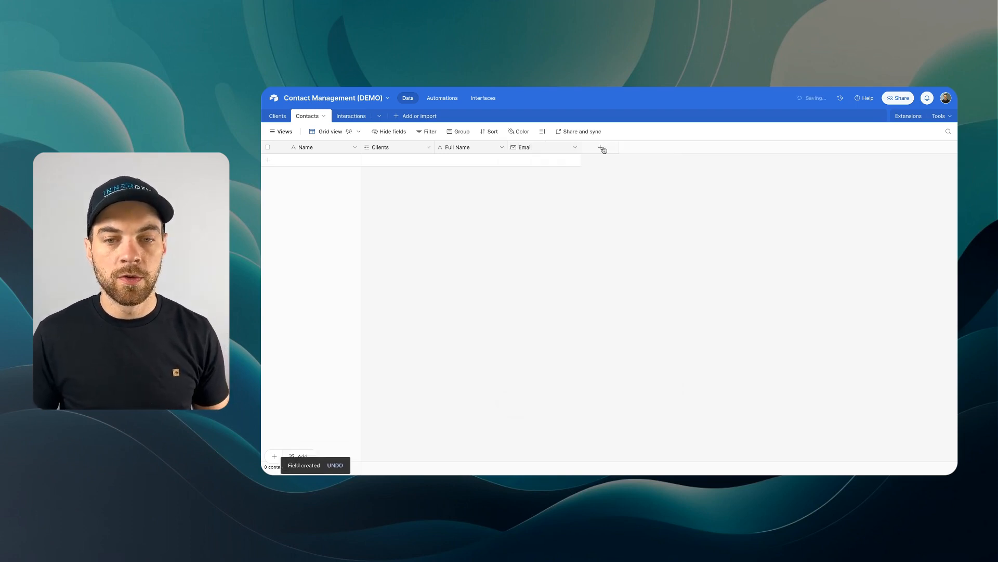
left_click(599, 147)
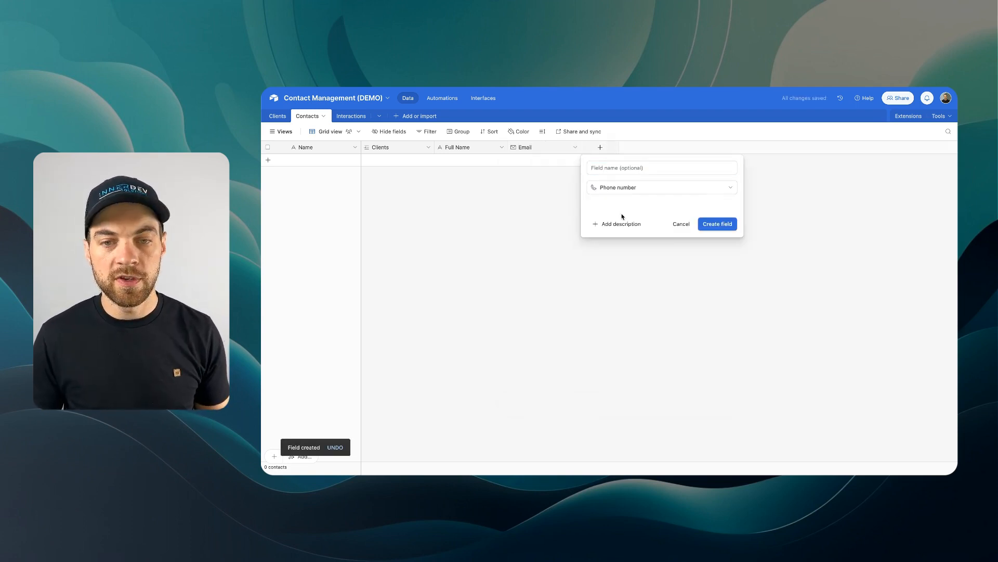
left_click(717, 224)
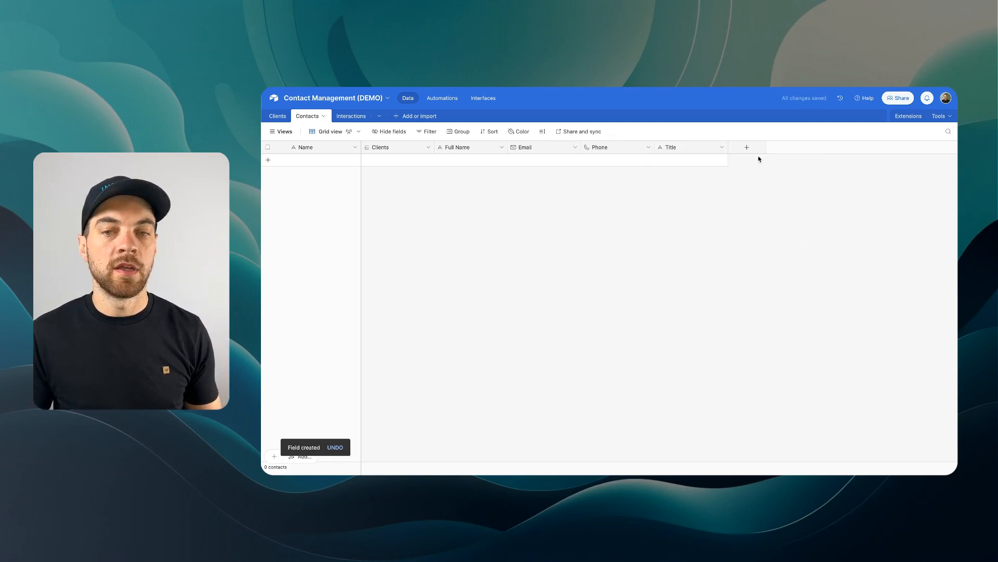
Step: Add a single-select Status field with Active and Inactive options
left_click(747, 147)
type("Statu")
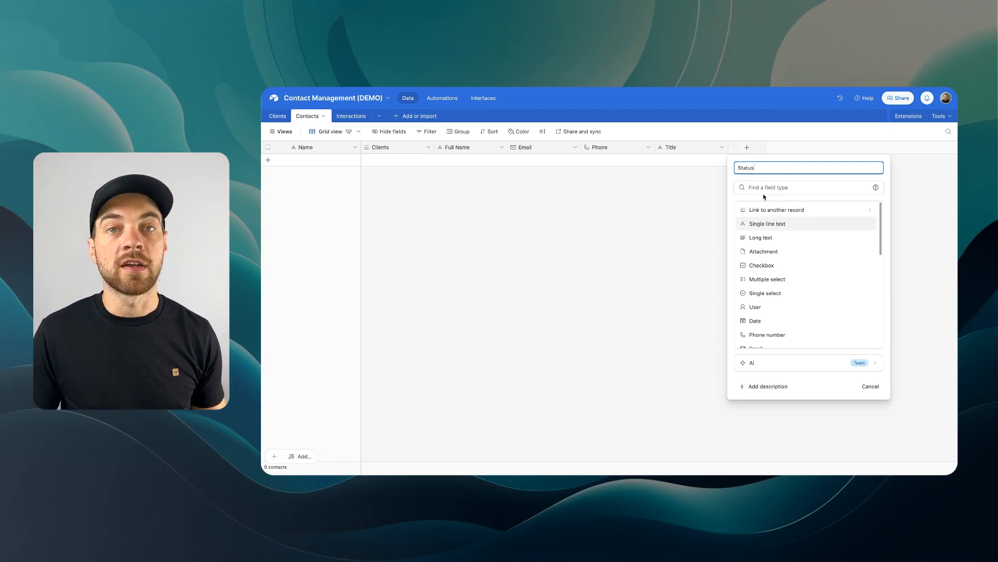
type("single")
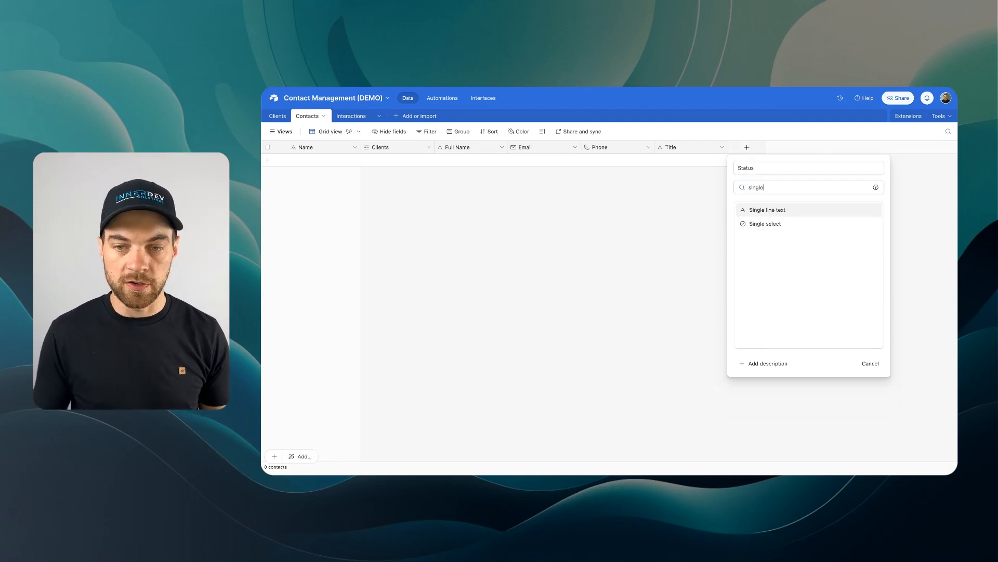
left_click(765, 223)
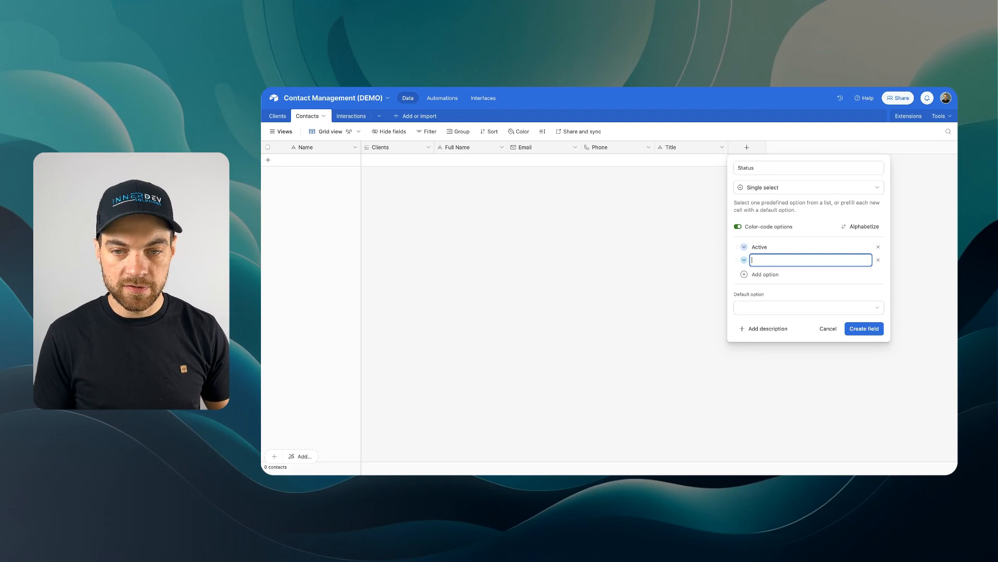
type("Inactive")
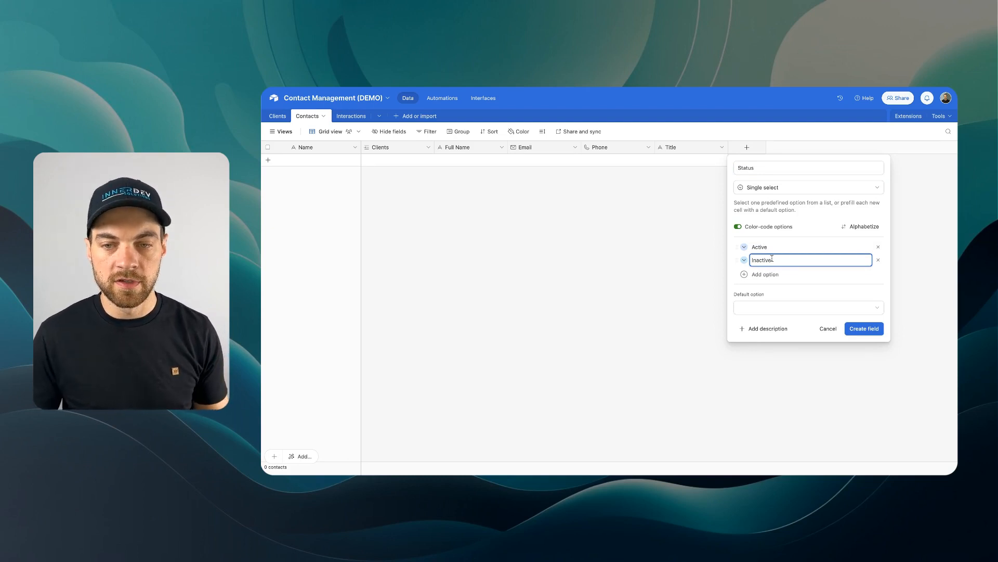
left_click(743, 260)
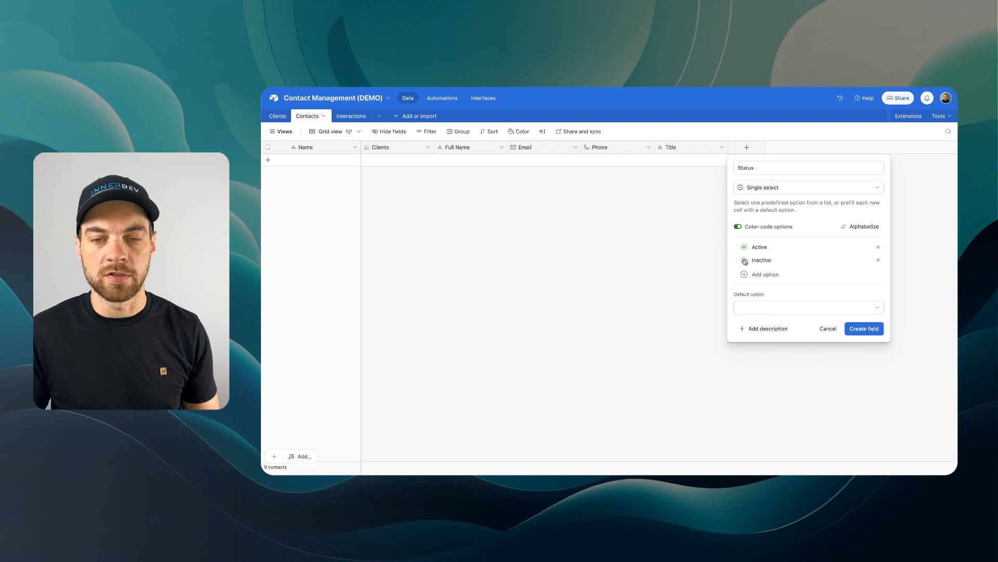
left_click(864, 328)
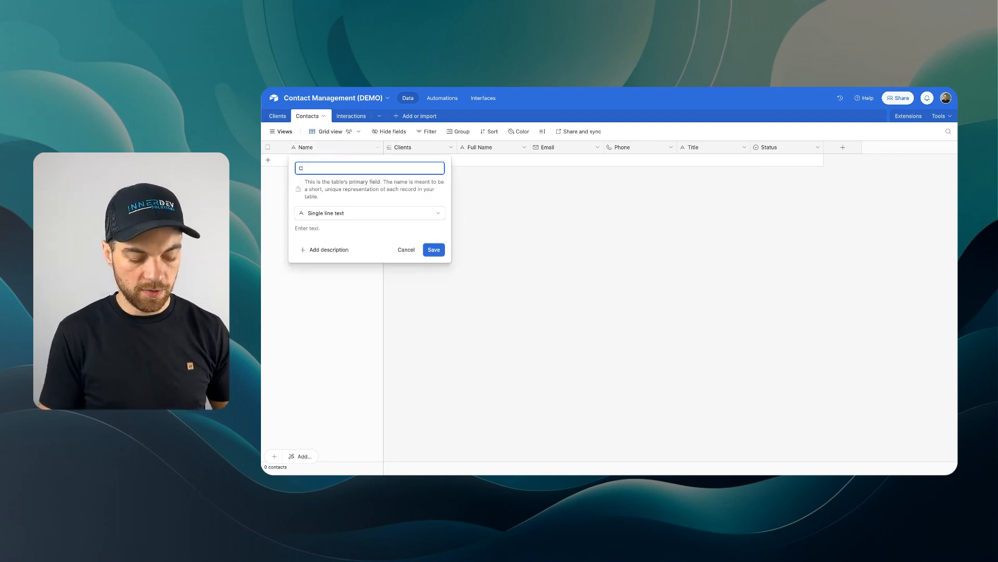
Step: Make the primary field Contact ID, formula CONCATENATE({Full Name}, " - ", Clients), and confirm
type("Contact ID")
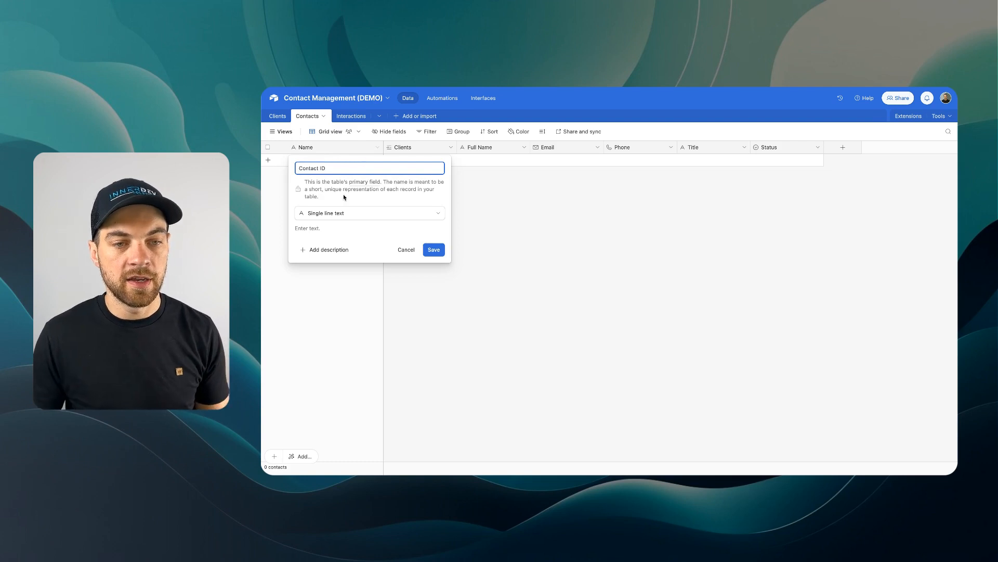
left_click(369, 213)
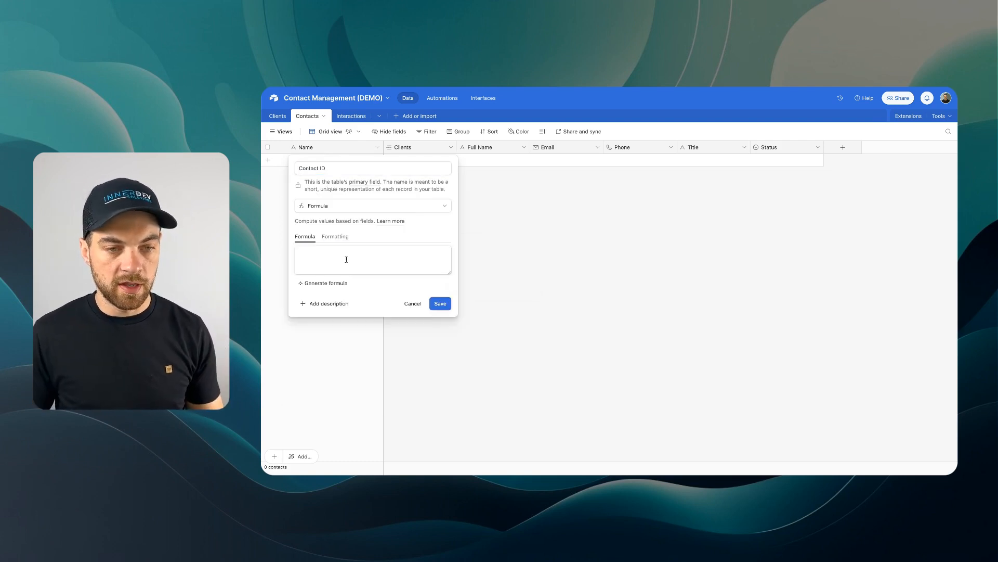
type("conc")
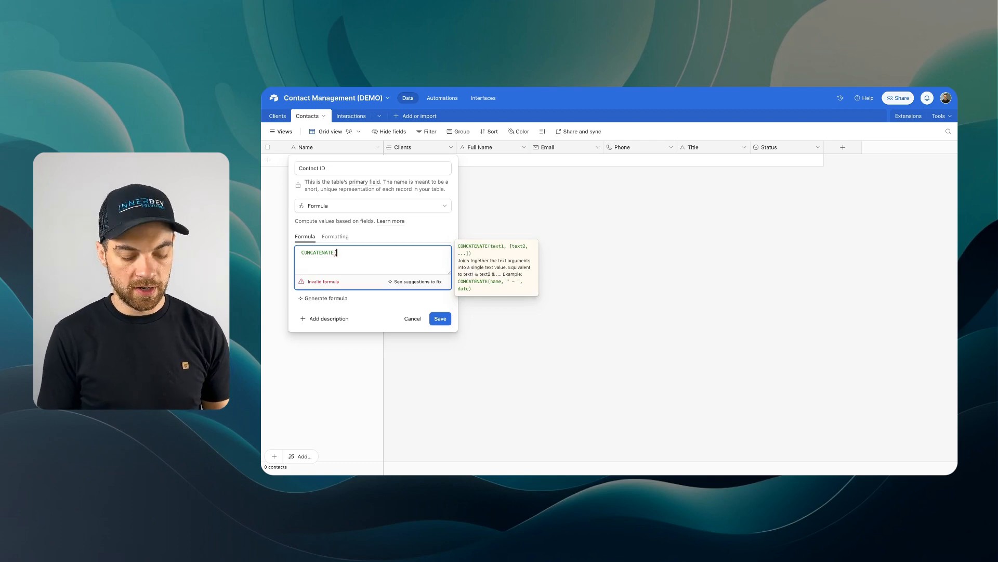
type("ful")
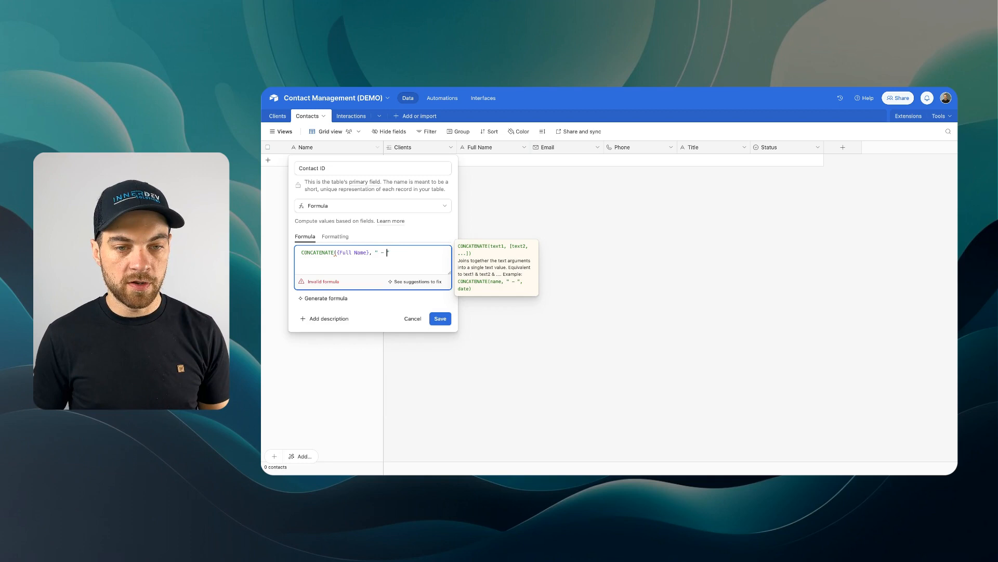
type(", c")
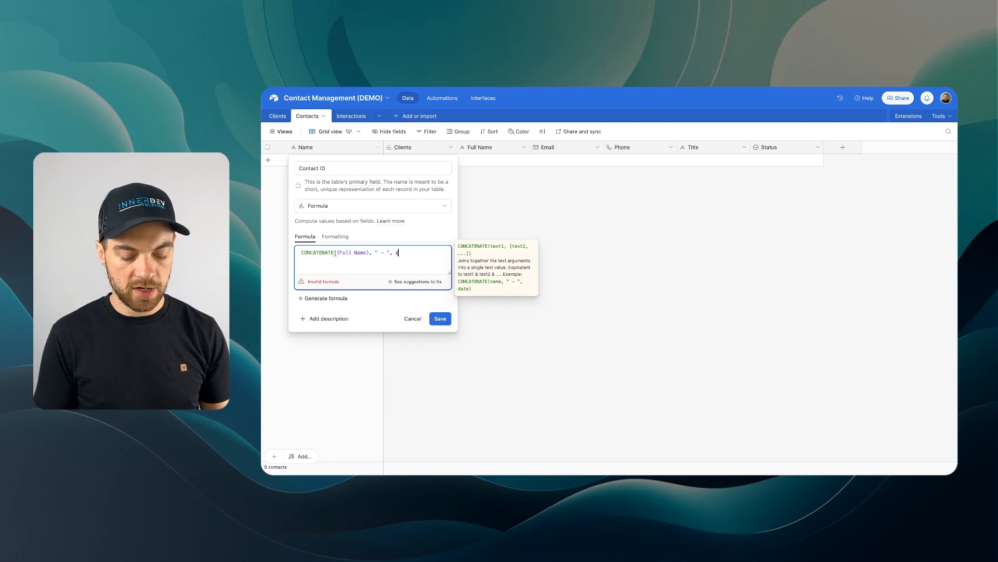
type("Clients")
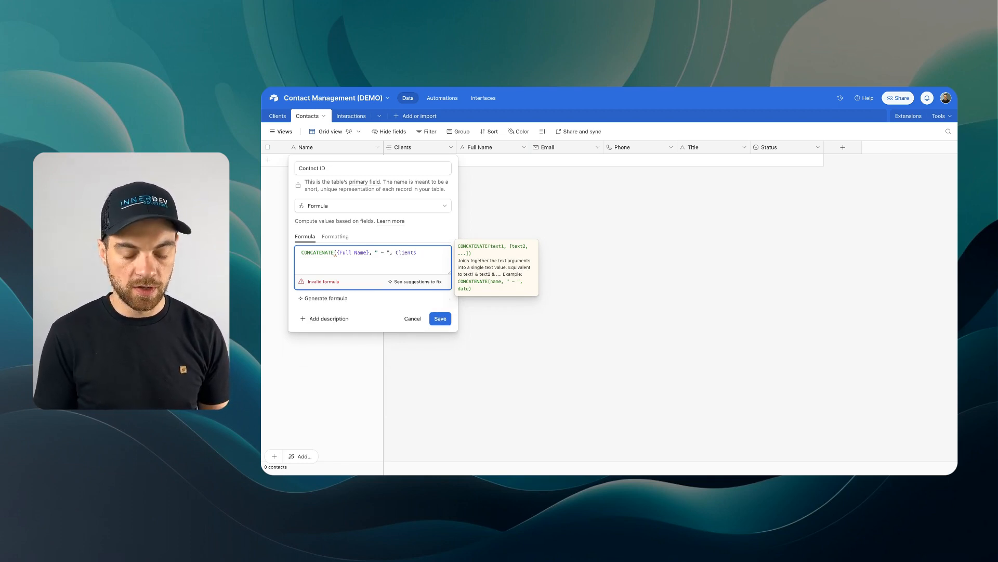
left_click(440, 318)
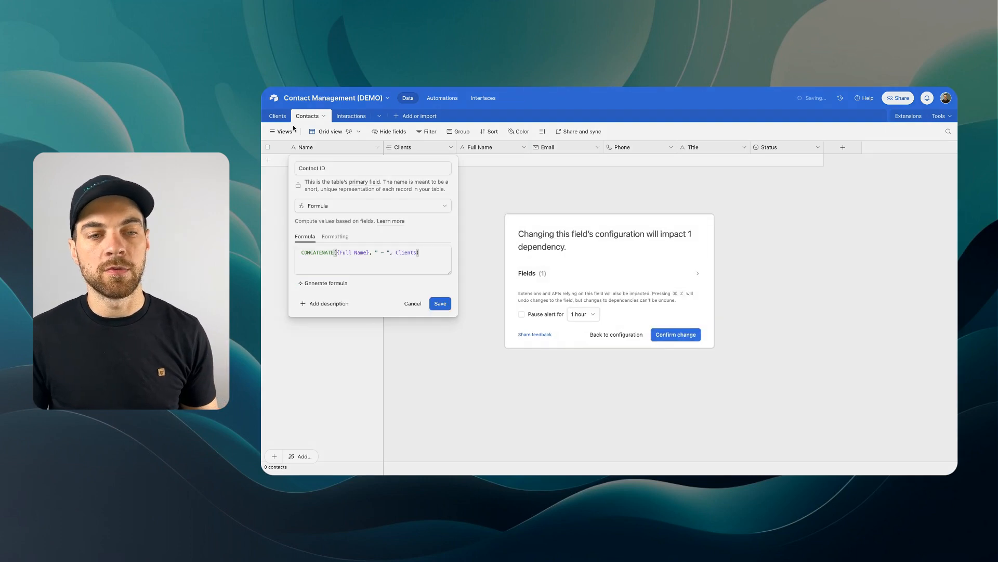
left_click(674, 334)
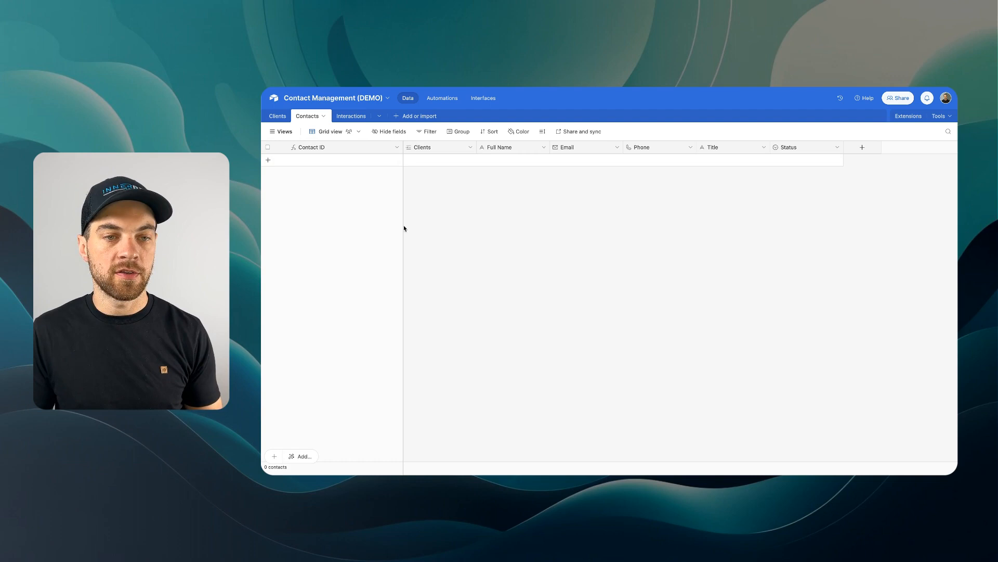
Step: Flip between Clients and Contacts, then browse linkable contacts for EcoClean Solutions
left_click(278, 116)
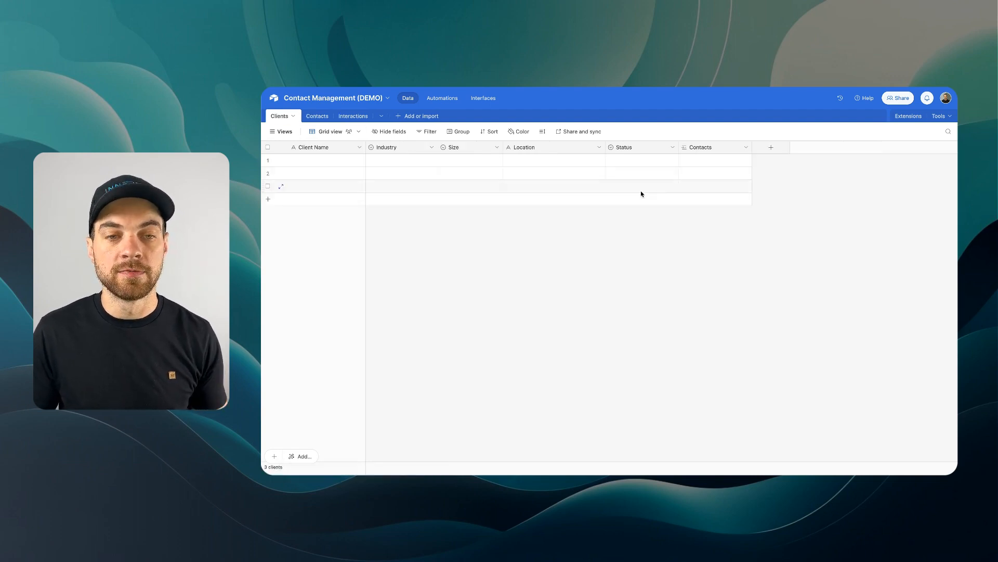
left_click(317, 116)
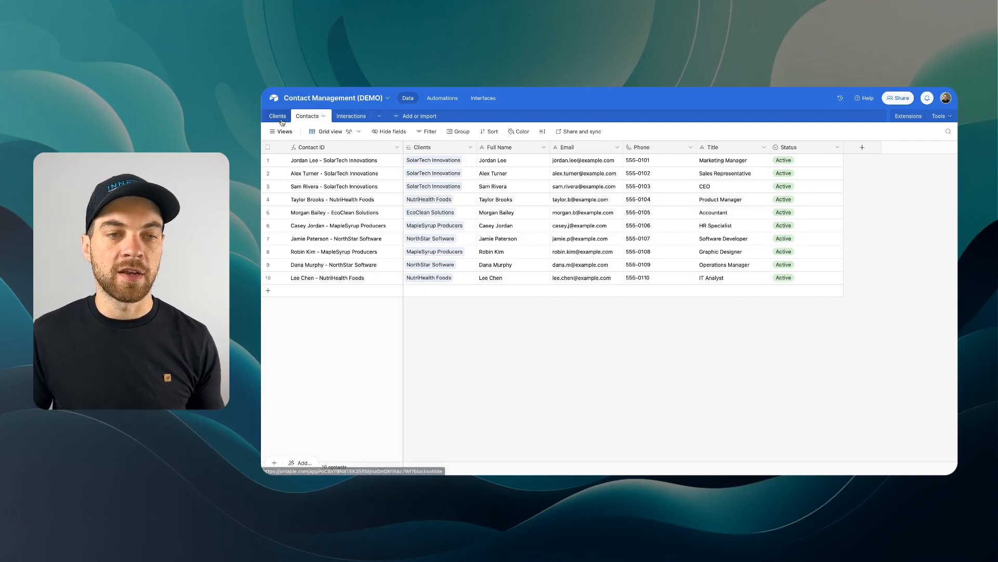
left_click(278, 116)
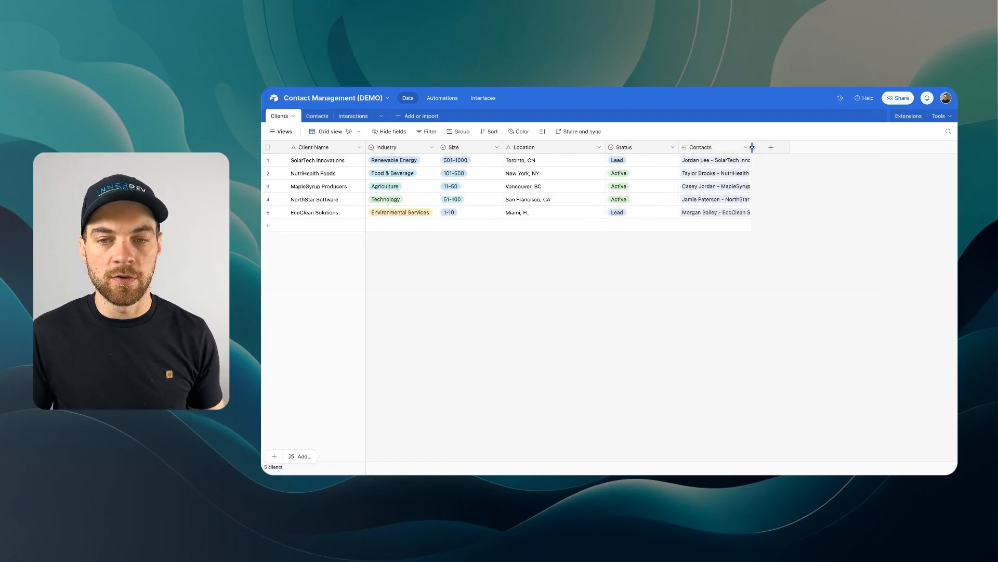
left_click(713, 212)
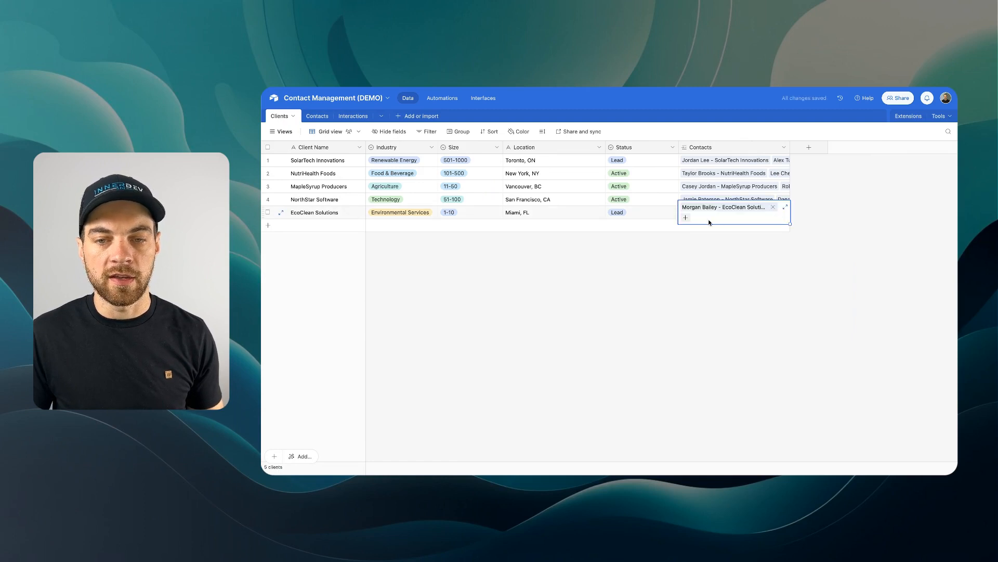
left_click(686, 218)
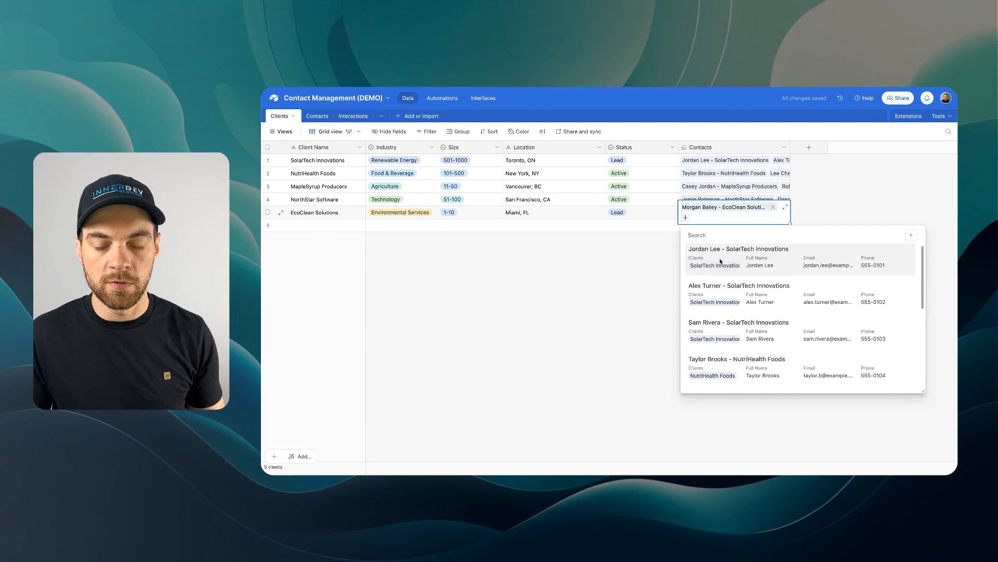
scroll("down", 3)
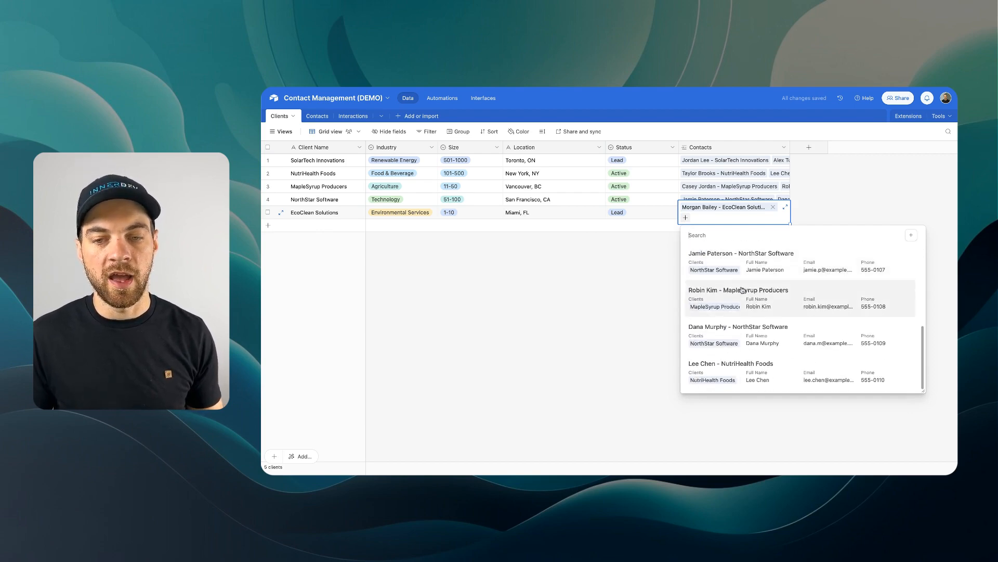
left_click(307, 116)
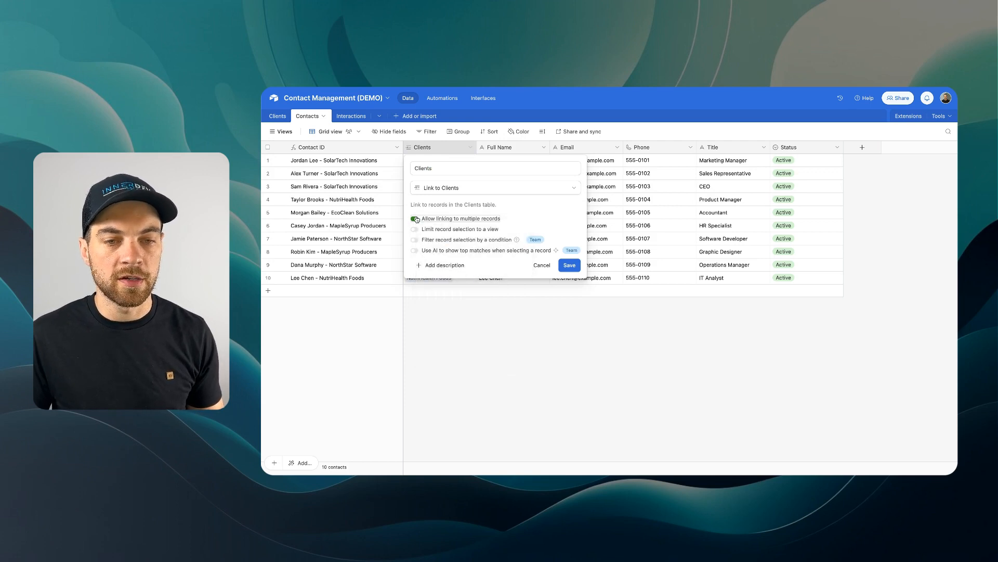
Step: Disallow linking multiple records on the Clients field, save, then check Clients, Contacts and Interactions
left_click(414, 219)
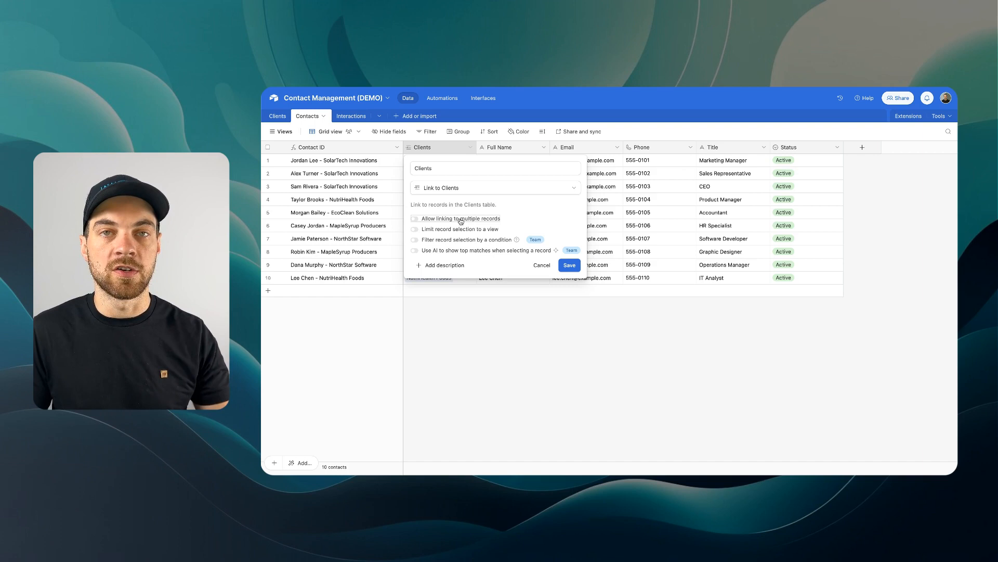
mouse_move(507, 223)
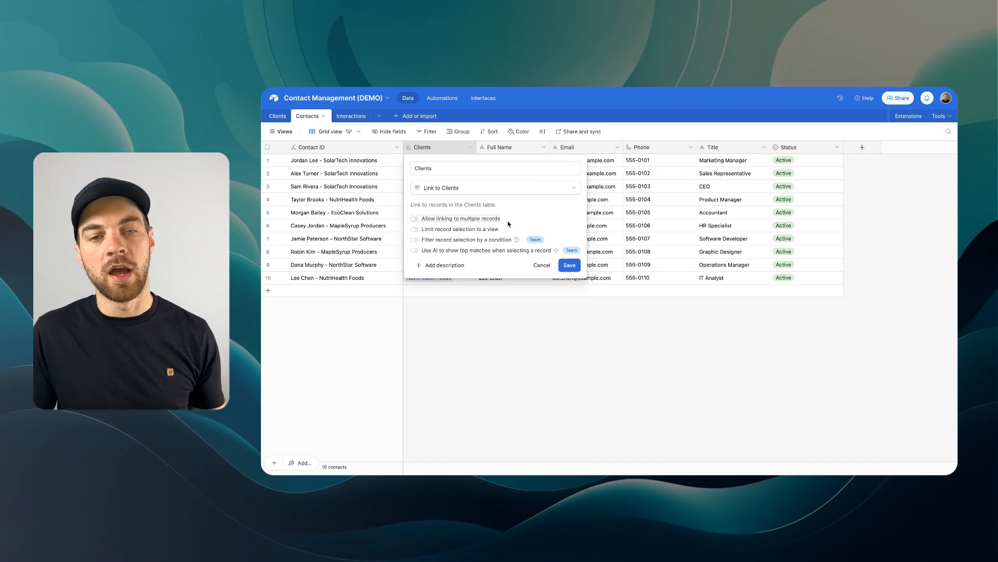
mouse_move(511, 264)
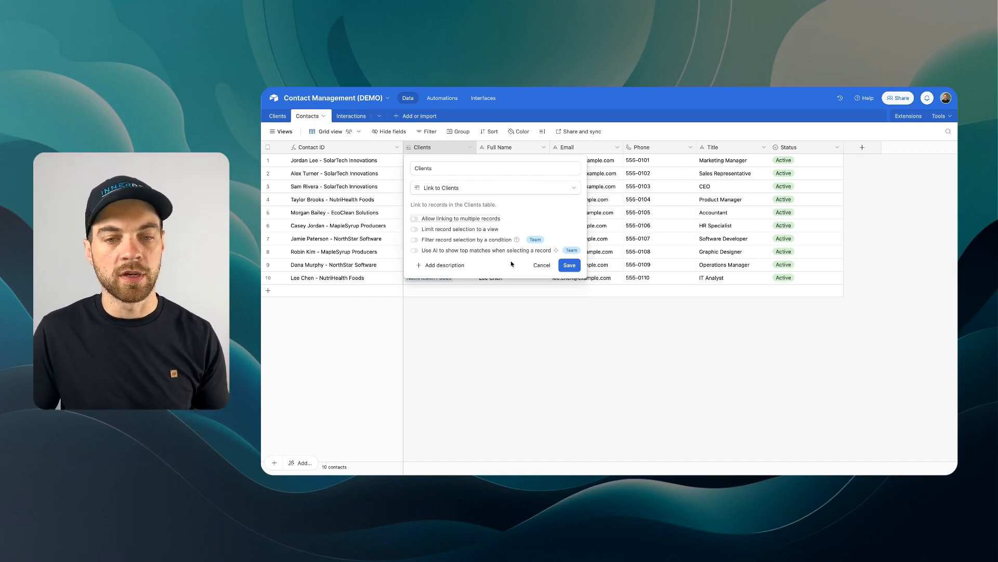
left_click(568, 265)
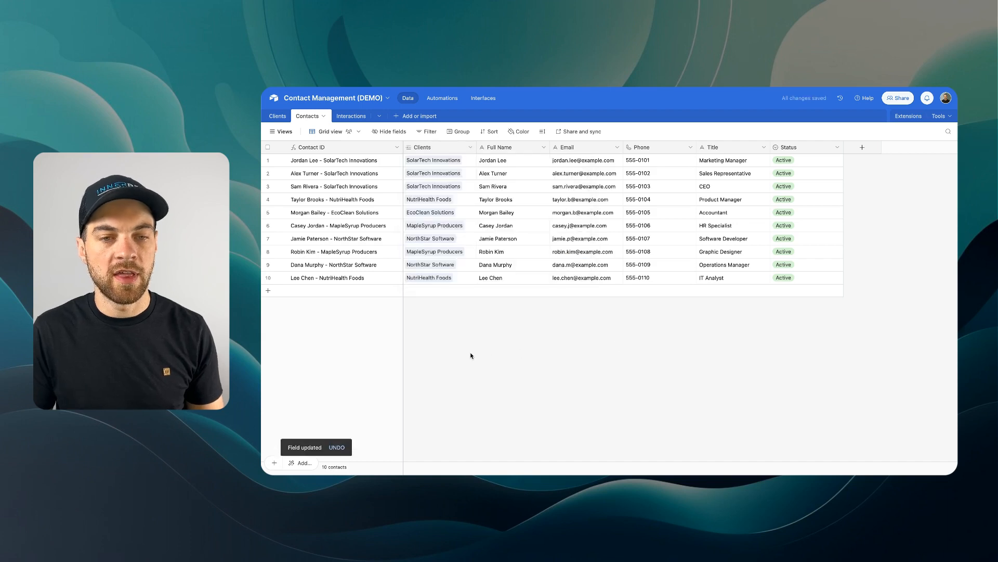
left_click(433, 160)
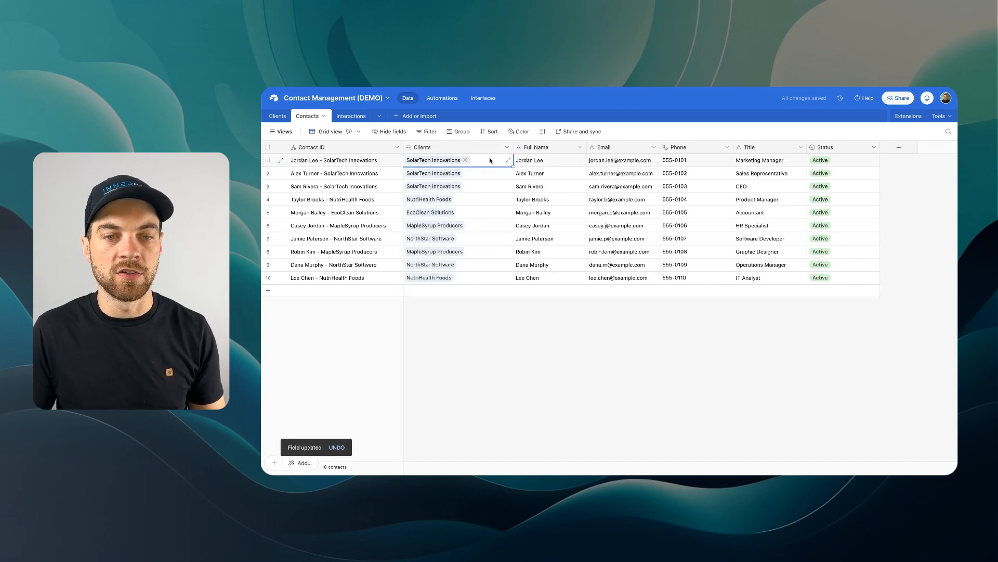
mouse_move(488, 164)
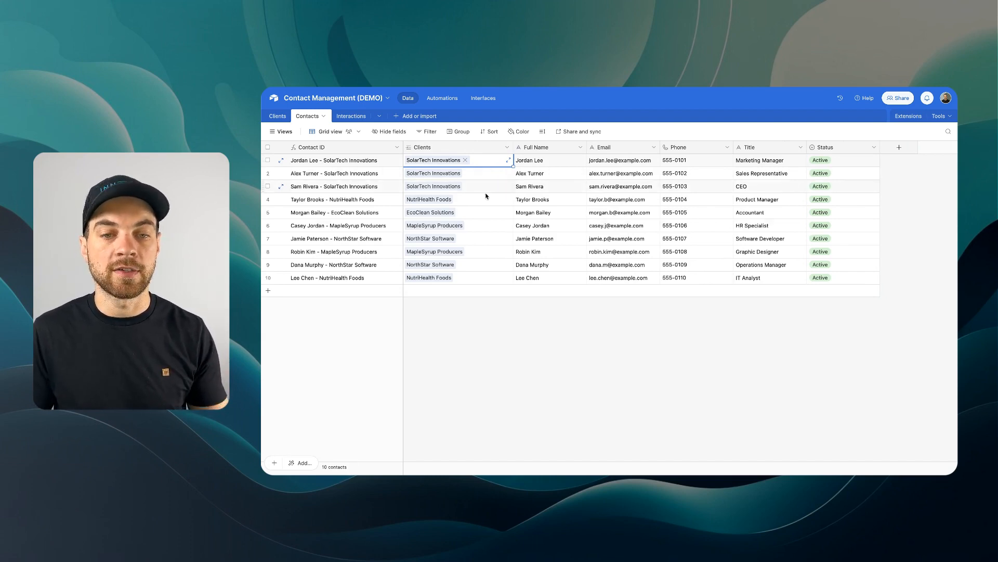
left_click(278, 116)
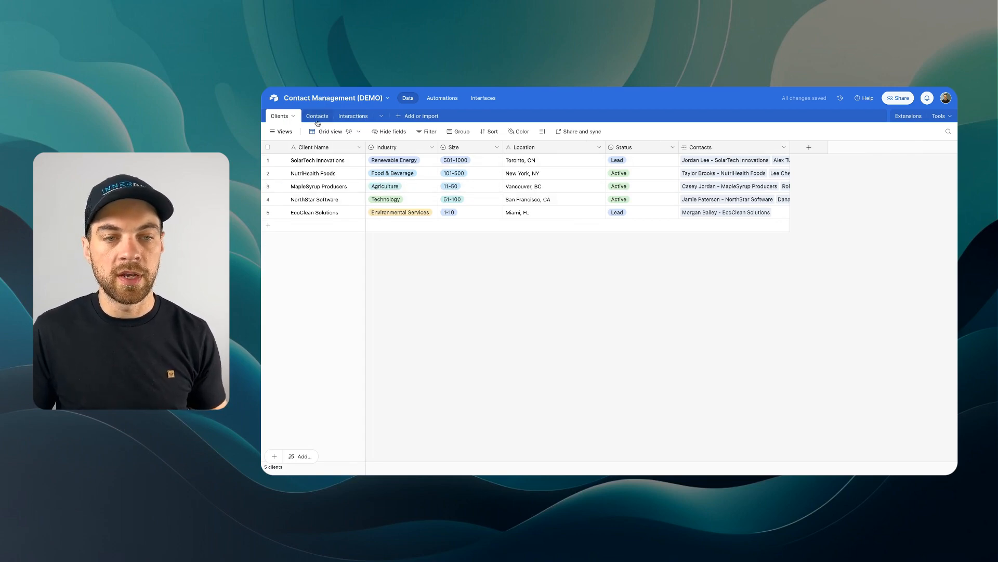
left_click(317, 116)
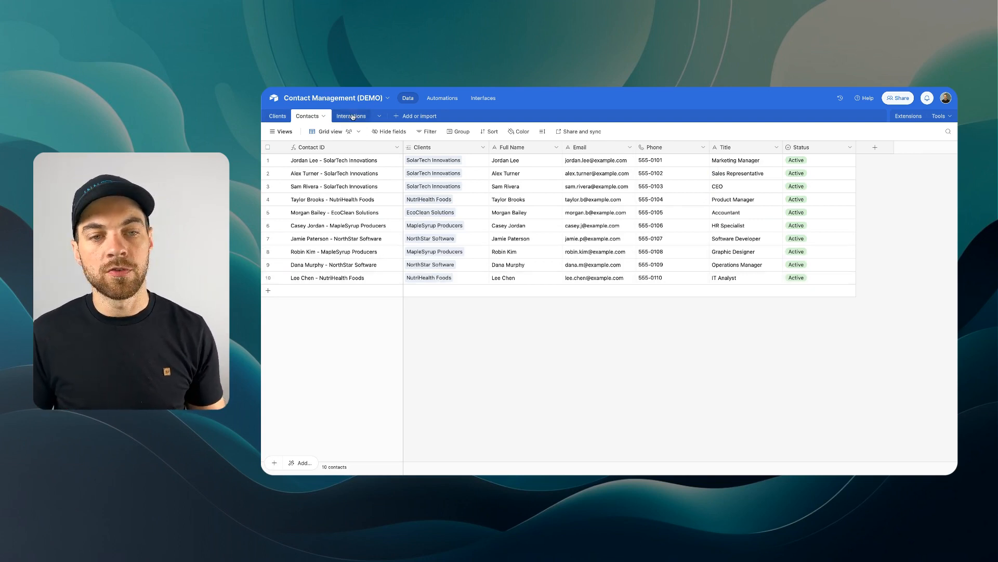
left_click(343, 115)
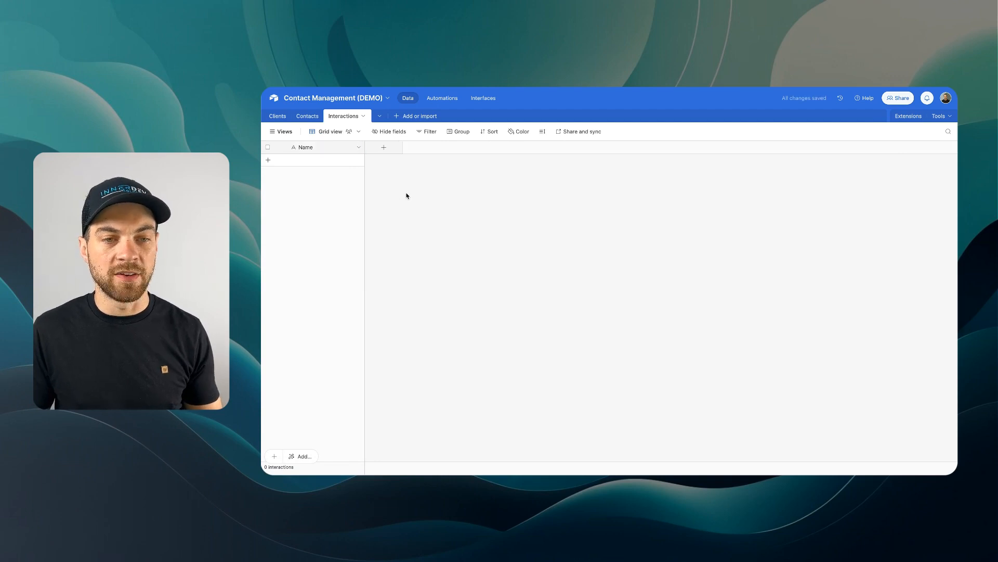
Step: Add a Contacts link field to Interactions that allows only one linked contact
left_click(383, 148)
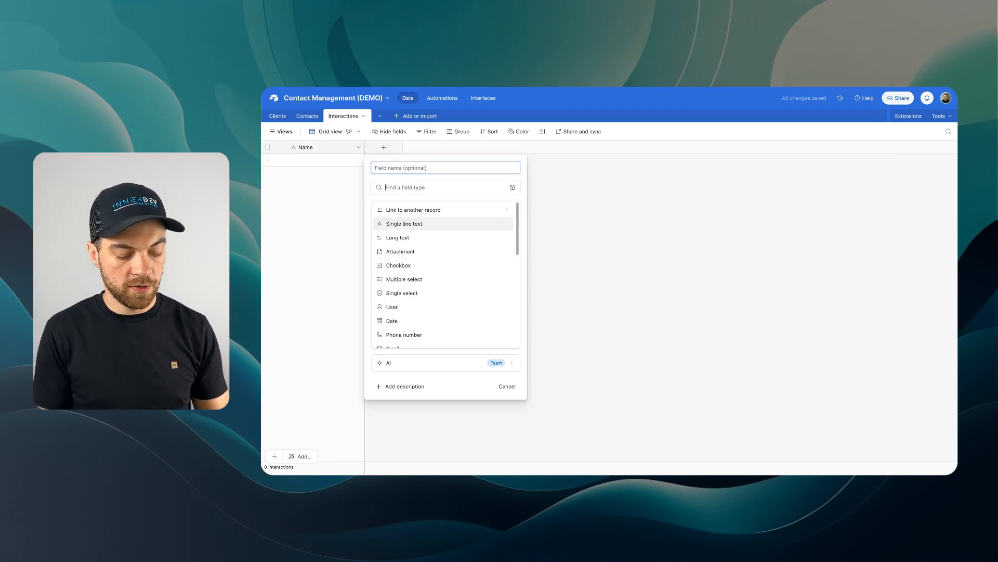
type("con")
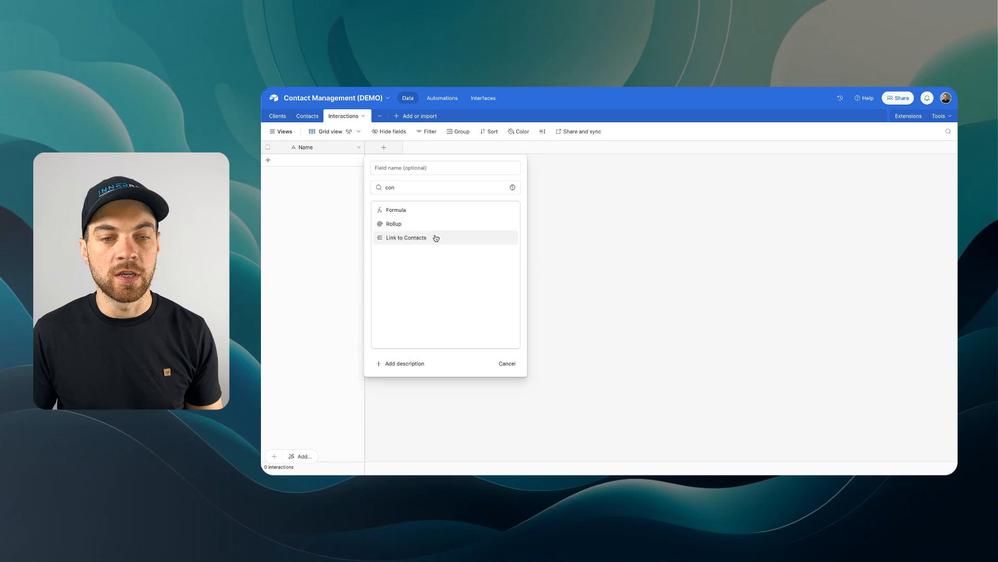
left_click(407, 238)
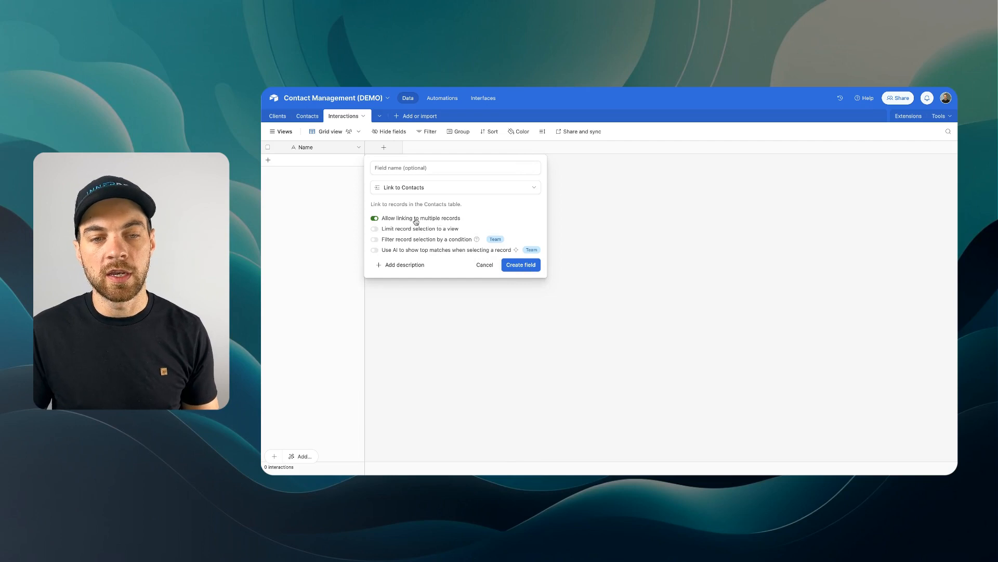
mouse_move(468, 219)
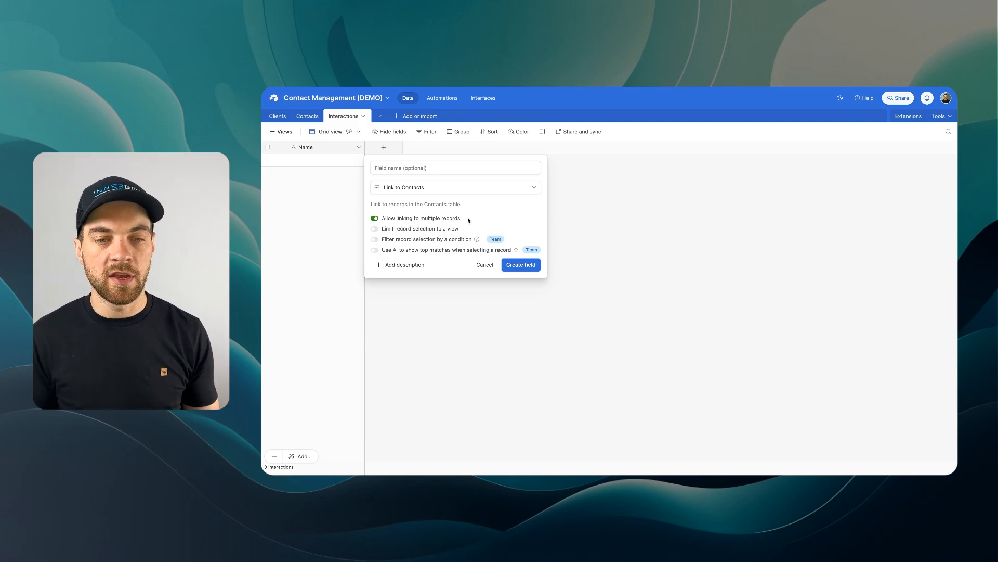
left_click(374, 218)
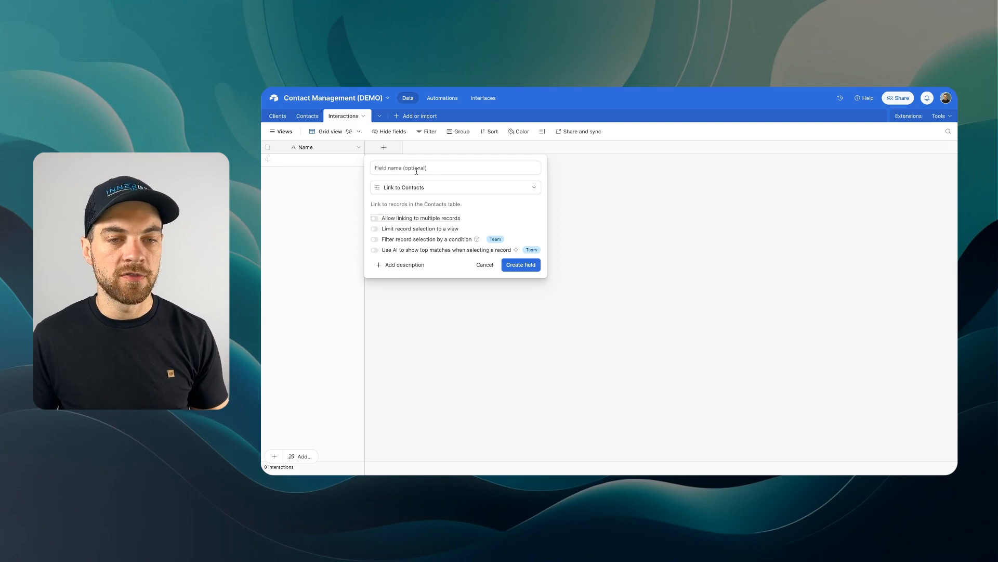
left_click(520, 264)
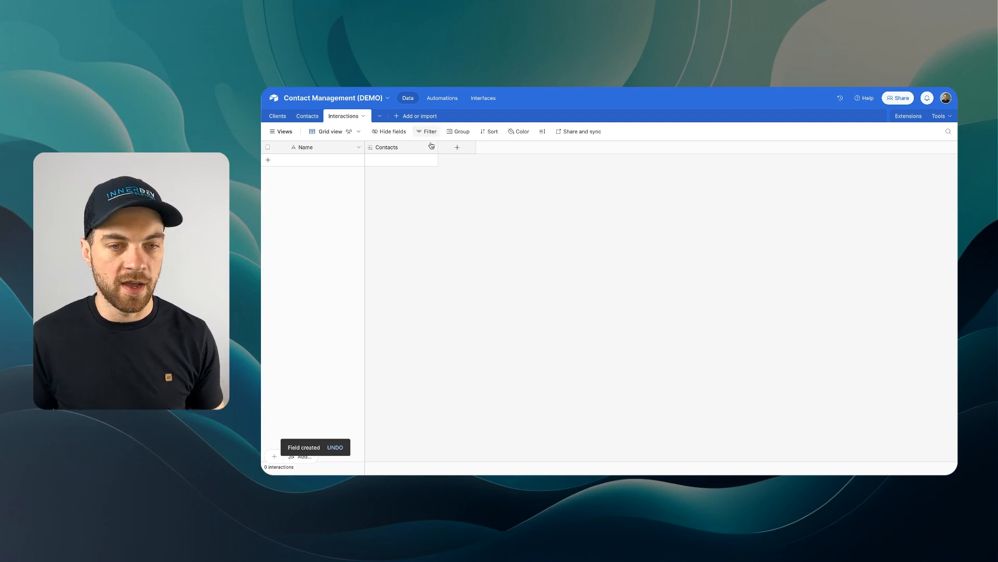
left_click(457, 147)
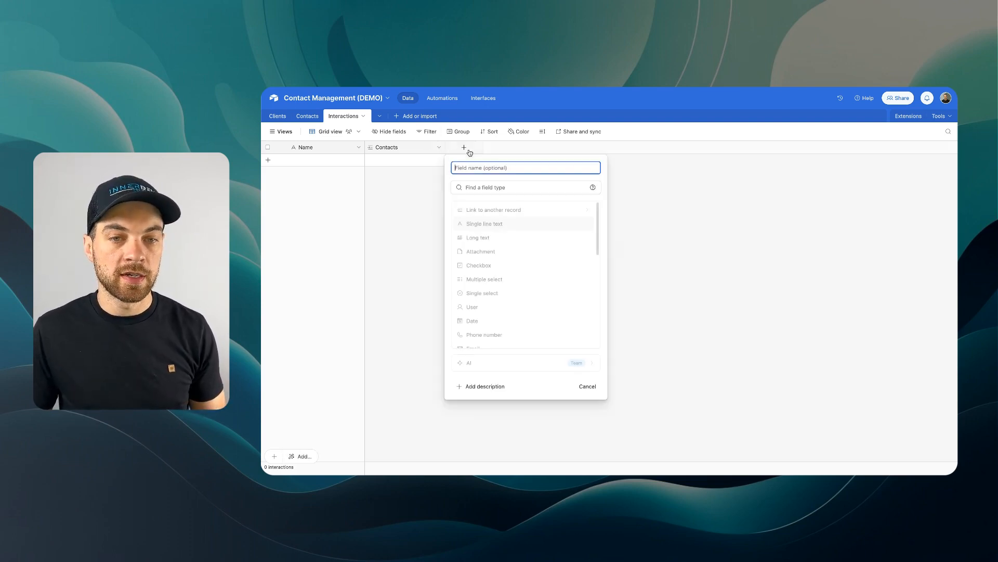
Step: Configure a new Date field that defaults to the current date
type("Date")
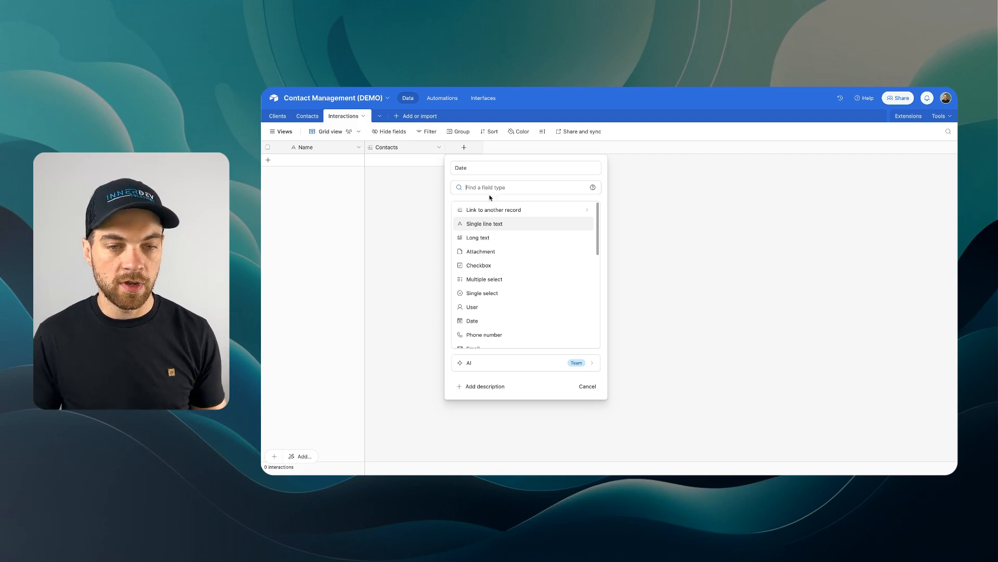
left_click(471, 320)
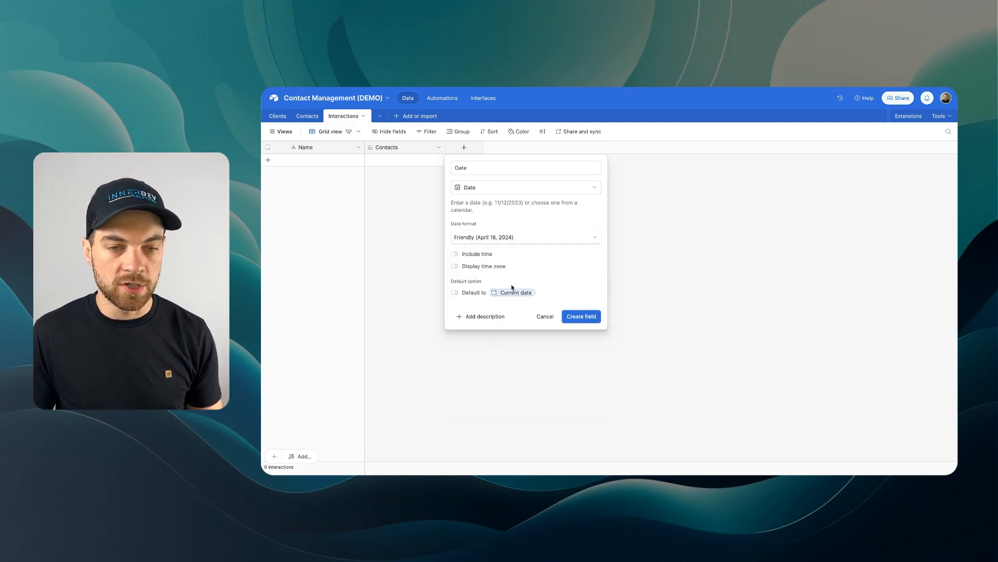
left_click(455, 292)
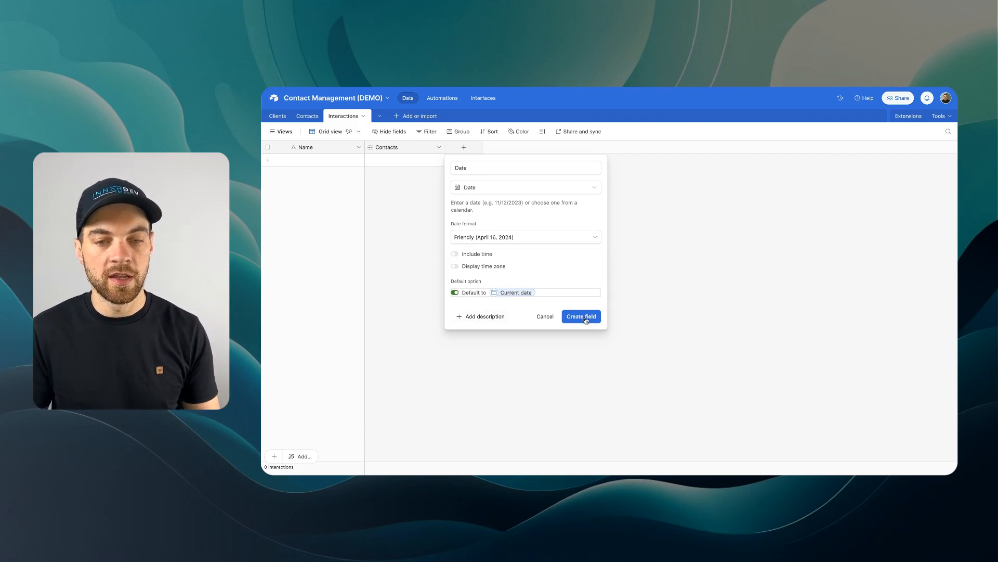
Step: Create the Date field, then add a Notes long-text field
left_click(580, 317)
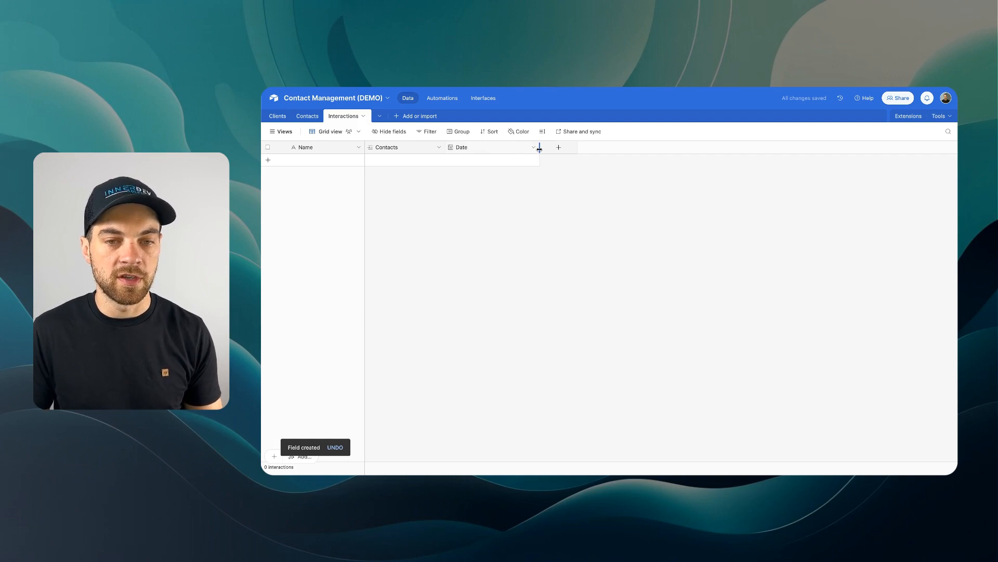
left_click(535, 148)
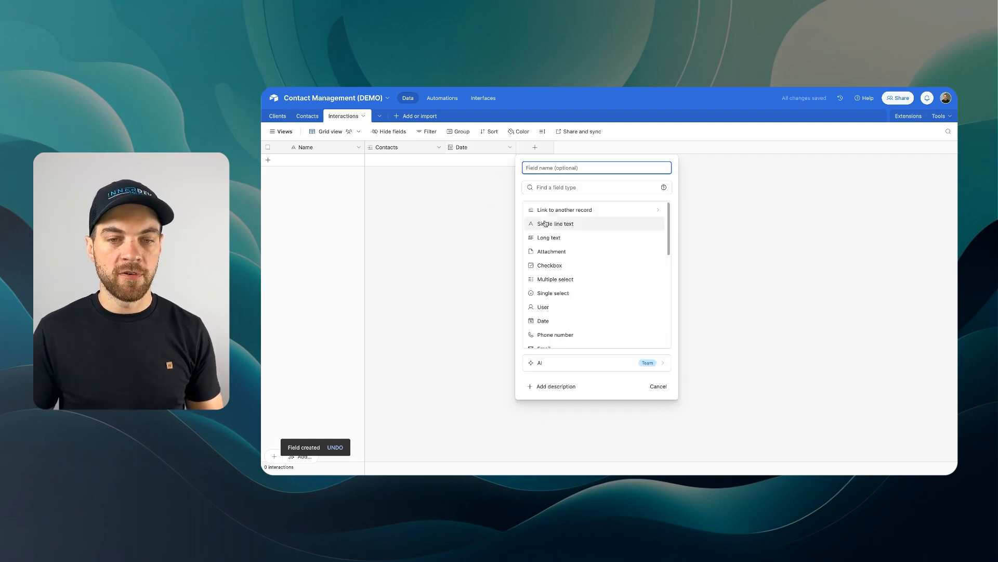
left_click(549, 237)
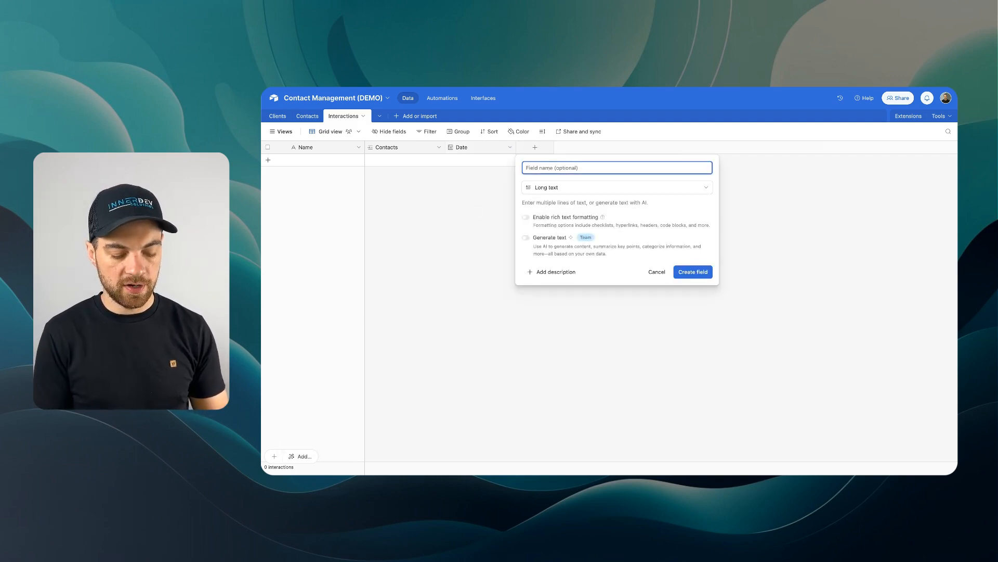
left_click(693, 272)
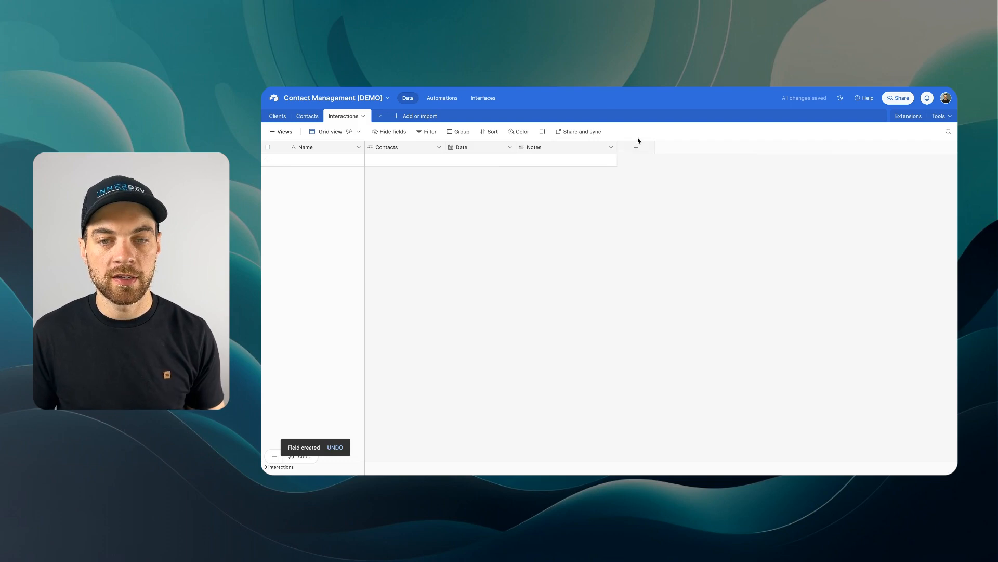
Step: Add a Type single-select field with options such as Initial Contact and Meeting
left_click(635, 147)
type("Type")
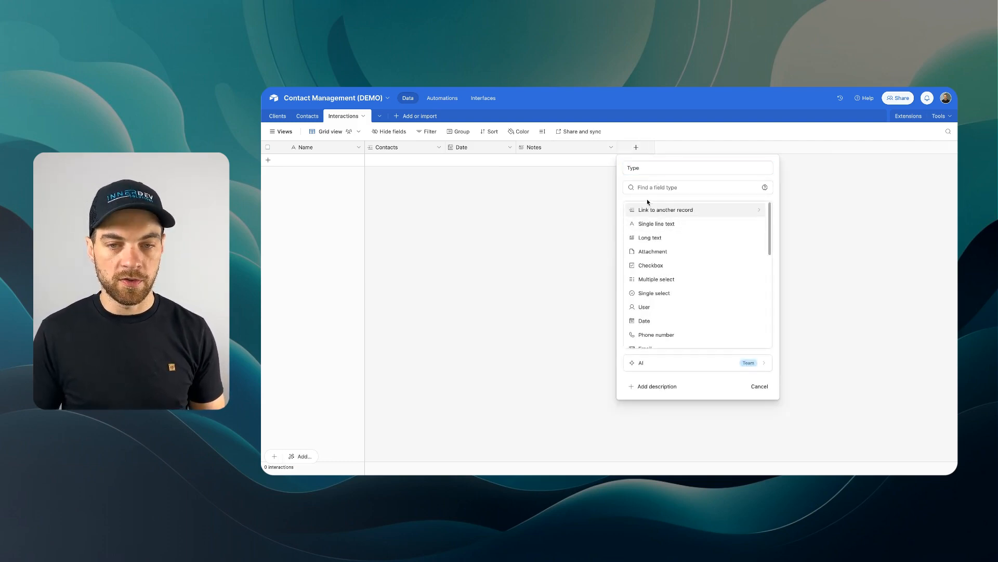
type("single")
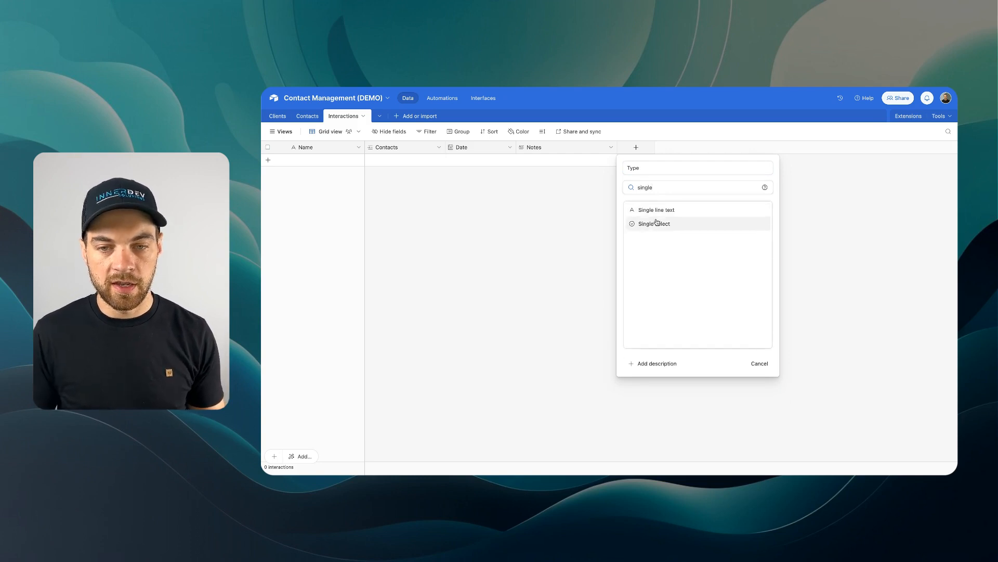
left_click(654, 223)
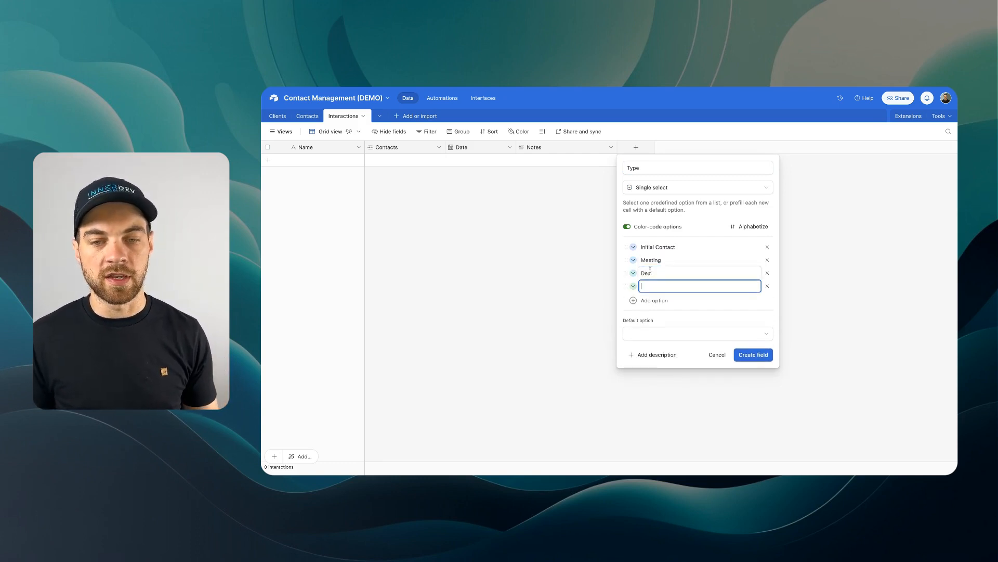
left_click(753, 354)
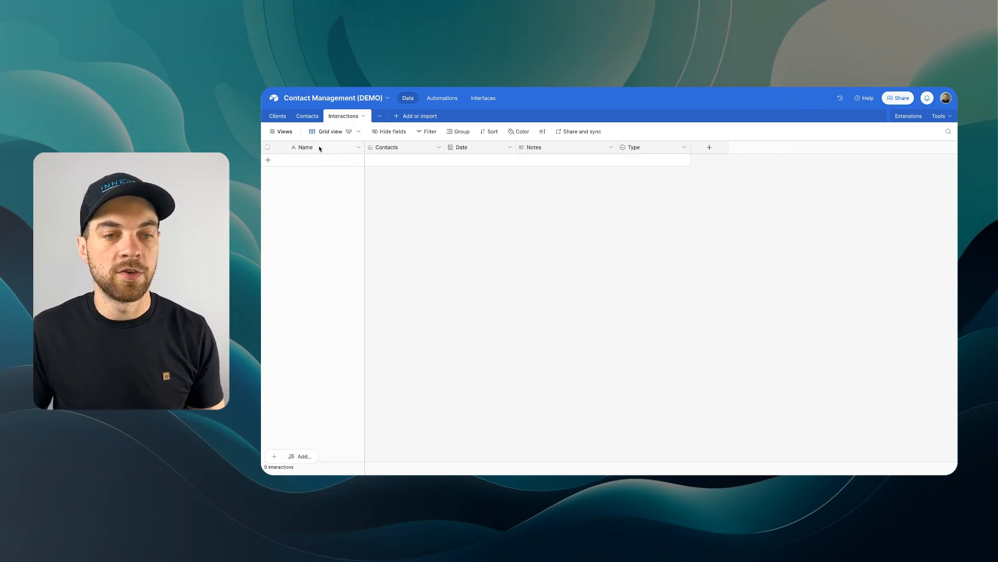
Step: Turn the primary Name field into a formula beginning CONCATENATE(Contacts, " - ", ...)
left_click(305, 147)
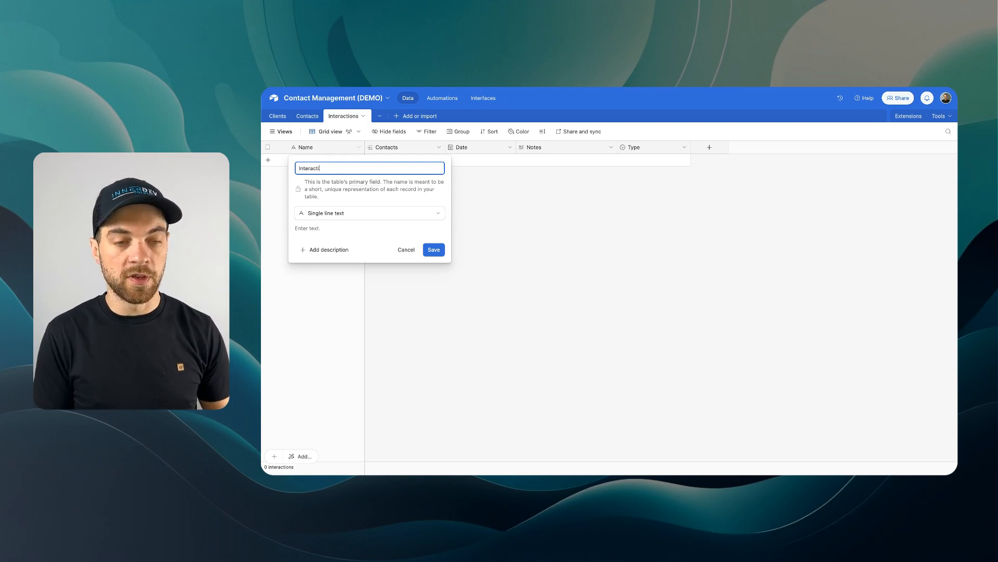
left_click(369, 212)
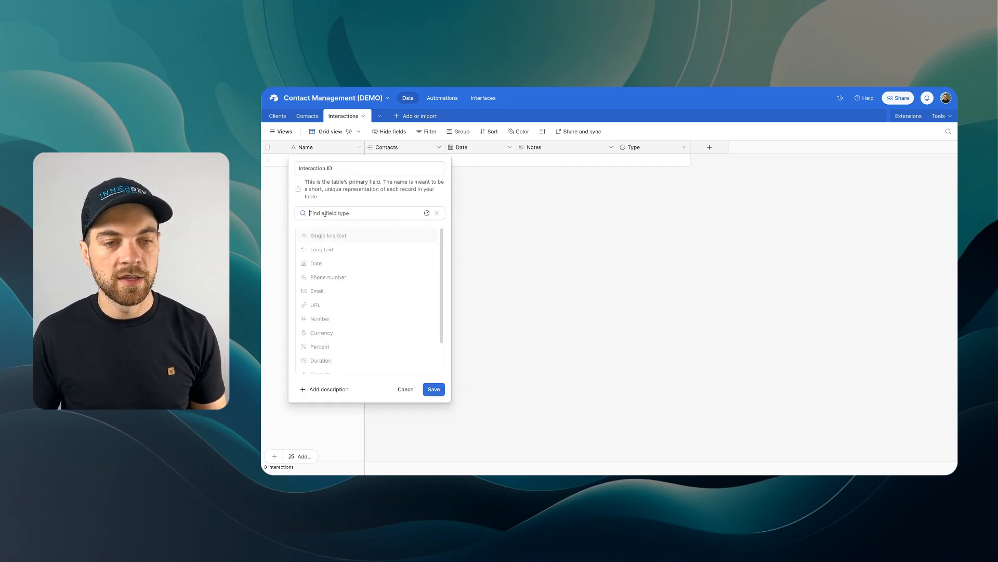
left_click(318, 373)
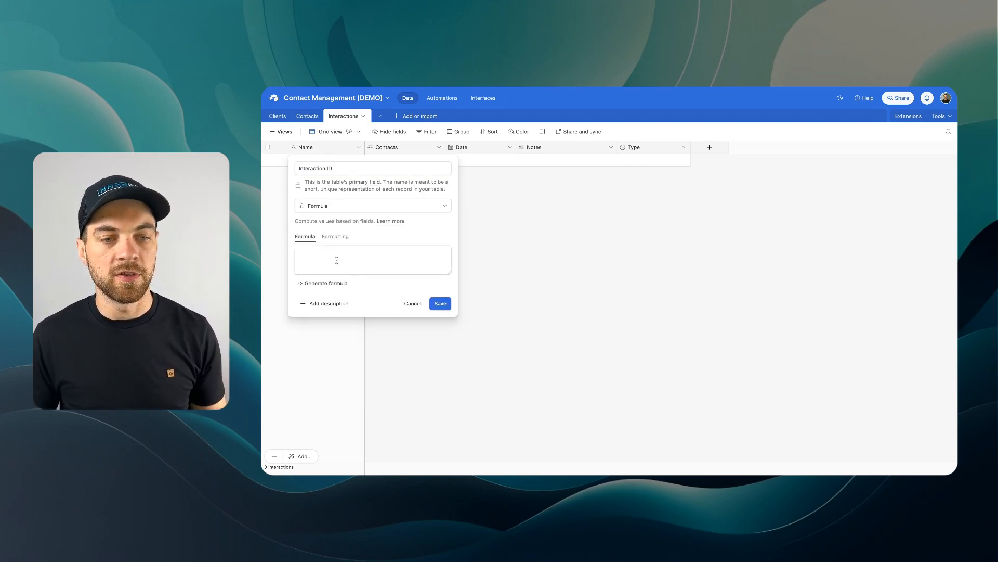
type("conca")
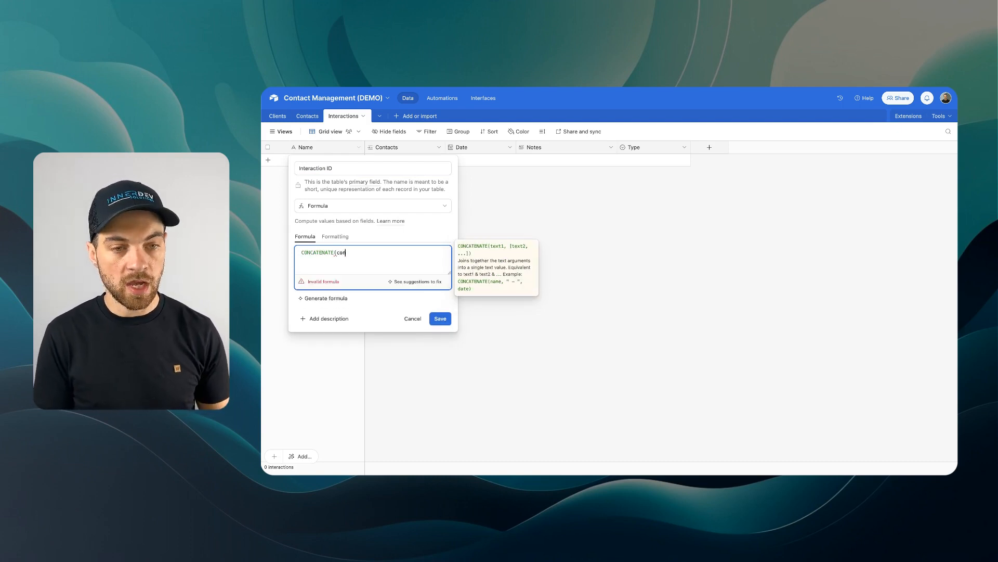
type("Contacts, \" - \"")
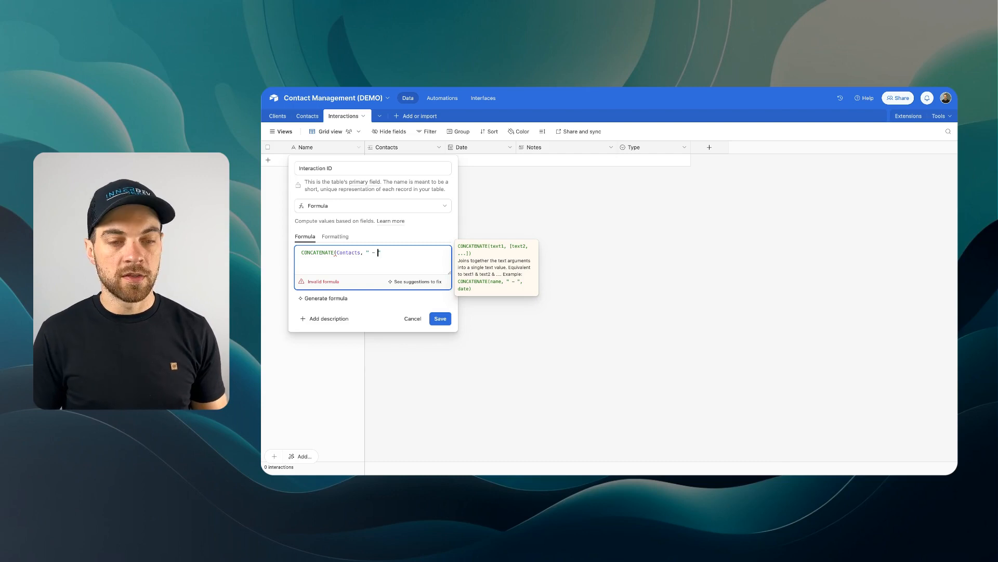
type("\", form")
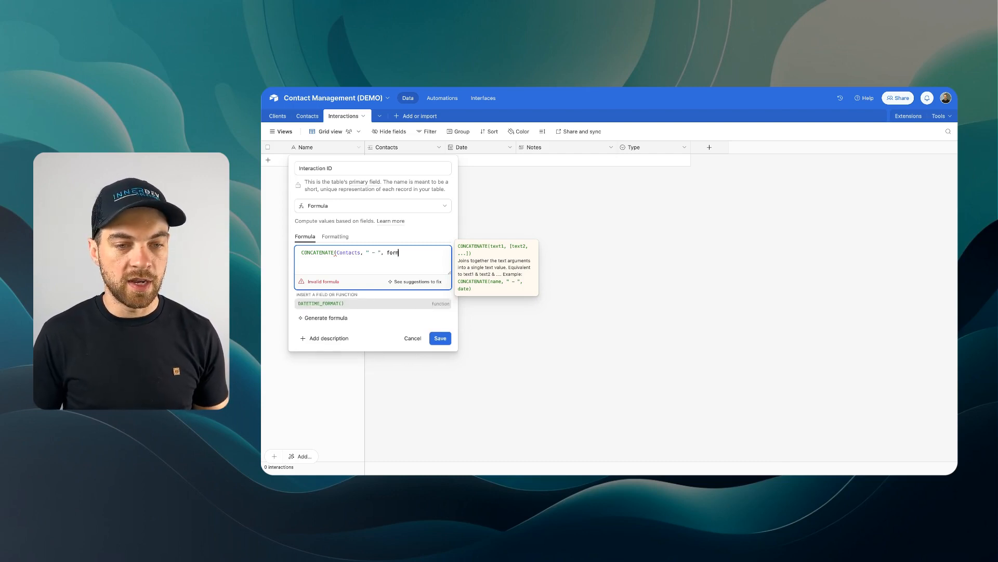
Step: Complete the Interaction ID formula with DATETIME_FORMAT of Date plus Type, and save
type("DATETIME_FORMAT(da")
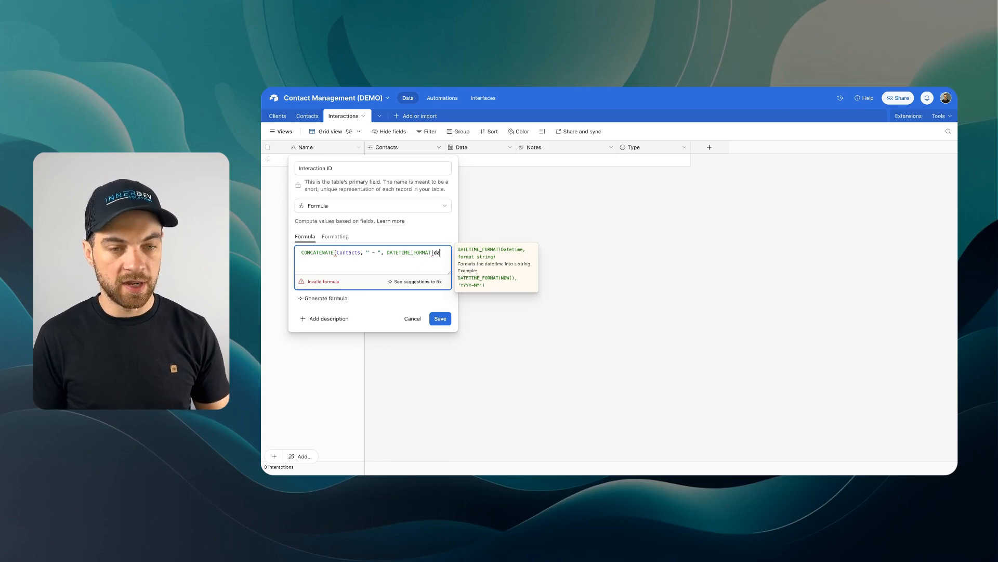
type("Date,")
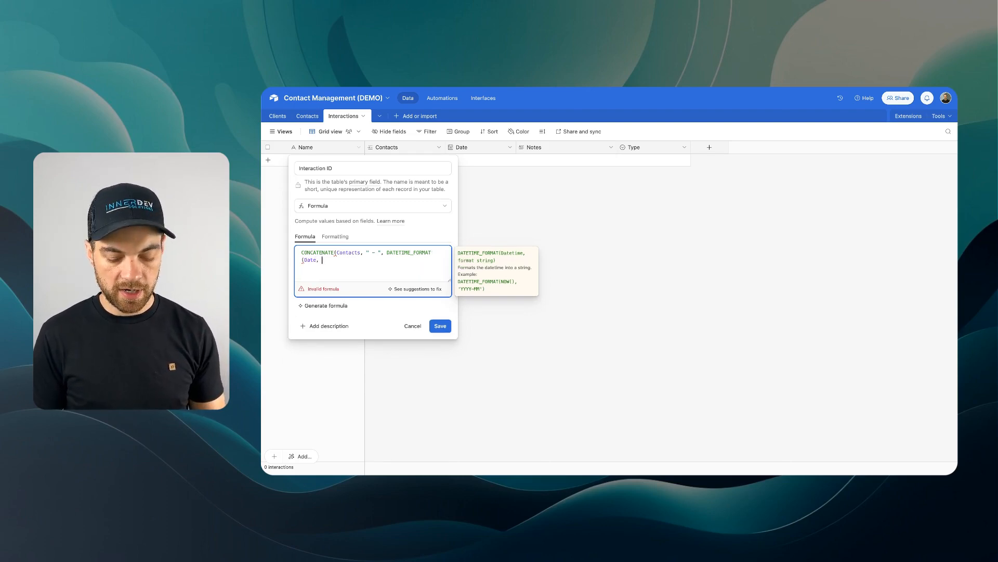
type("\"\"")
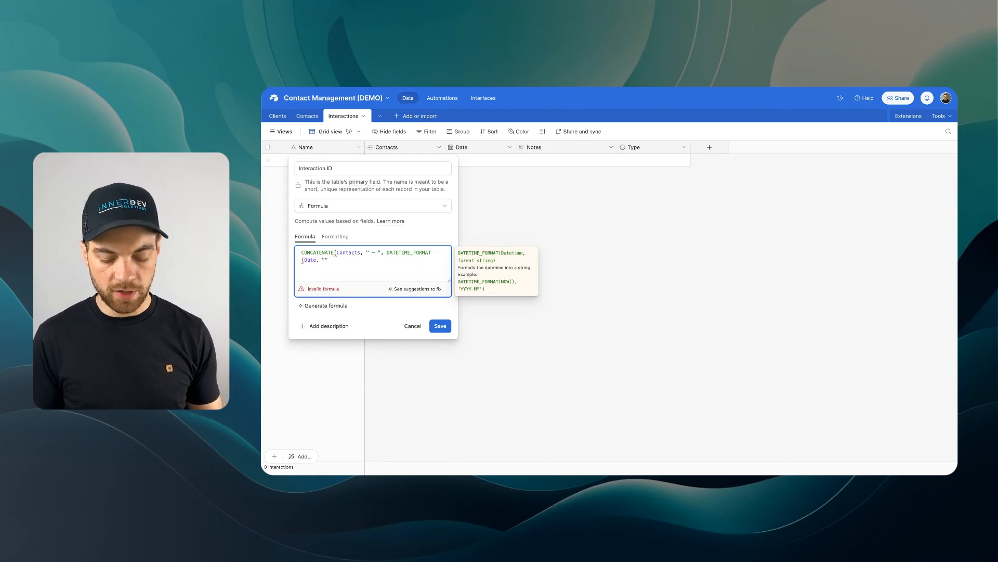
type("mm/dd/")
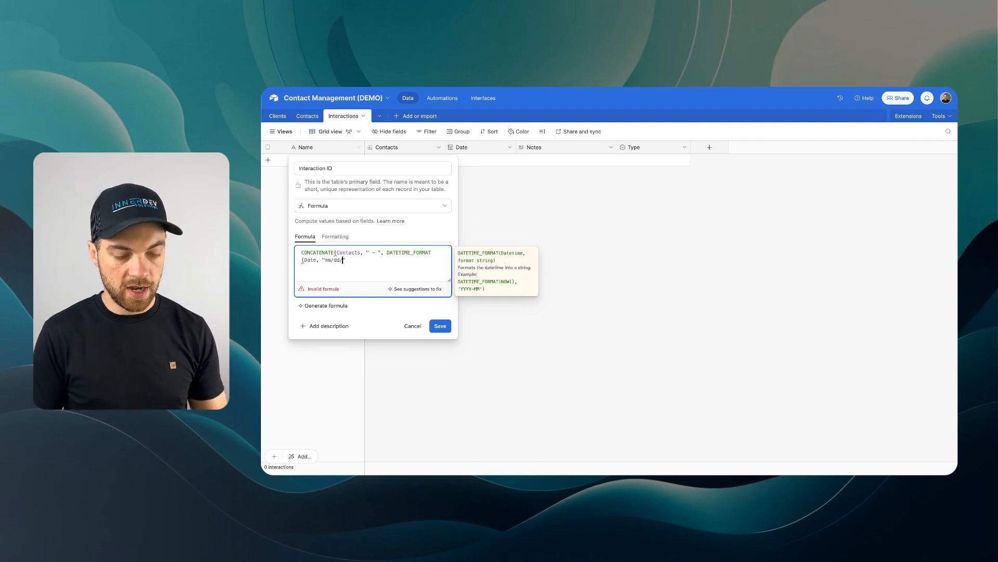
type("yyyy")
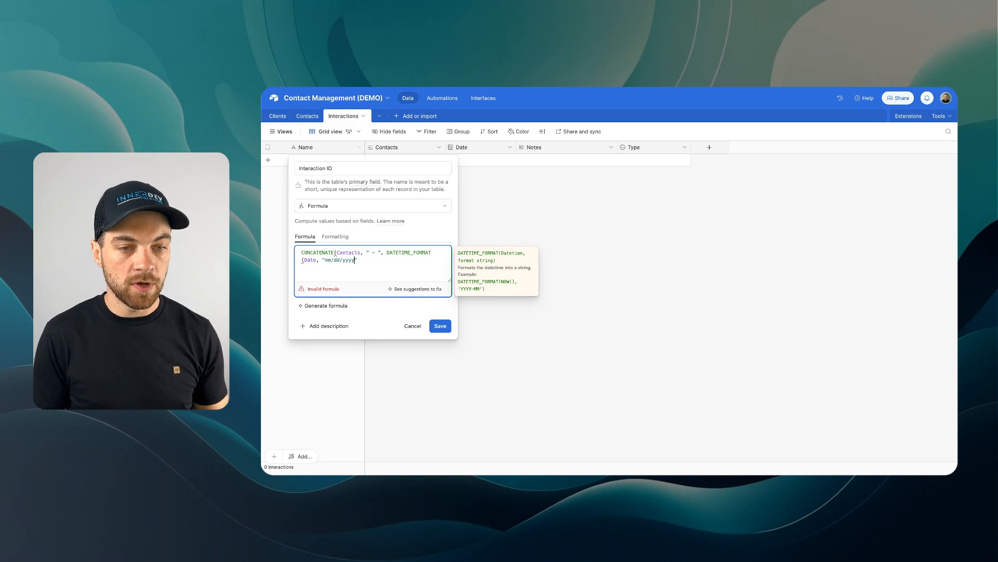
key("Backspace")
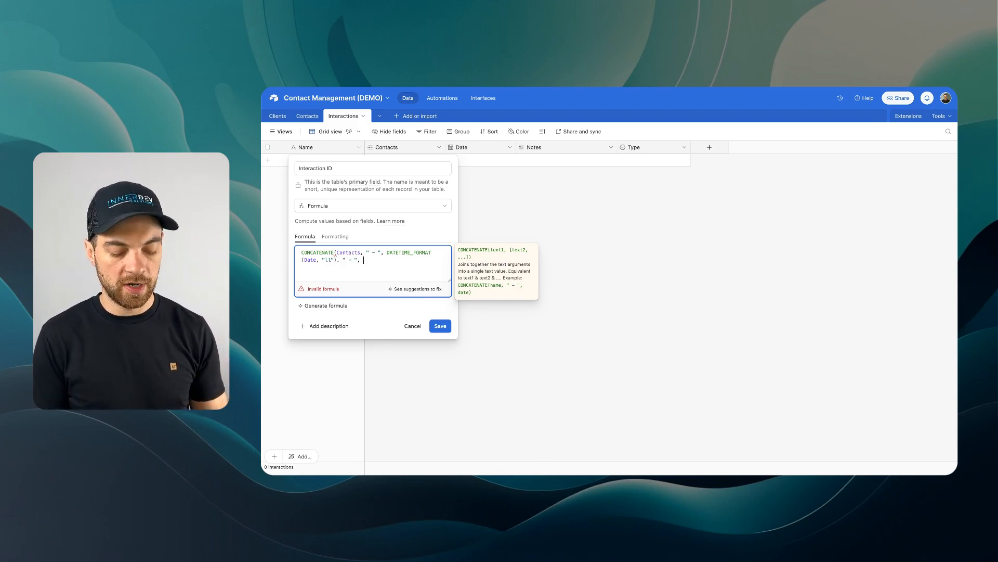
type("Type)")
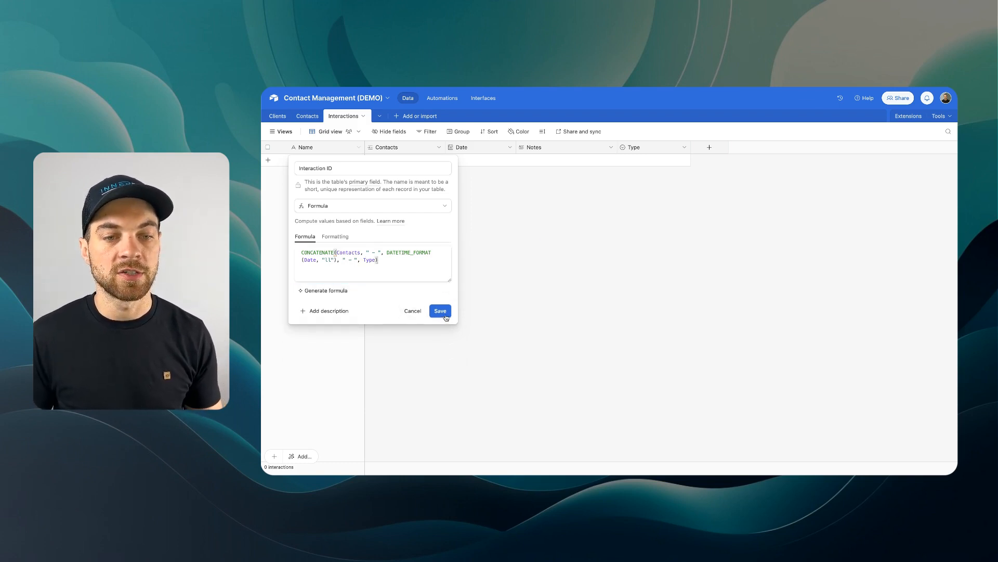
left_click(440, 311)
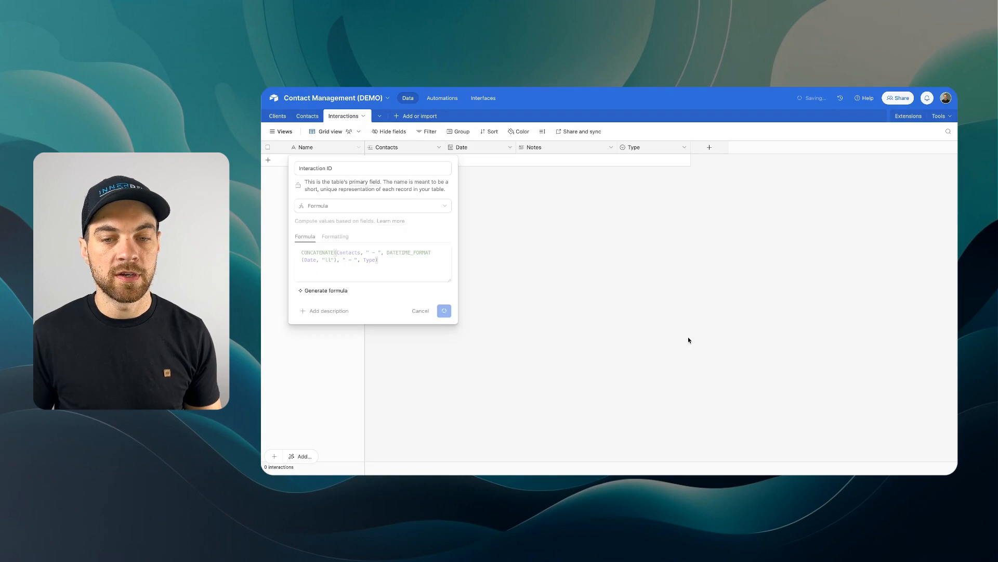
left_click(443, 311)
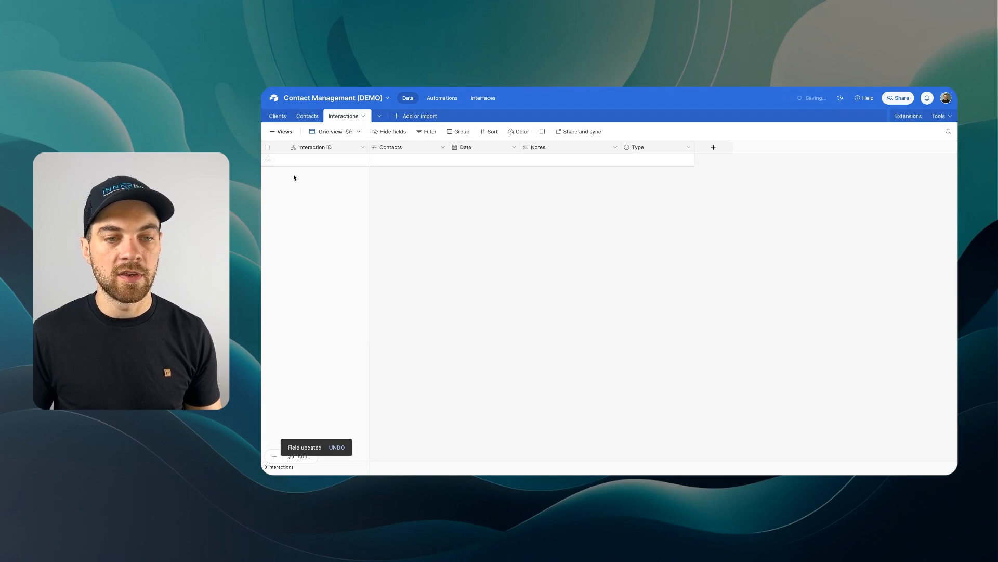
left_click(268, 160)
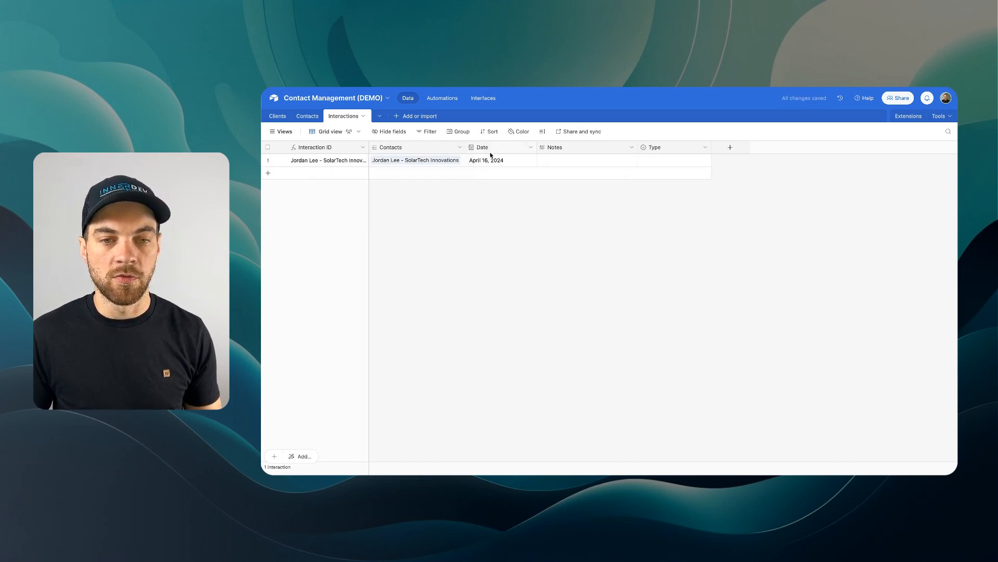
left_click(584, 160)
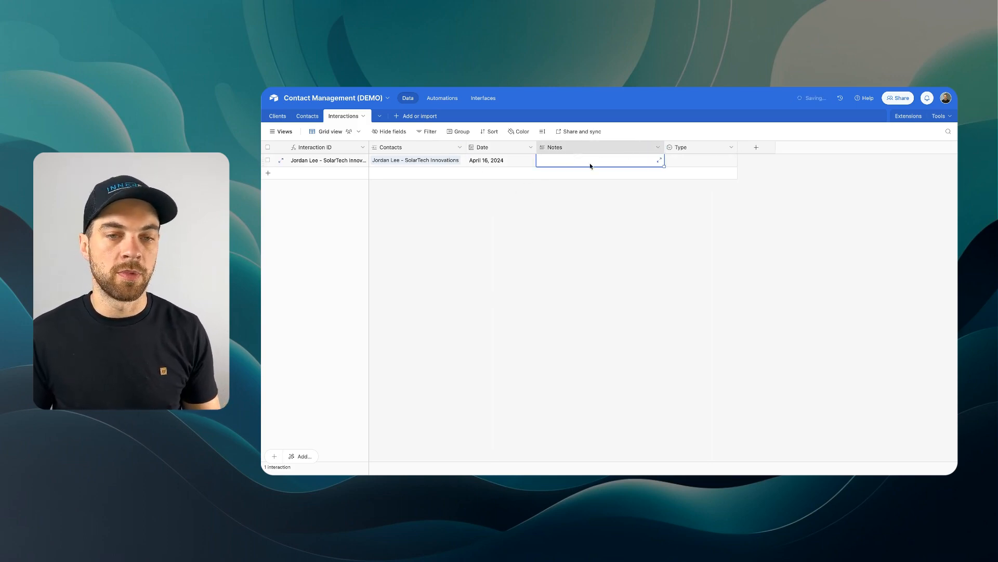
left_click(698, 160)
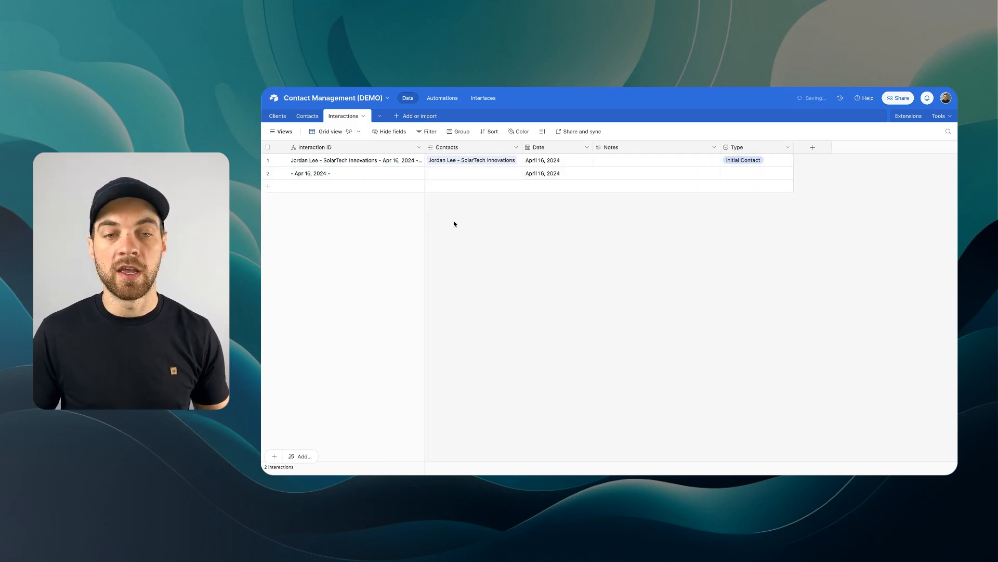
key("ctrl+z")
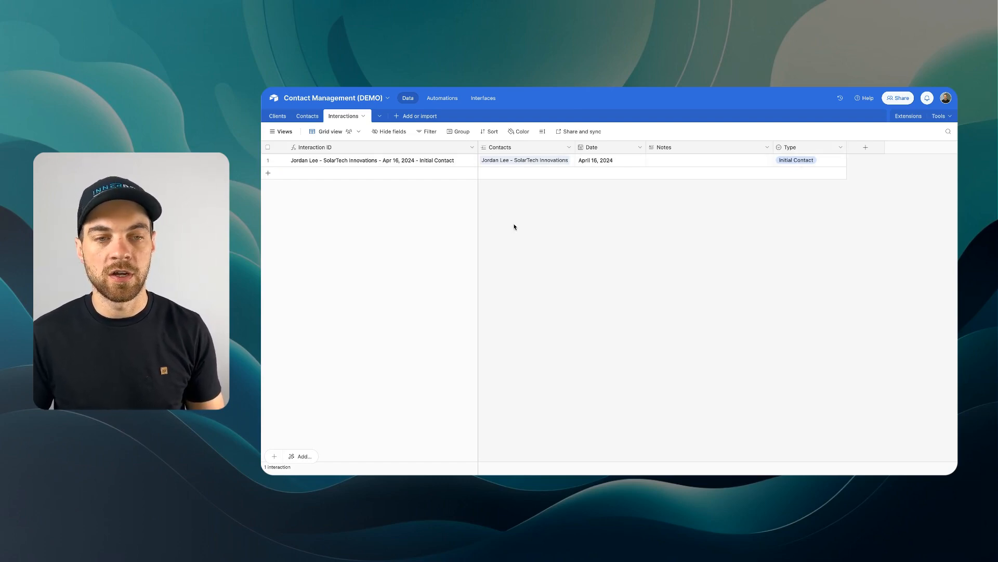
left_click(307, 115)
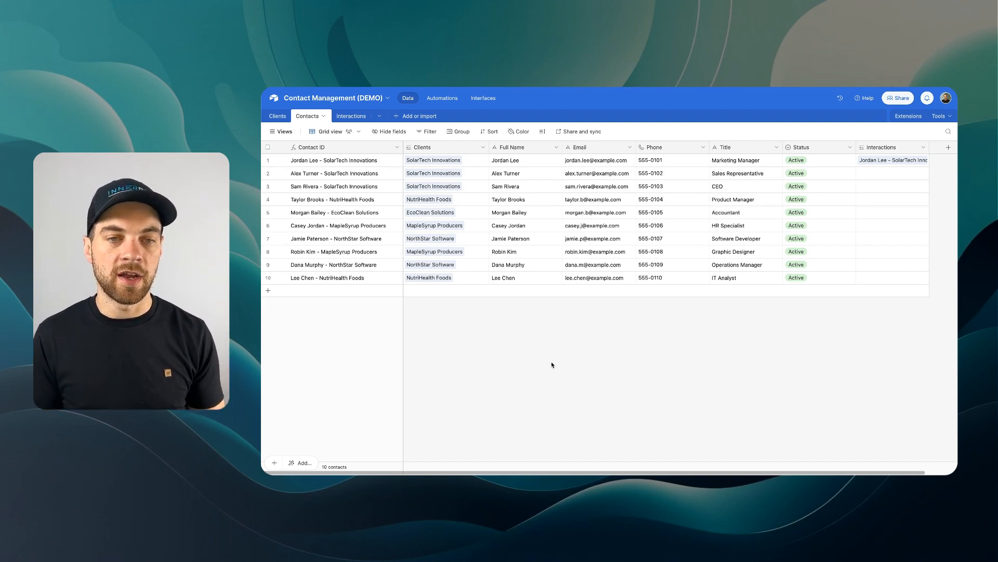
left_click(418, 116)
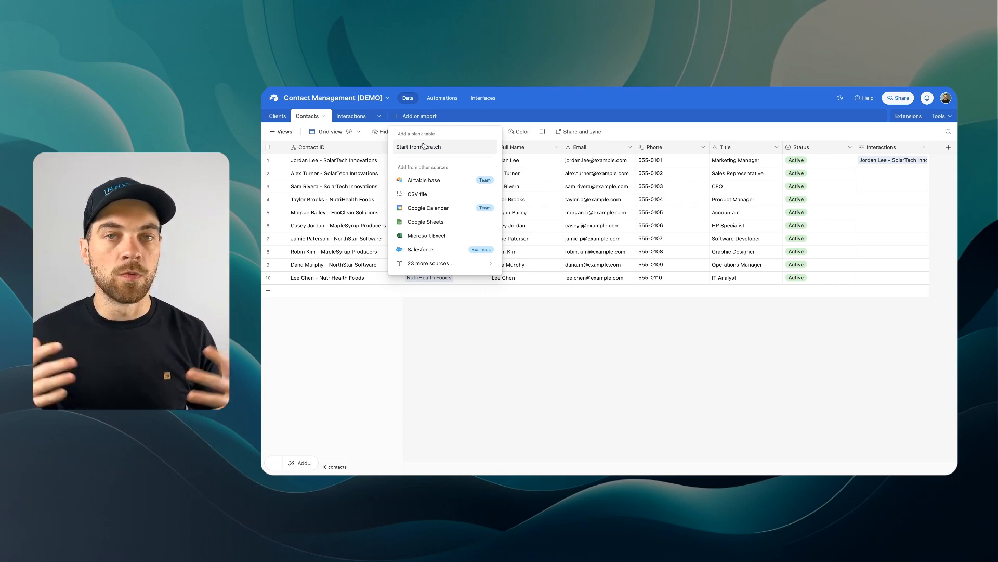
Step: Start the Contracts table from scratch, delete default fields, and add a Status single select
left_click(418, 146)
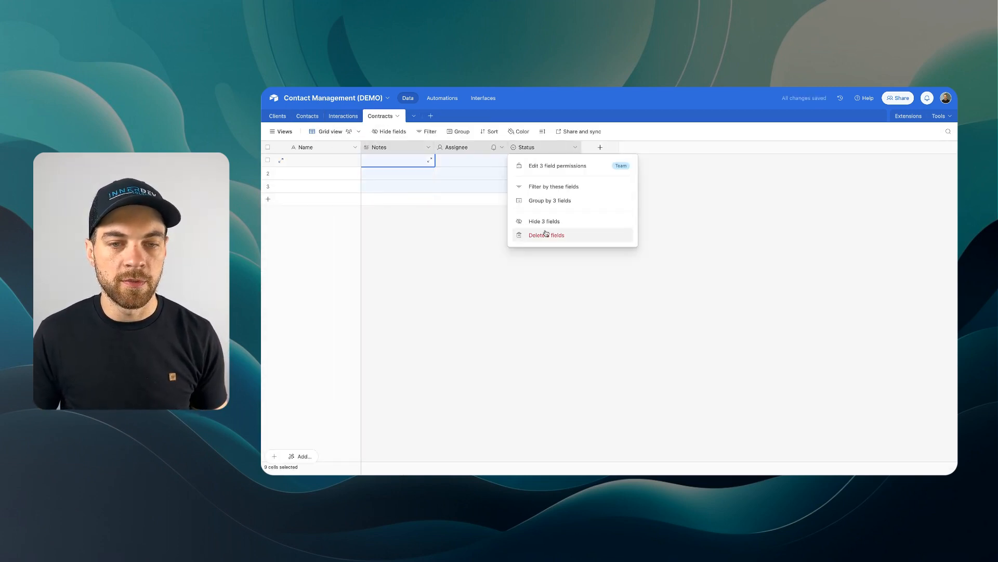
left_click(545, 235)
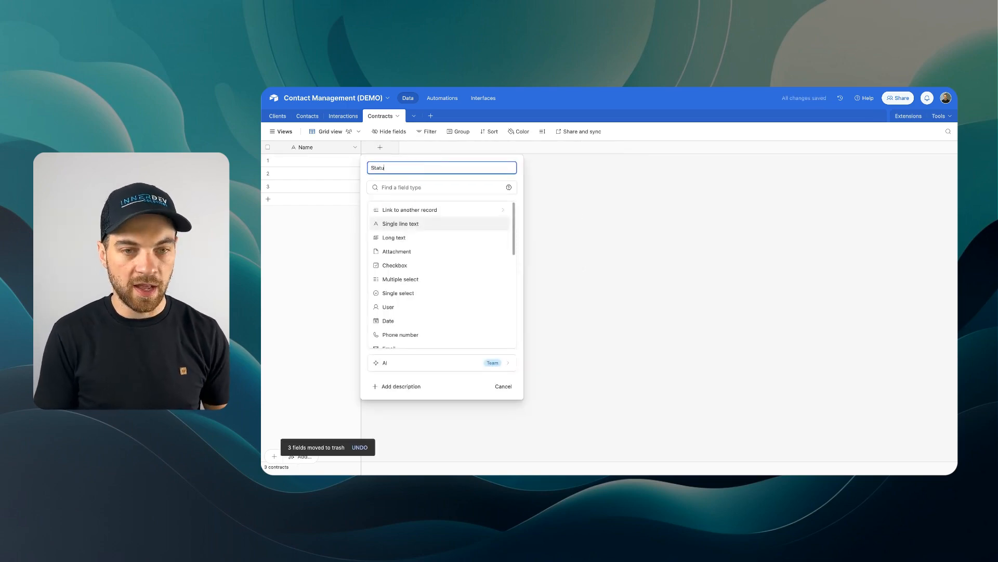
left_click(397, 292)
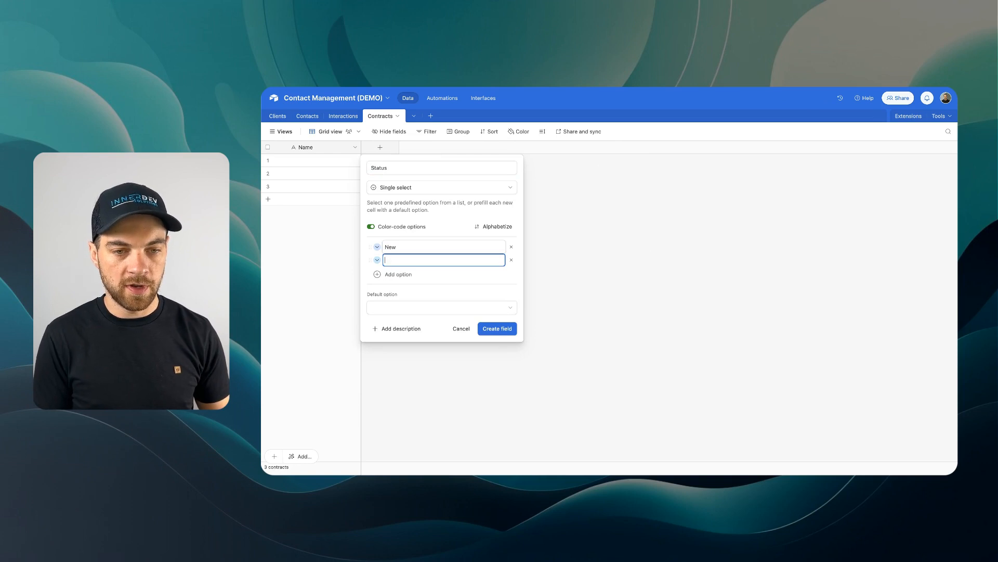
type("Closed - W")
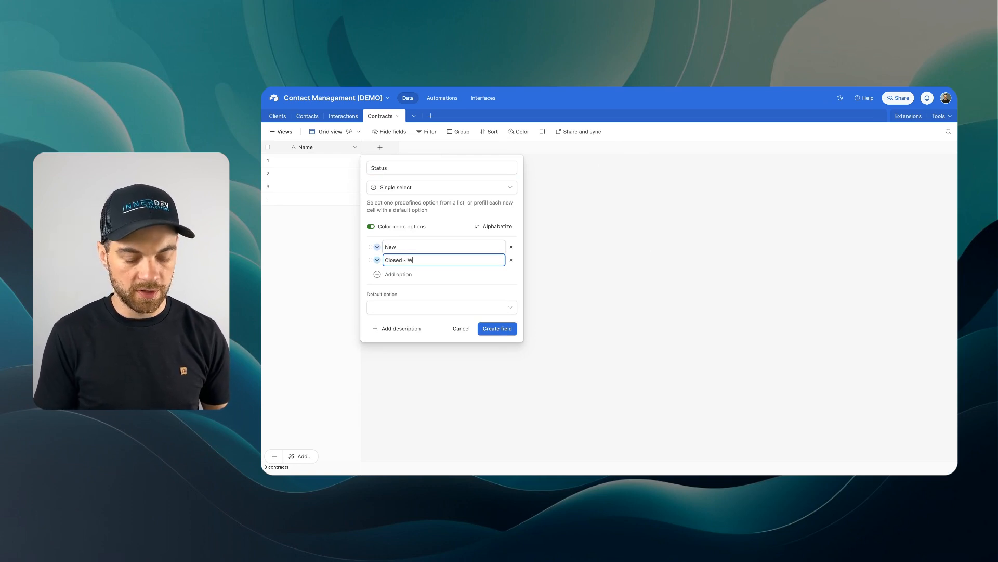
left_click(497, 328)
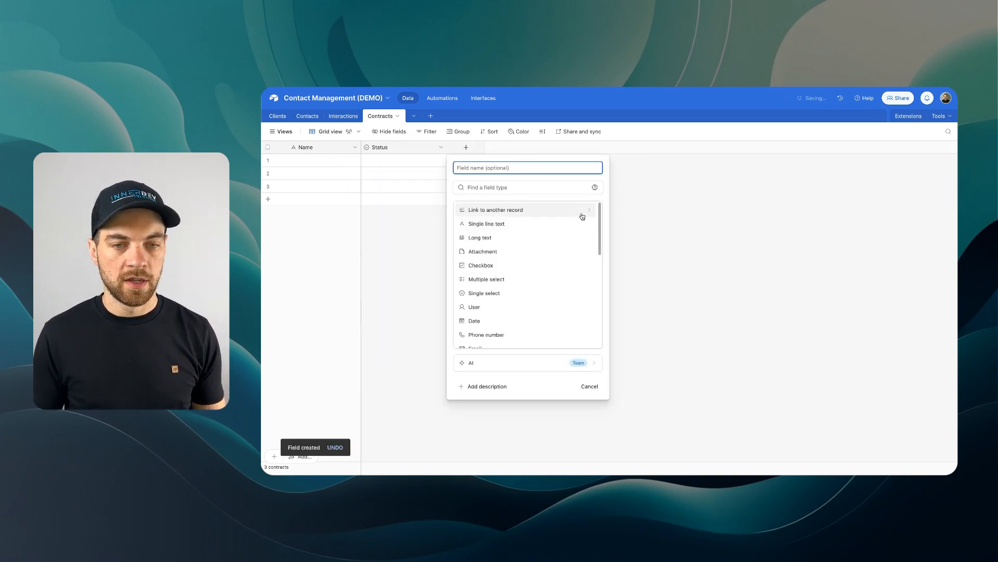
Step: Add a Closed Date date field and an Amount currency field to Contracts
type("Close")
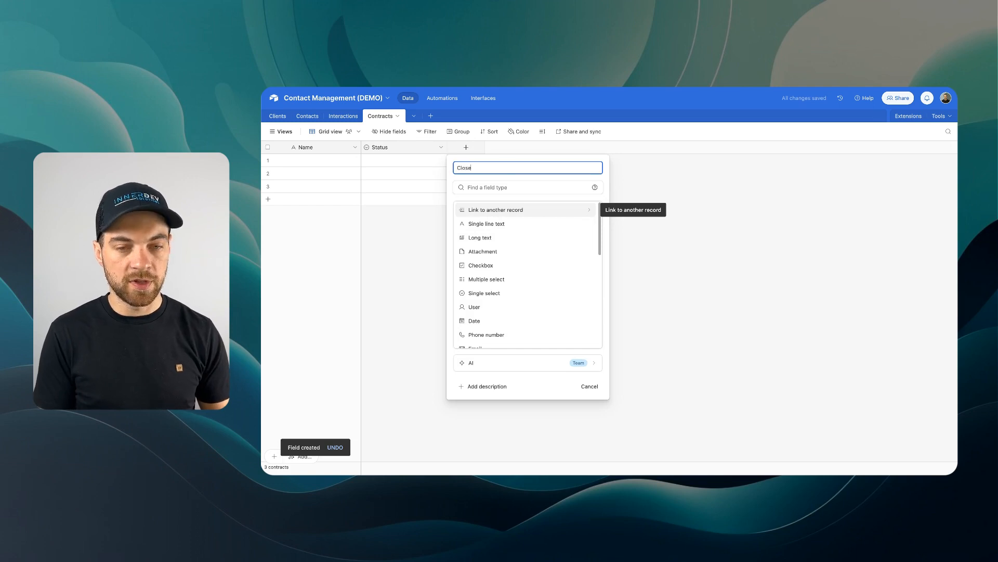
left_click(474, 320)
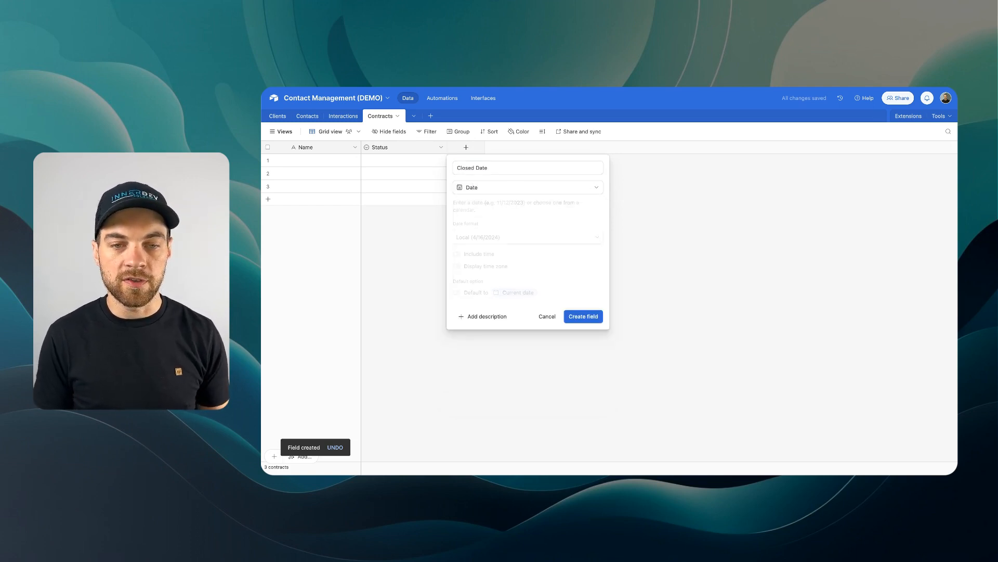
left_click(582, 317)
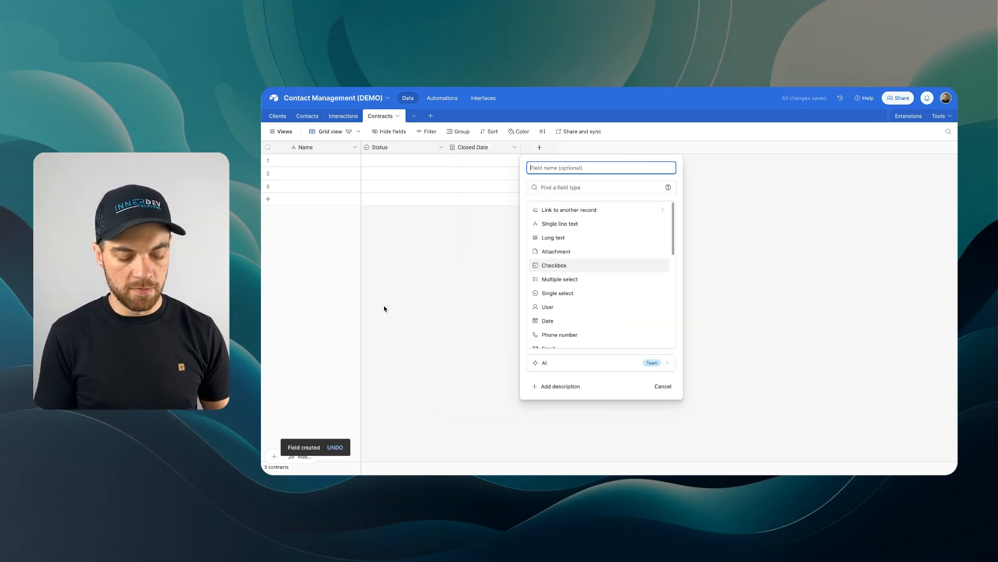
type("Amount")
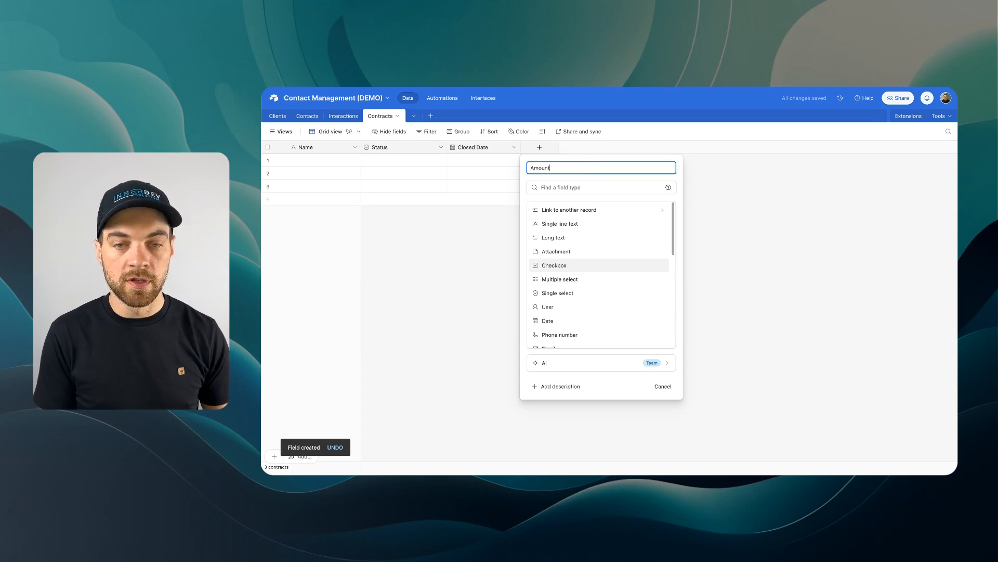
left_click(573, 188)
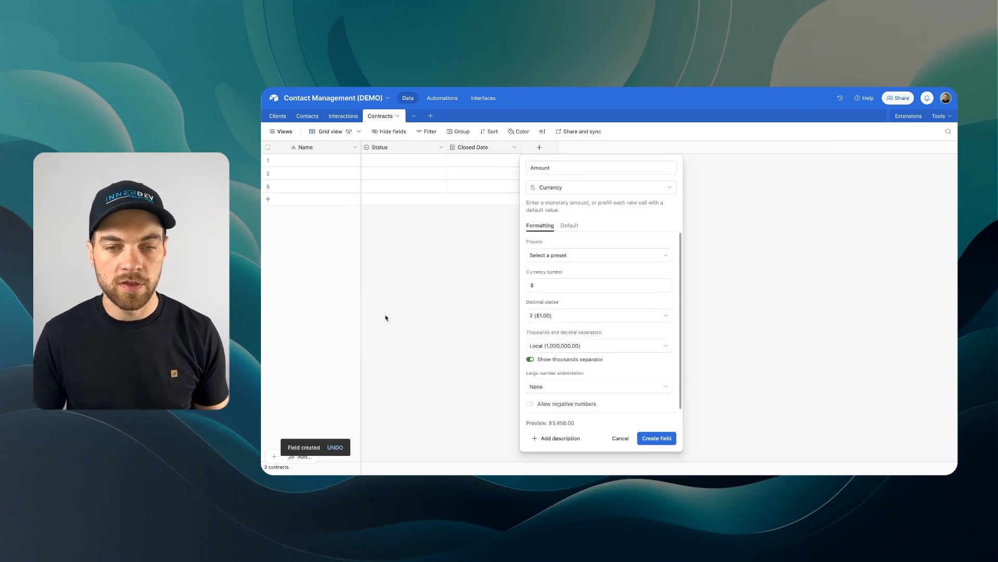
left_click(656, 437)
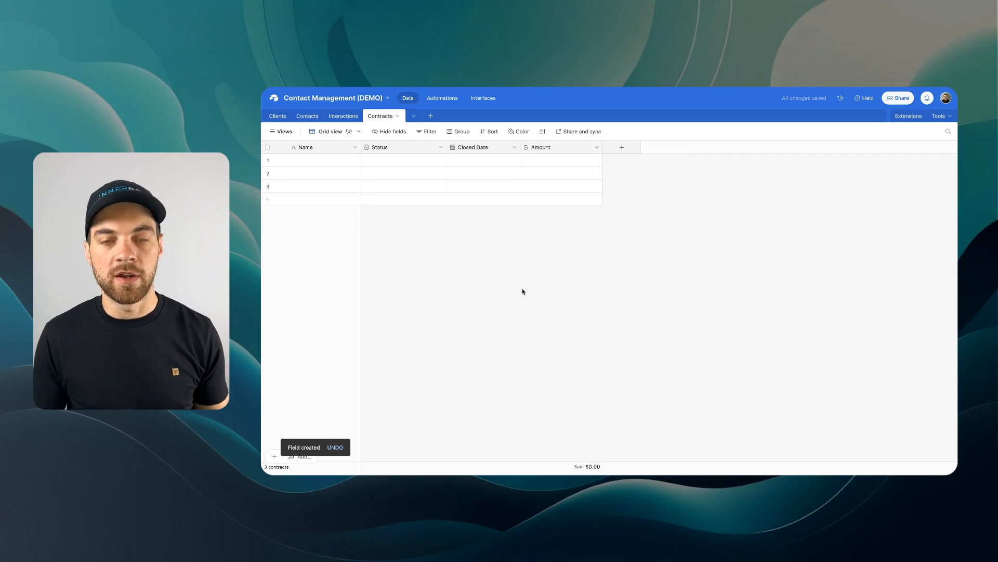
mouse_move(414, 202)
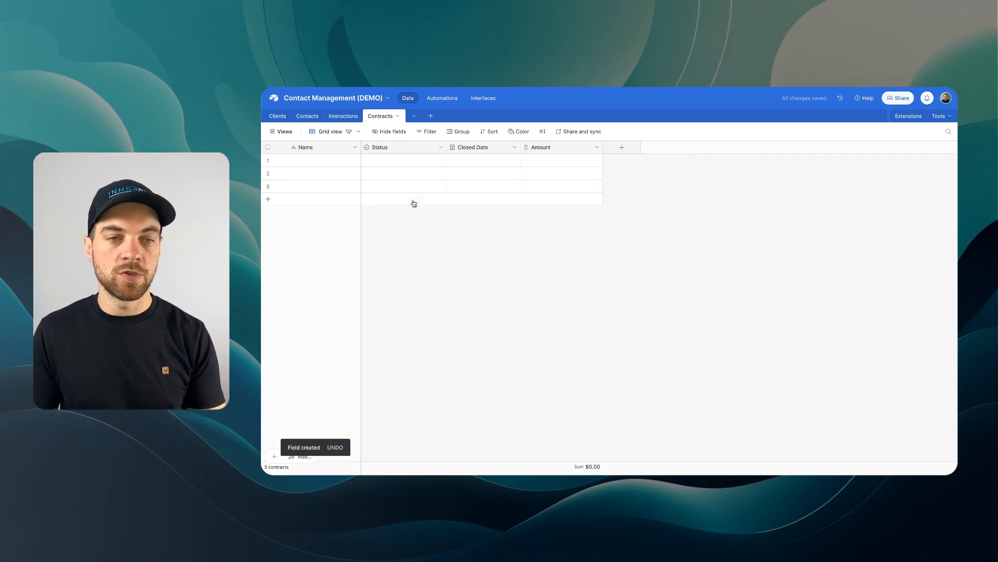
left_click(343, 116)
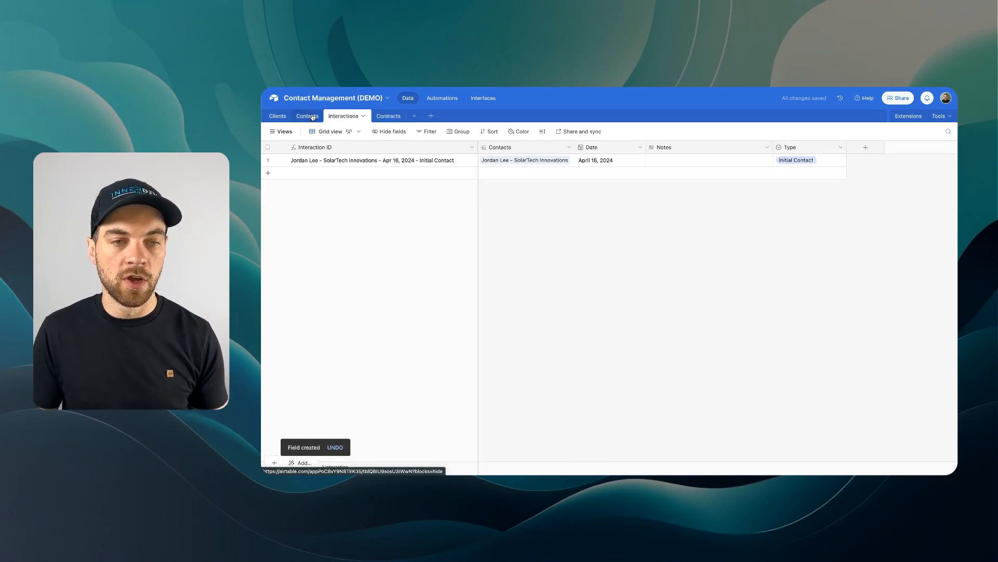
left_click(278, 116)
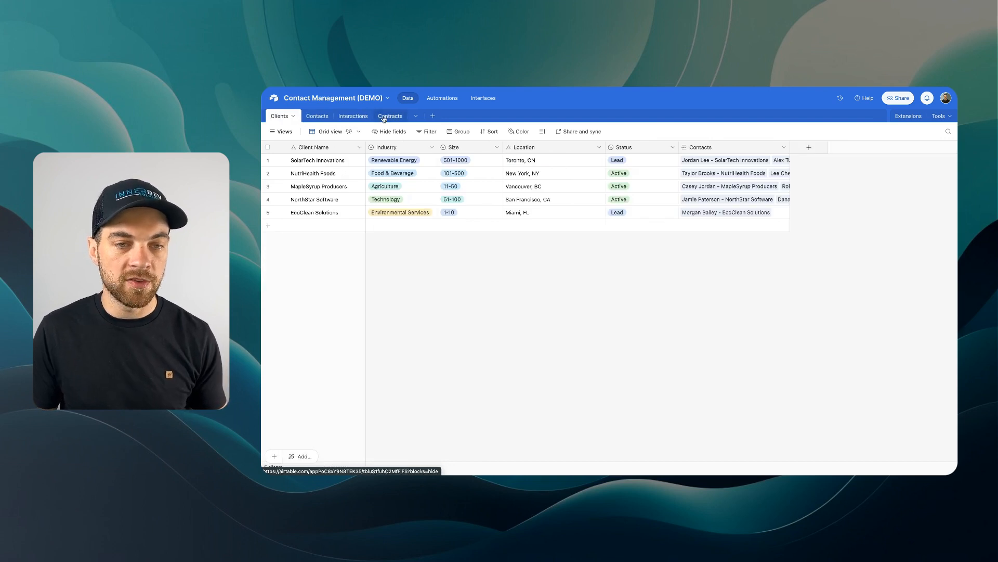
left_click(389, 116)
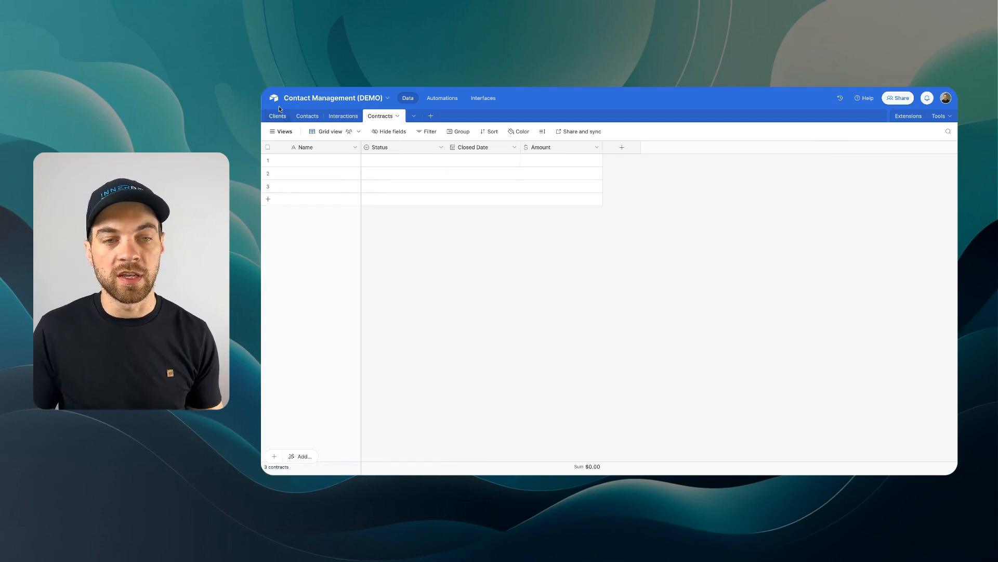
mouse_move(298, 317)
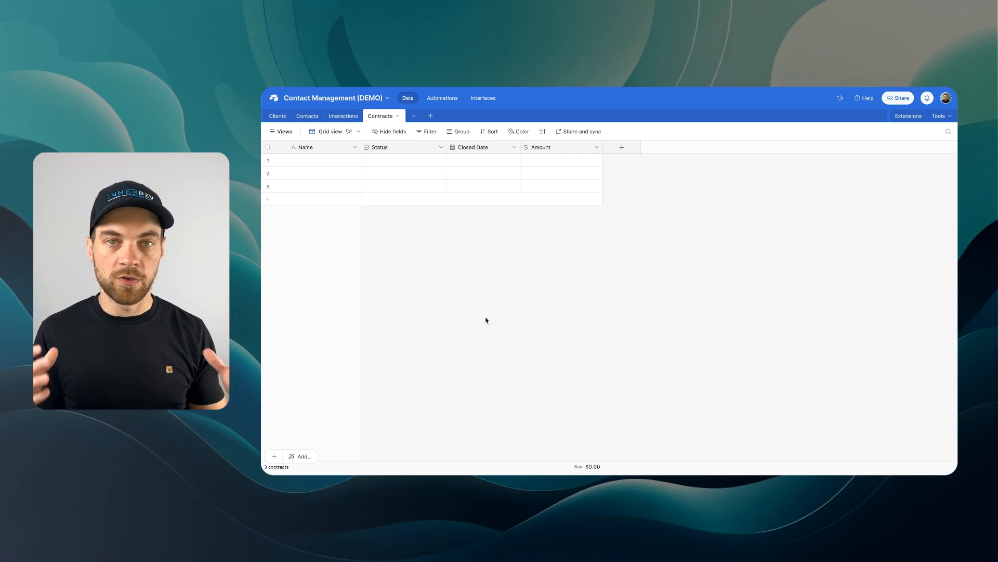
mouse_move(468, 311)
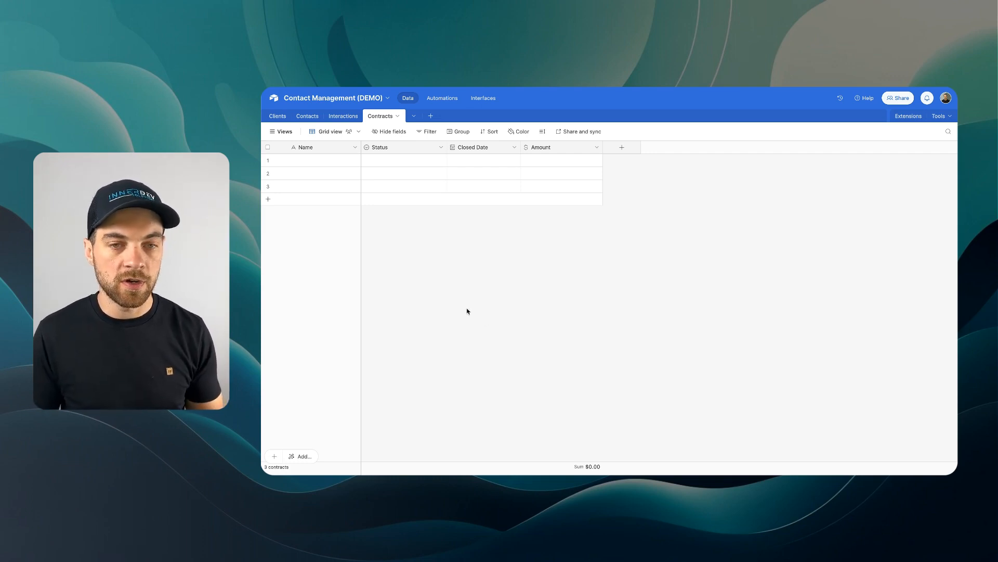
mouse_move(435, 307)
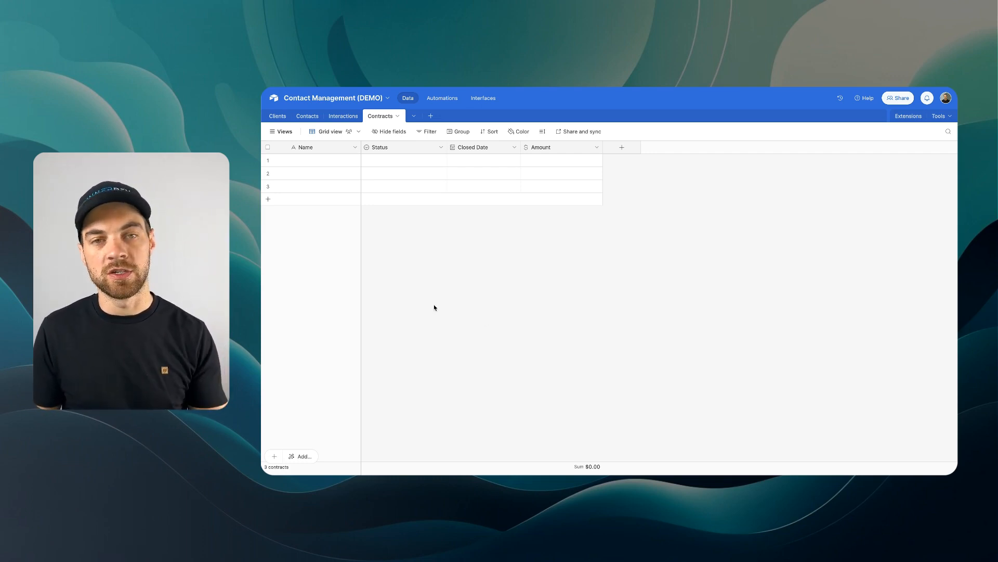